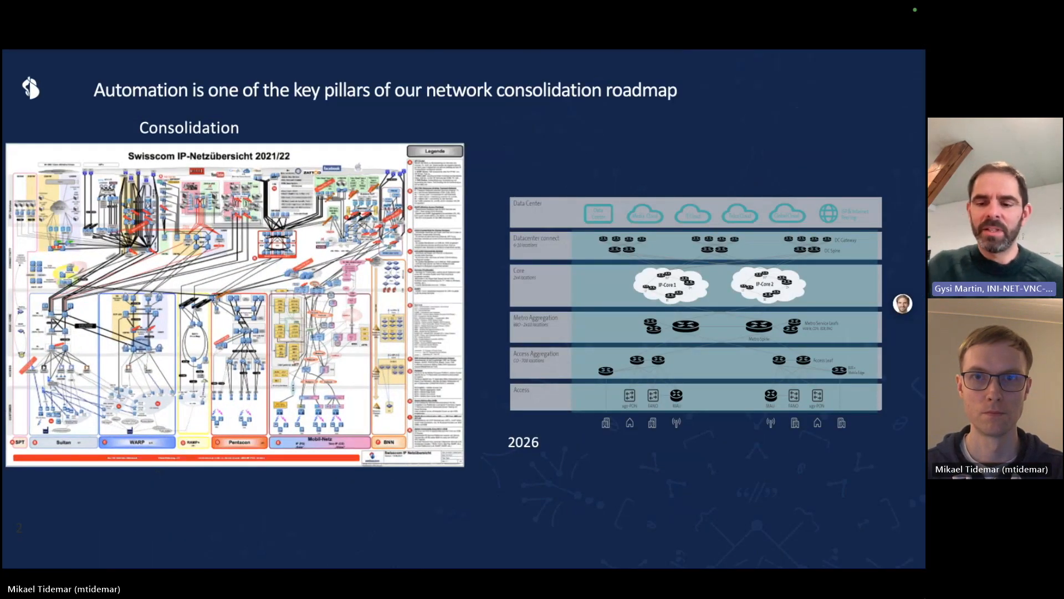
Advance the shared slides to the Operational Domain Manager / NaaS framework slide
{"action": "key", "text": "Right"}
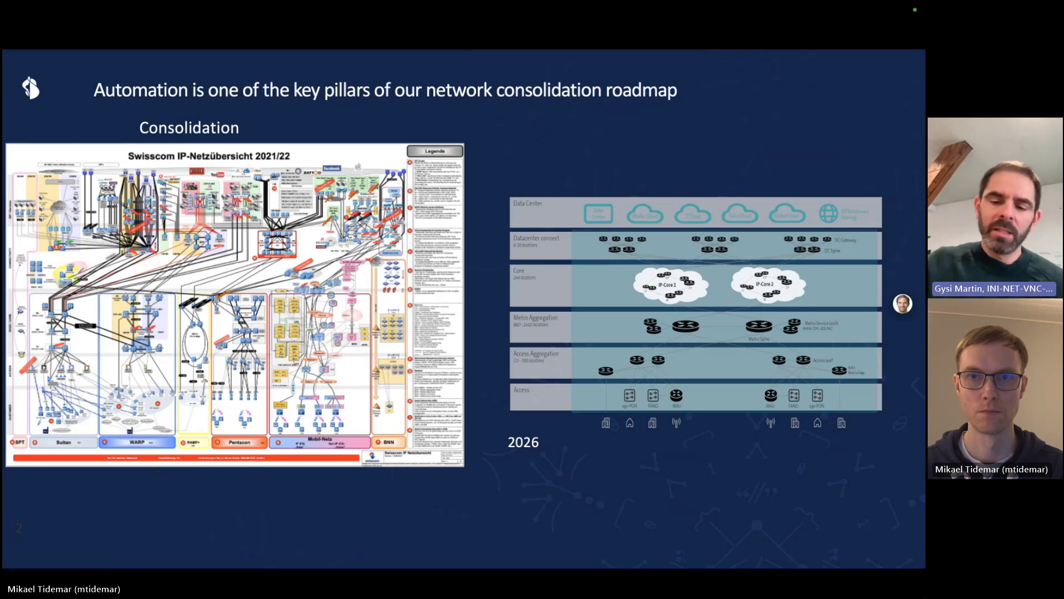
{"action": "key", "text": "Right"}
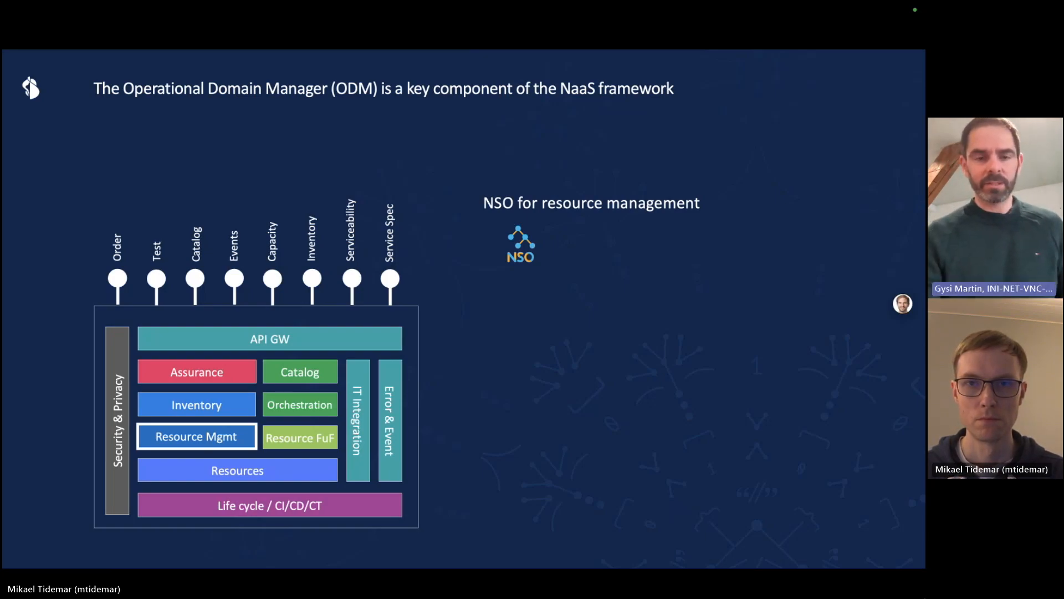
Advance to the 'We needed to change our network development process' slide
{"action": "key", "text": "Right"}
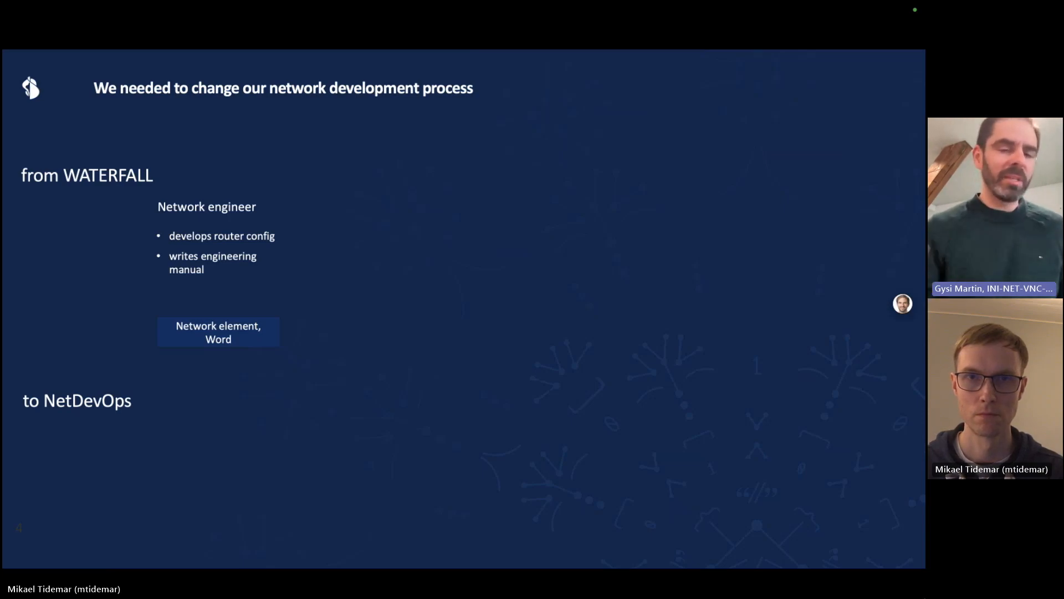
Reveal the software engineer step and the next step of the waterfall process row
{"action": "key", "text": "Right"}
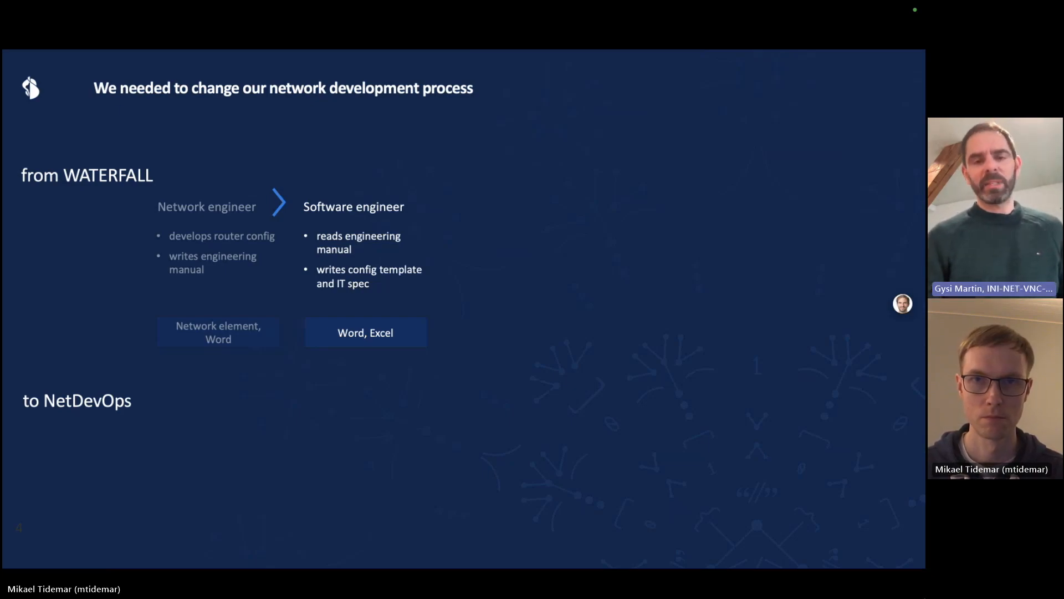
{"action": "key", "text": "Right"}
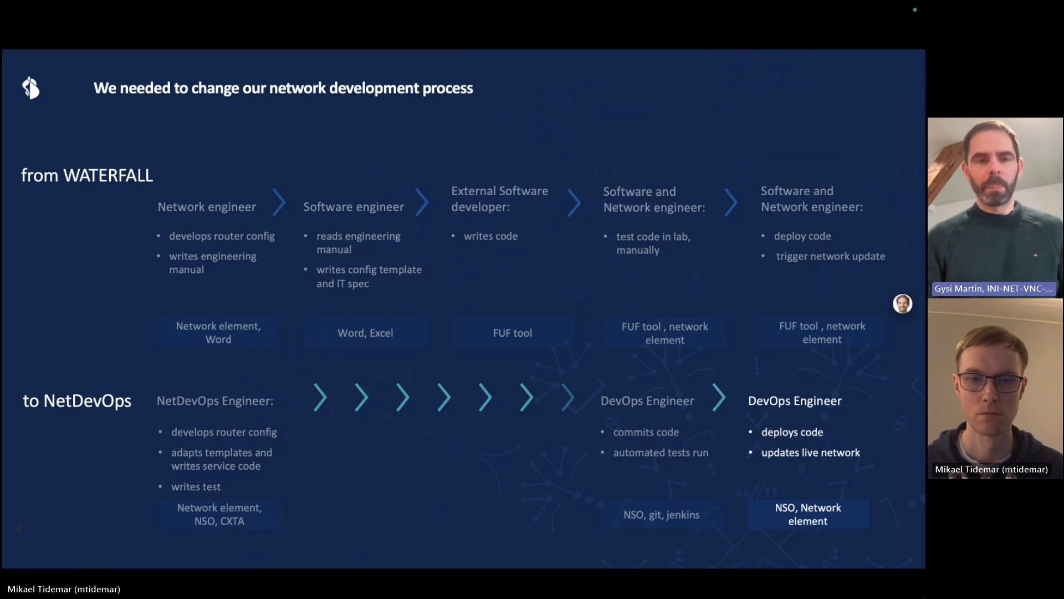
{"action": "key", "text": "Right"}
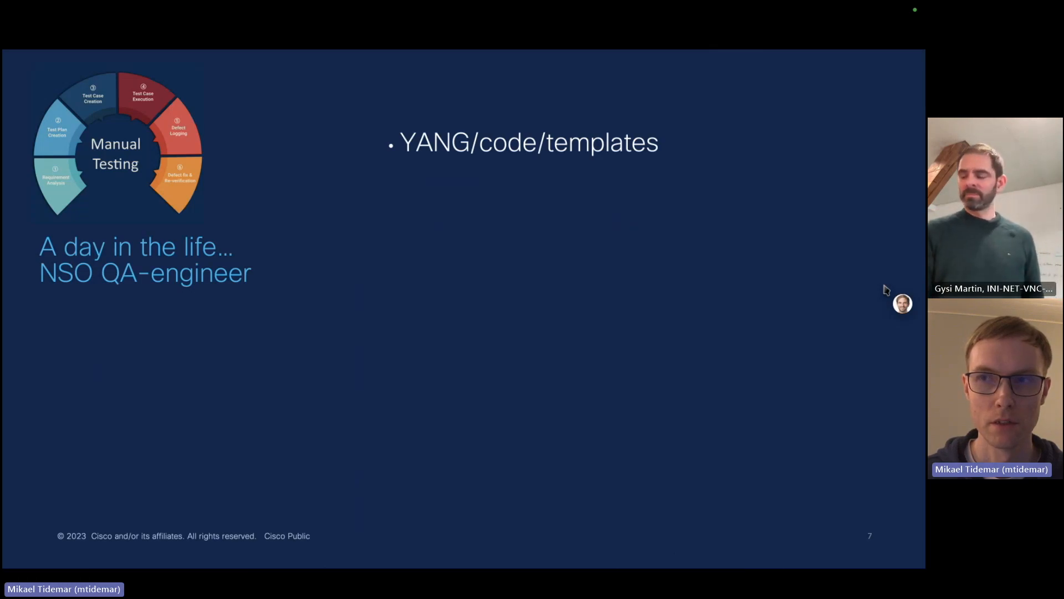
Reveal the last manual-testing step 'Automate somehow?' and advance to Automation Failures
{"action": "key", "text": "Right"}
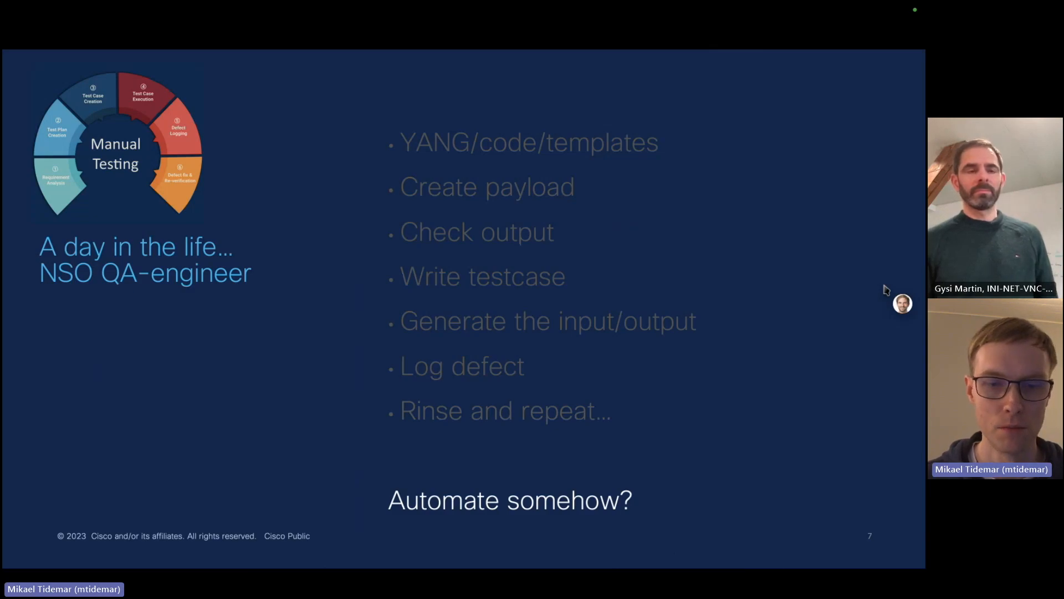
{"action": "key", "text": "Right"}
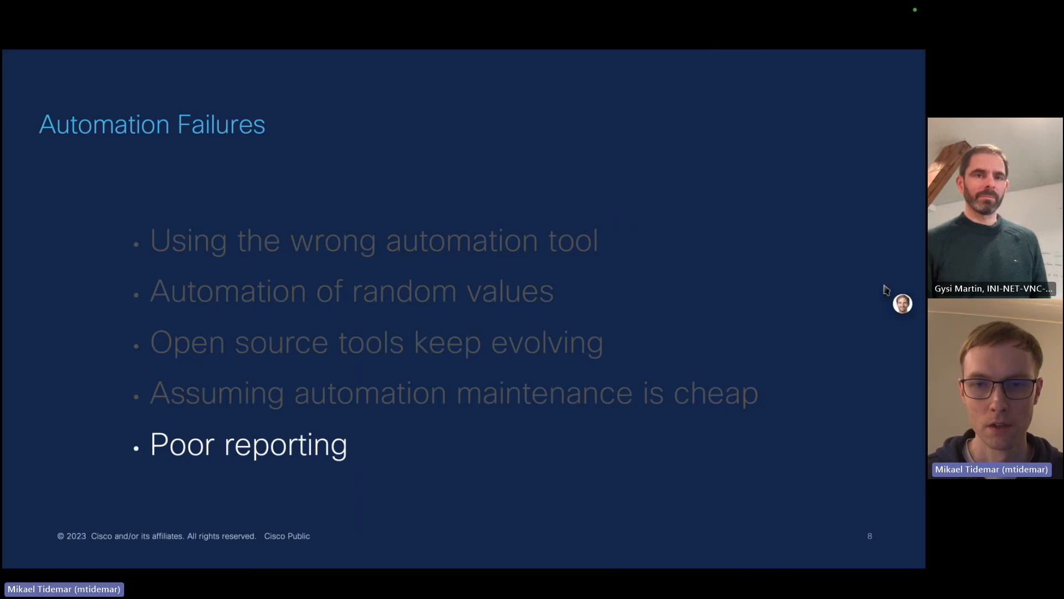
Move past the Automation Failures slide to the NSO automatically generated APIs slide
{"action": "key", "text": "right"}
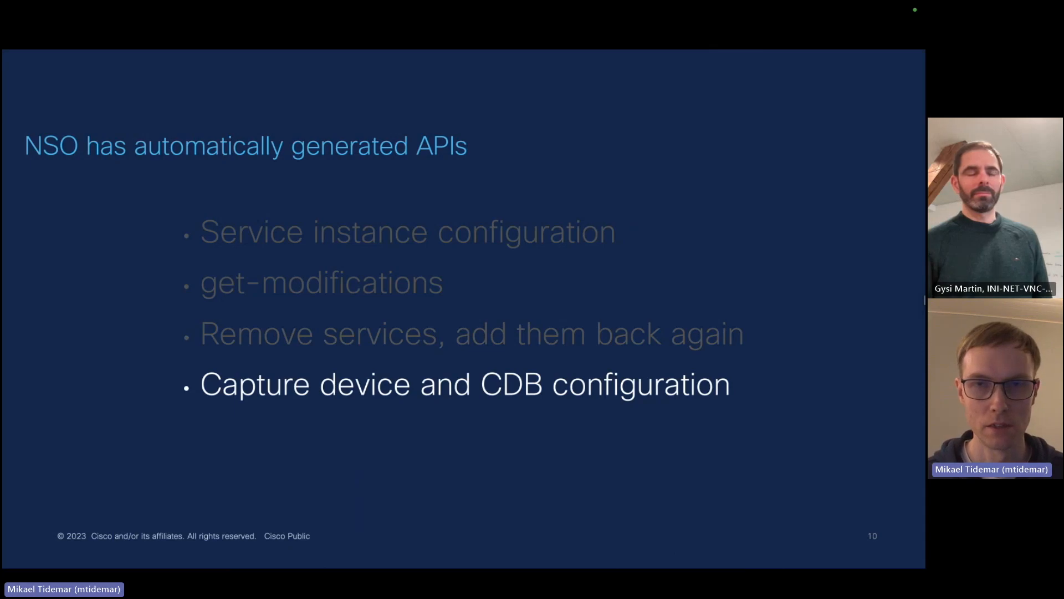
Move on to the NSO-ARC title slide, Automated Robot(file) Creation with Robot framework
{"action": "key", "text": "right"}
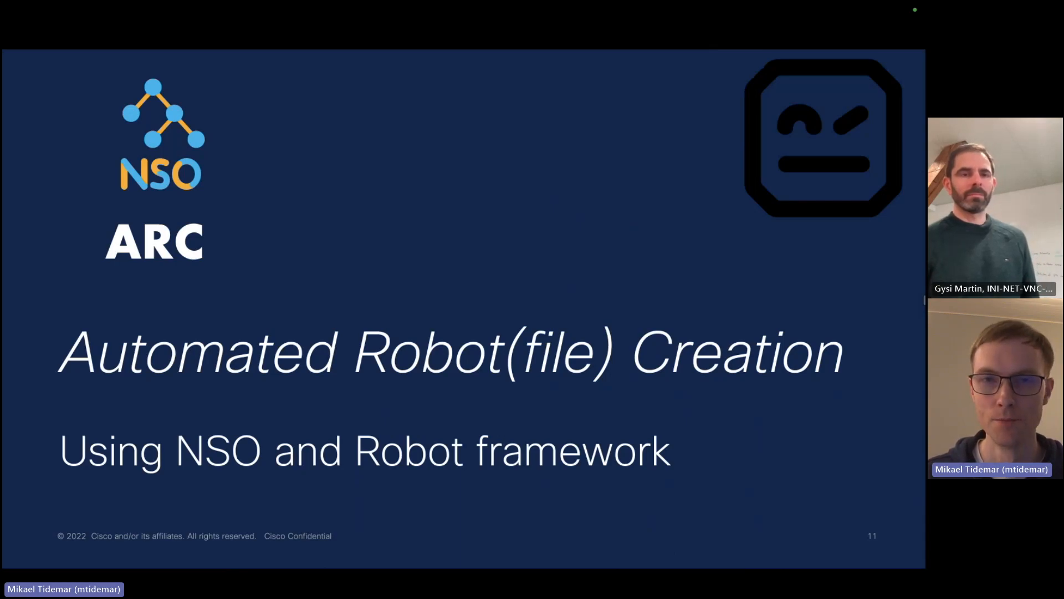
Pass the NSO-ARC title and reveal the CI/CD pipeline through 'run docker instances (NSO; CXTA)'
{"action": "key", "text": "Right"}
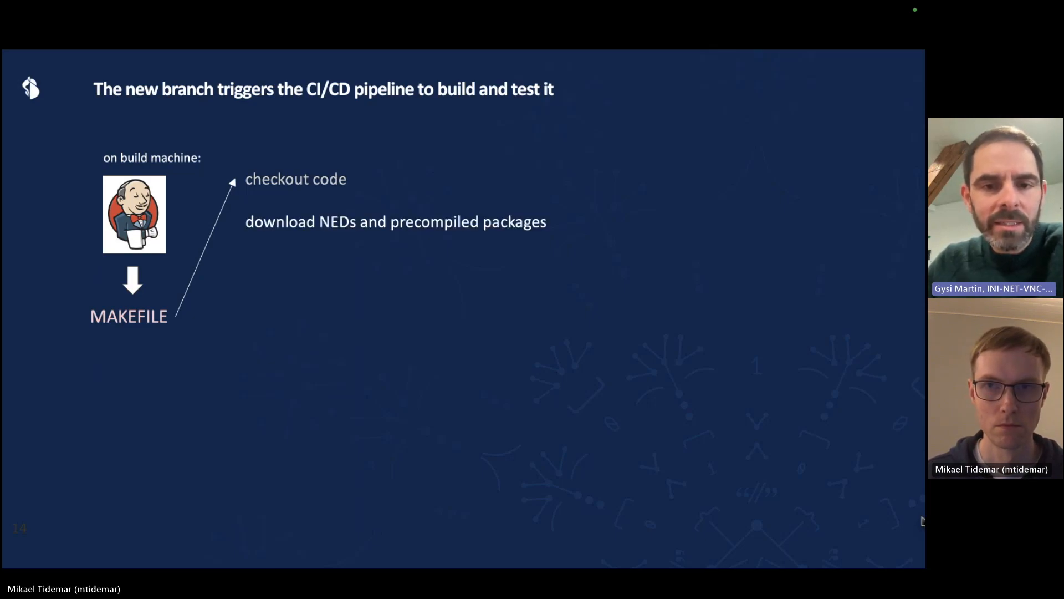
{"action": "key", "text": "right"}
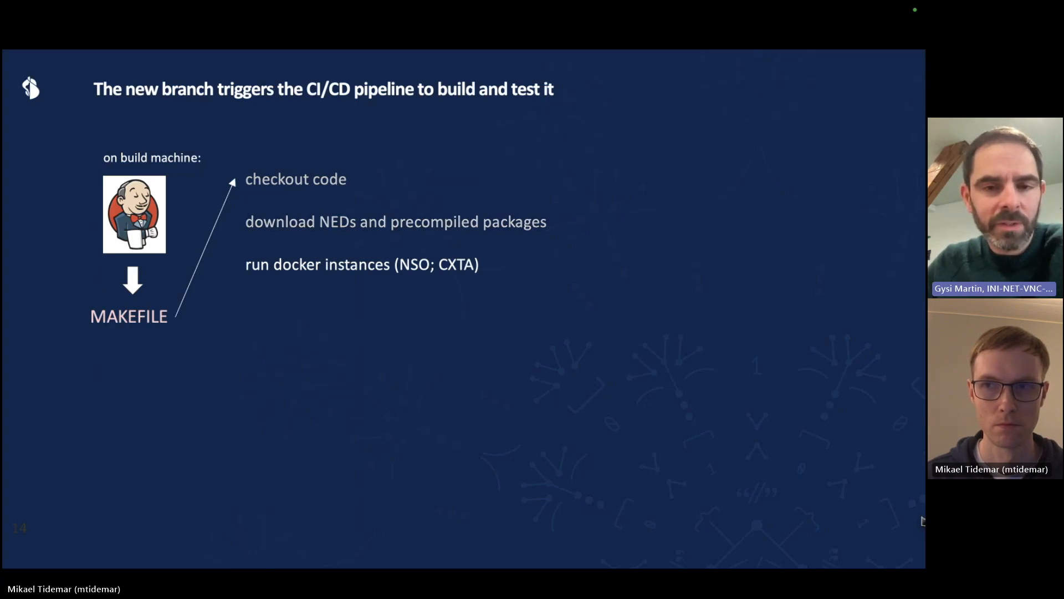
Reveal the build steps: compile NSO packages, create netsim devices, prepare test setup
{"action": "key", "text": "right"}
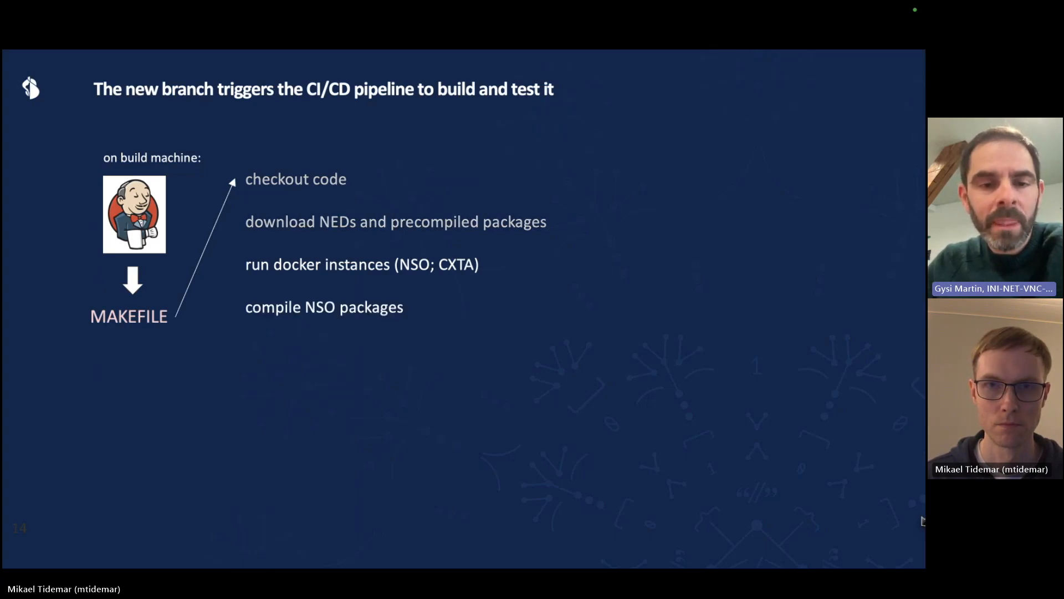
{"action": "key", "text": "right"}
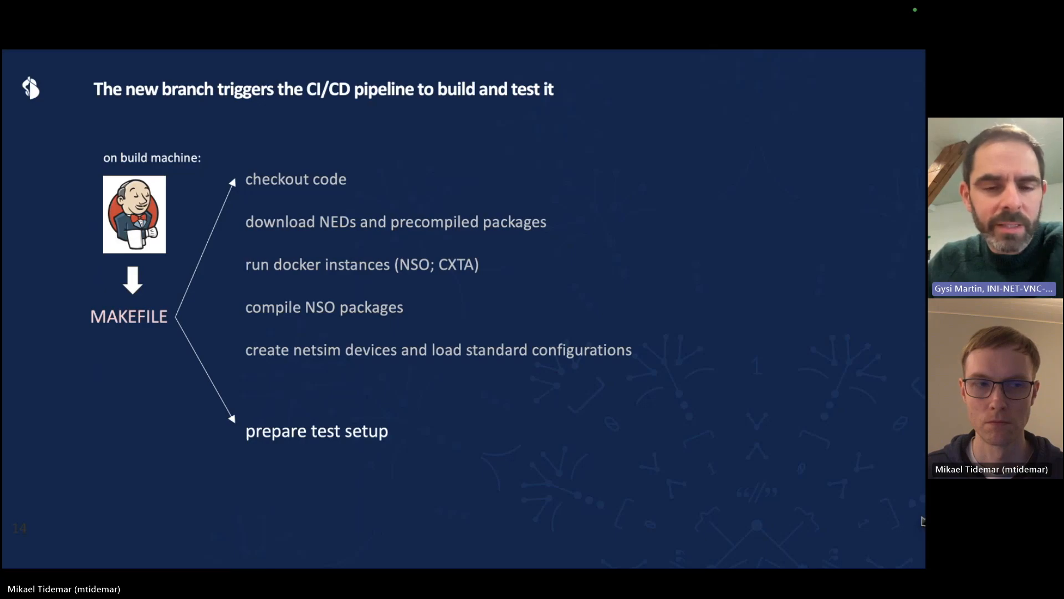
{"action": "key", "text": "right"}
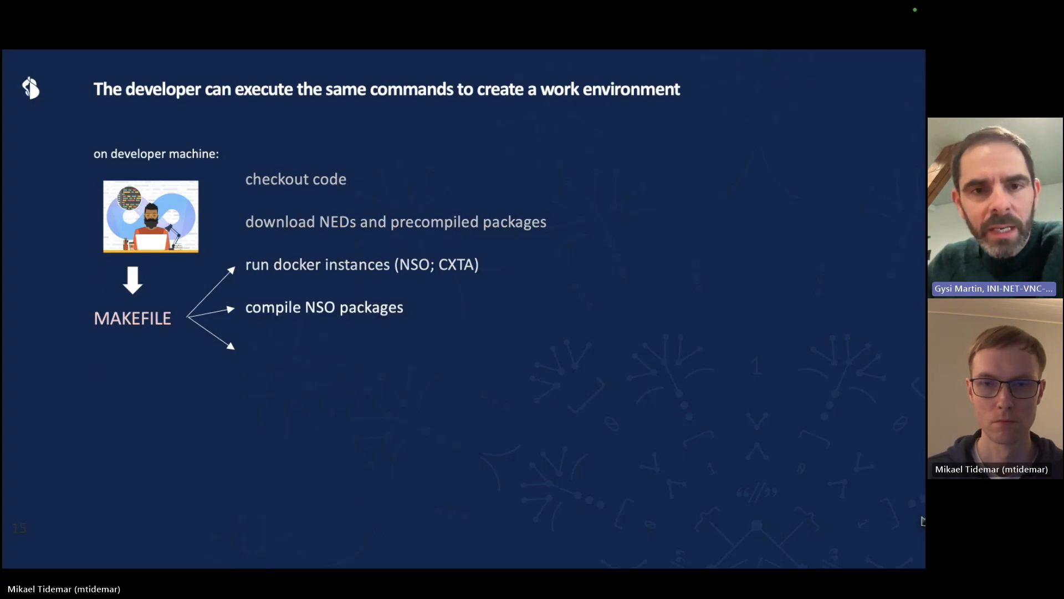
Reveal the netsim devices and configurations bullet, then move to the feature verification slide
{"action": "key", "text": "Right"}
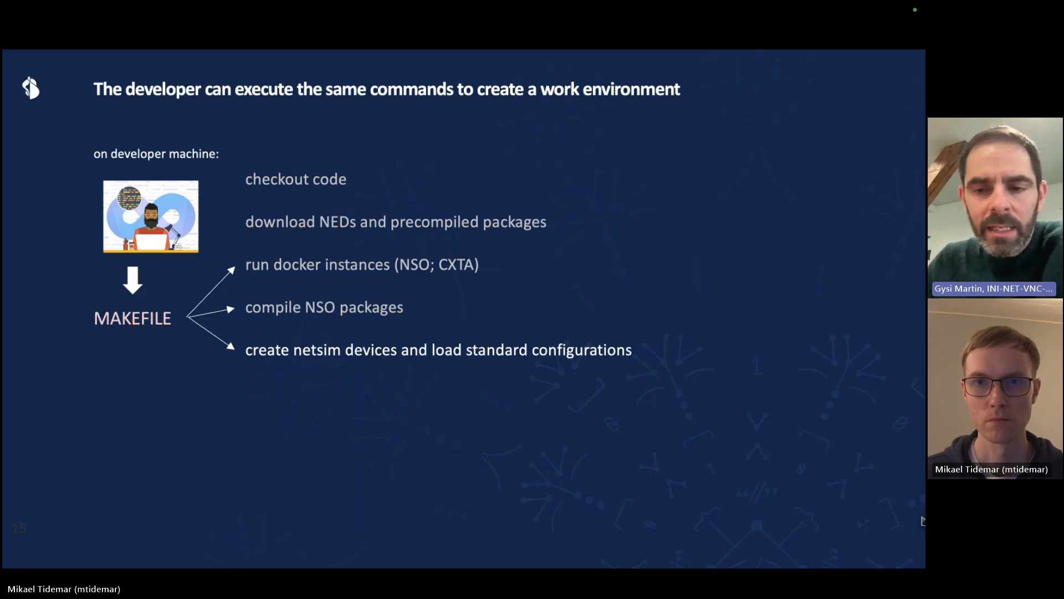
{"action": "key", "text": "right"}
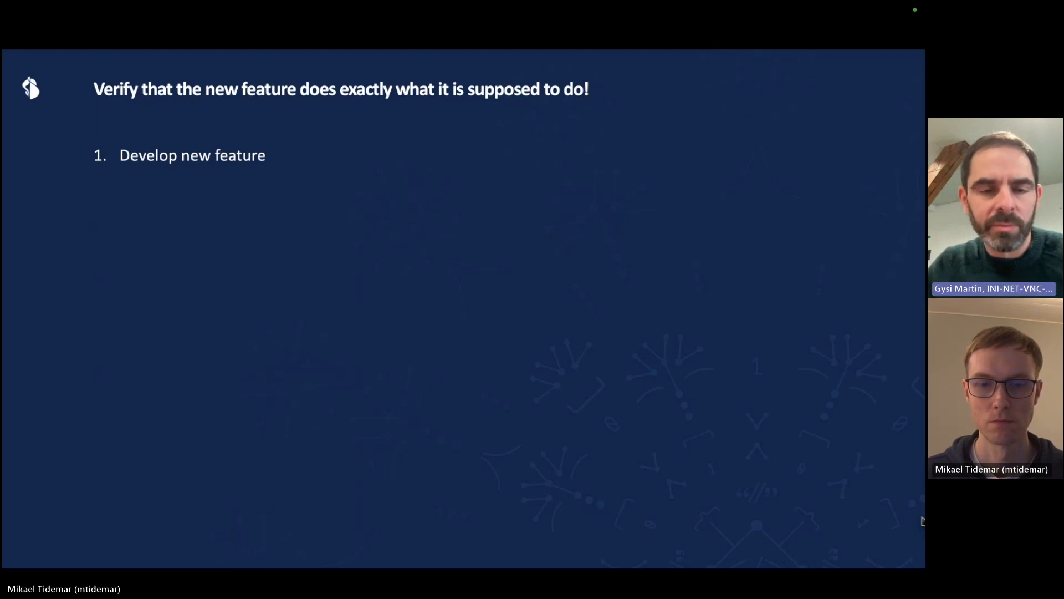
Reveal the run-against-old-tests step and reach 'Now, use NSO-ARC to recreate the test cases'
{"action": "key", "text": "Right"}
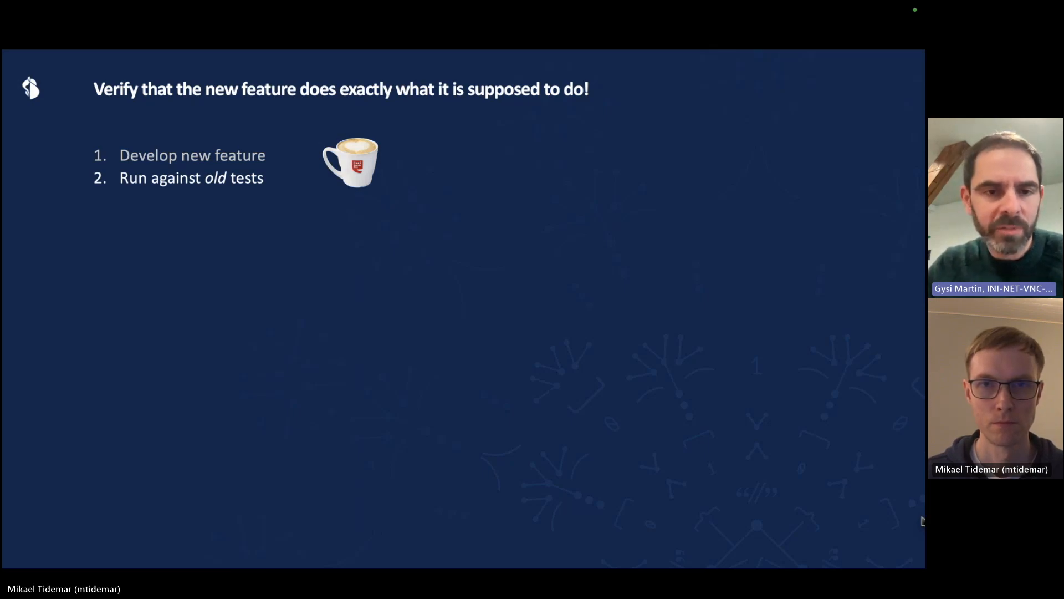
{"action": "key", "text": "Right"}
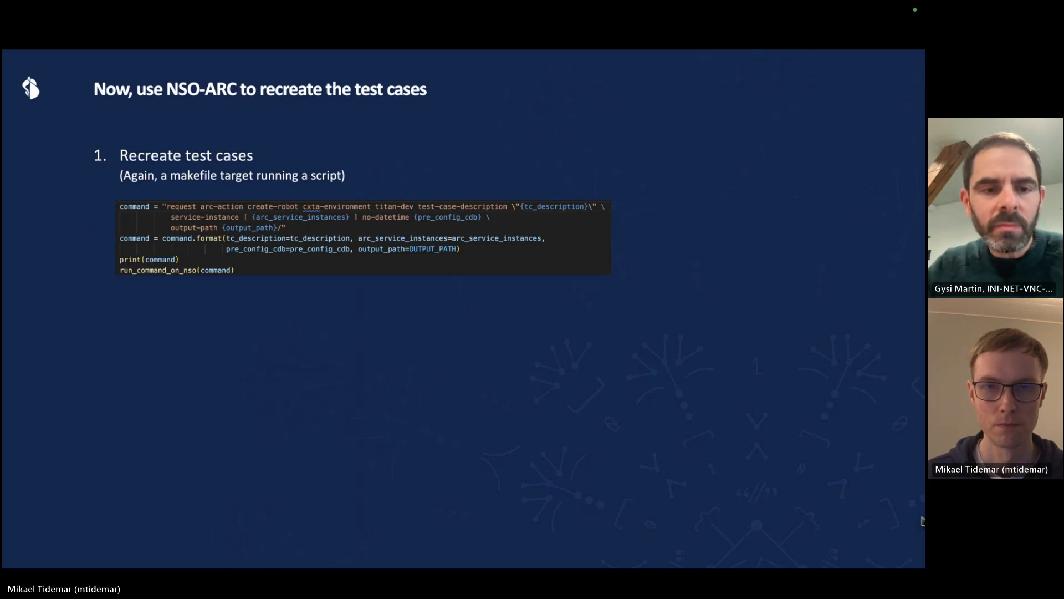
Reveal the run-tests and commit steps, then advance to the DevOps Eng QA Cycle slide
{"action": "key", "text": "Right"}
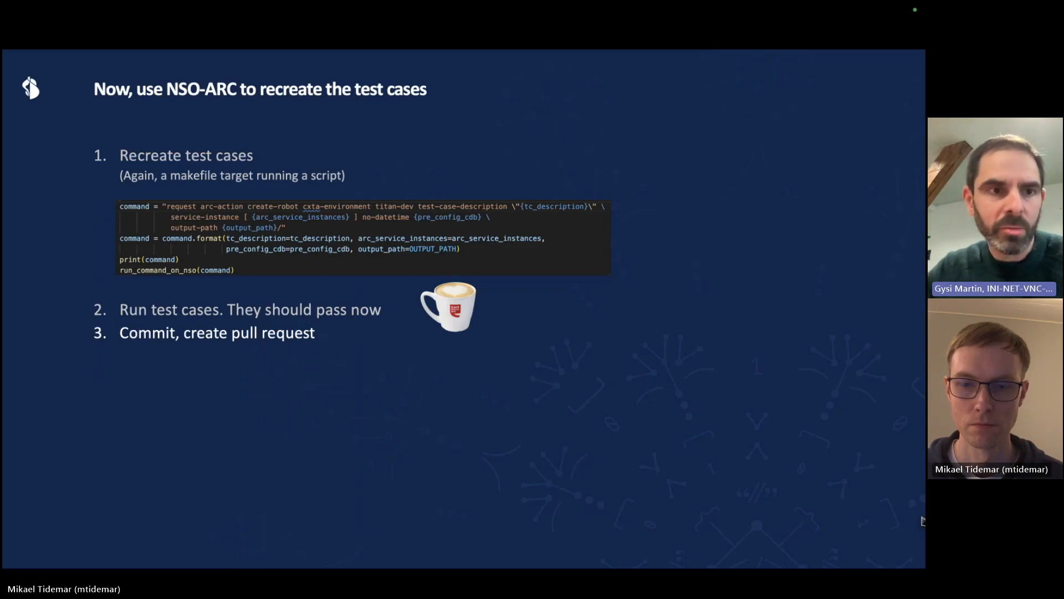
{"action": "key", "text": "Right"}
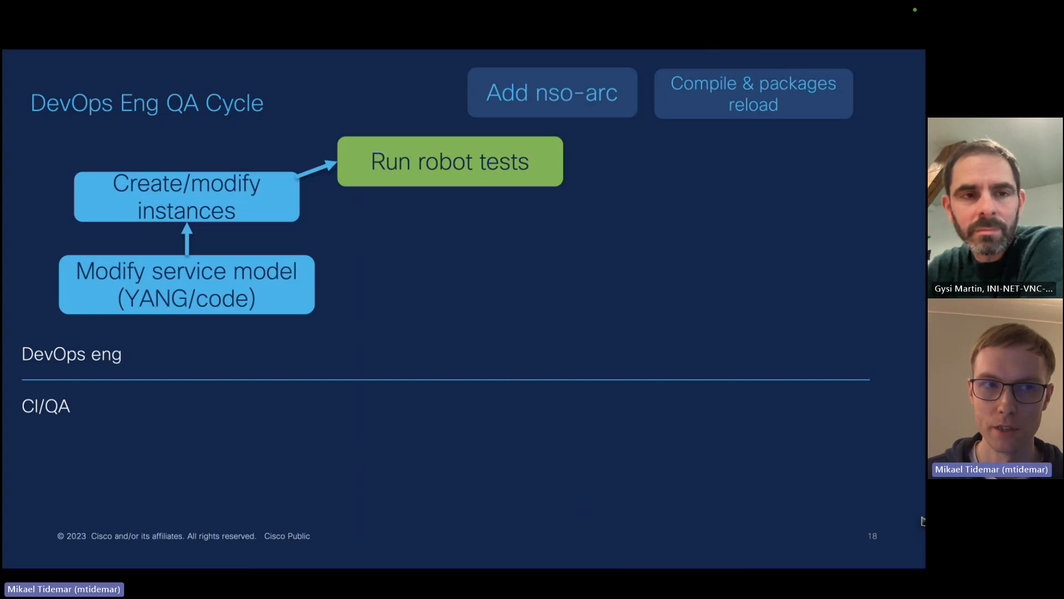
Show the EXPECT FAILURE arrow on the QA cycle diagram and advance to the terminal demo
{"action": "key", "text": "Right"}
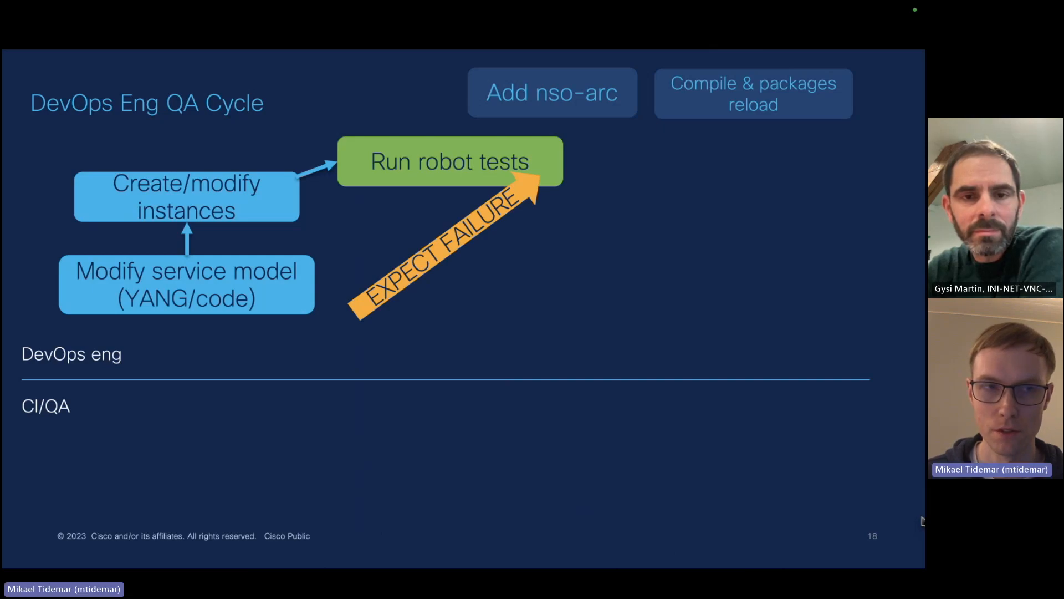
{"action": "key", "text": "right"}
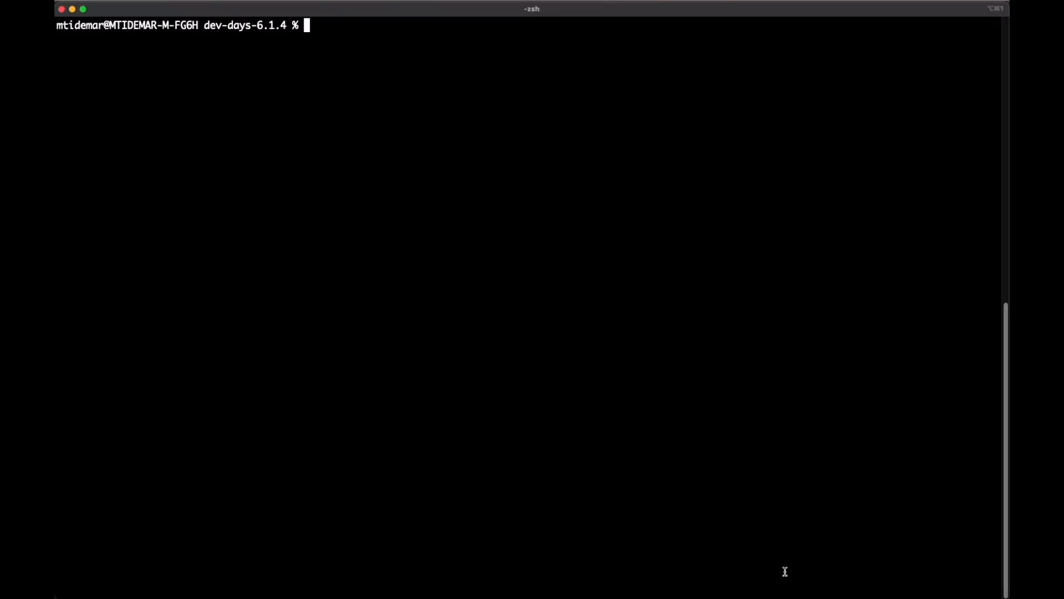
Launch ncs_cli via make cli and run services check-sync to confirm all six services in sync
{"action": "type", "text": "make cli"}
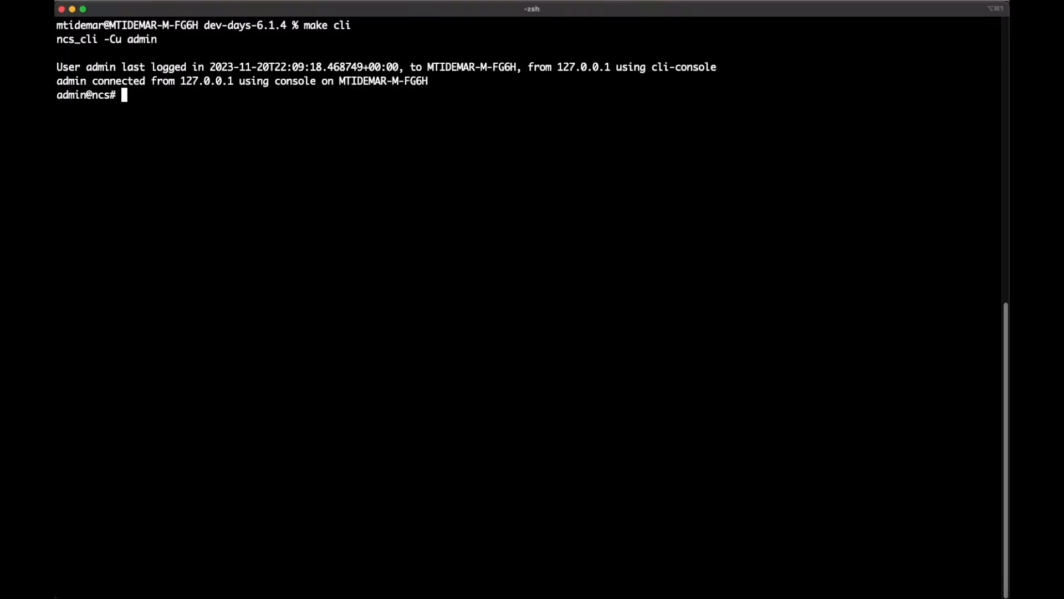
{"action": "type", "text": "services"}
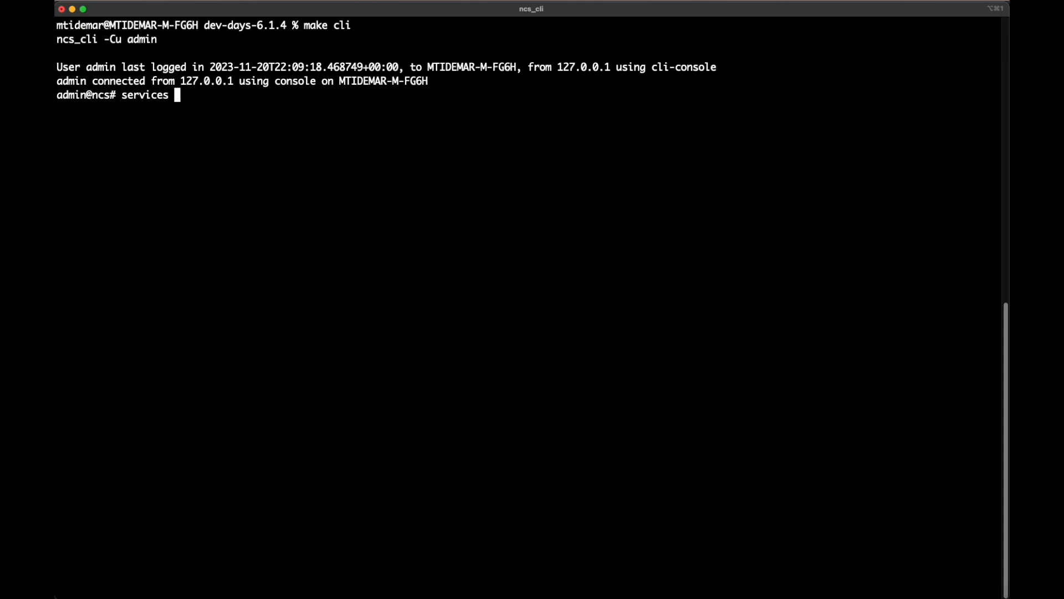
{"action": "type", "text": "check-sync"}
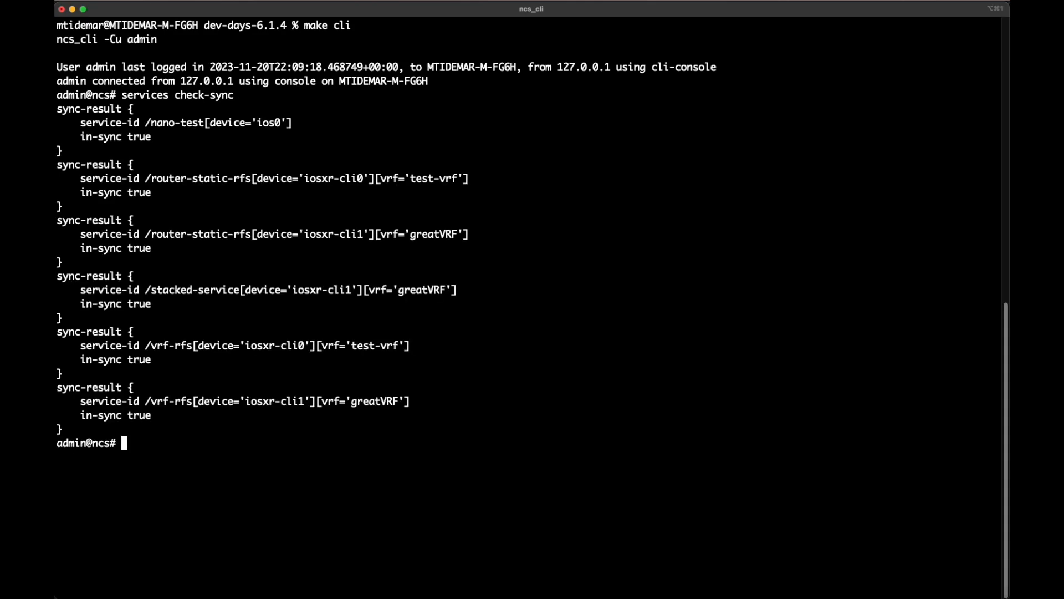
{"action": "mouse_move", "coordinate": [155, 153]}
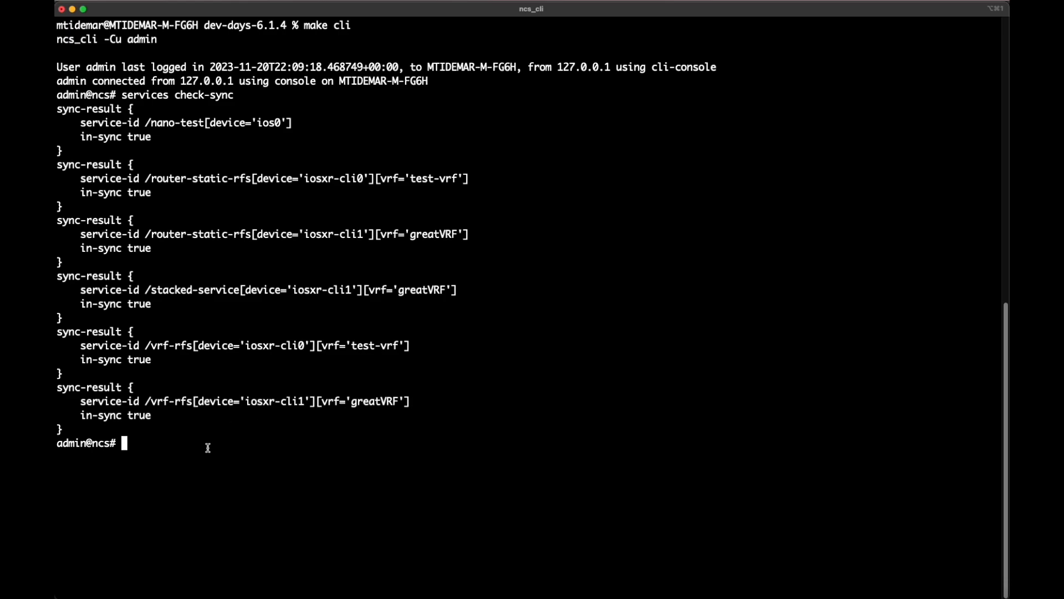
Run arc-action create-robot for all service instances into DEMO with test-in-isolation
{"action": "type", "text": "arc-action c"}
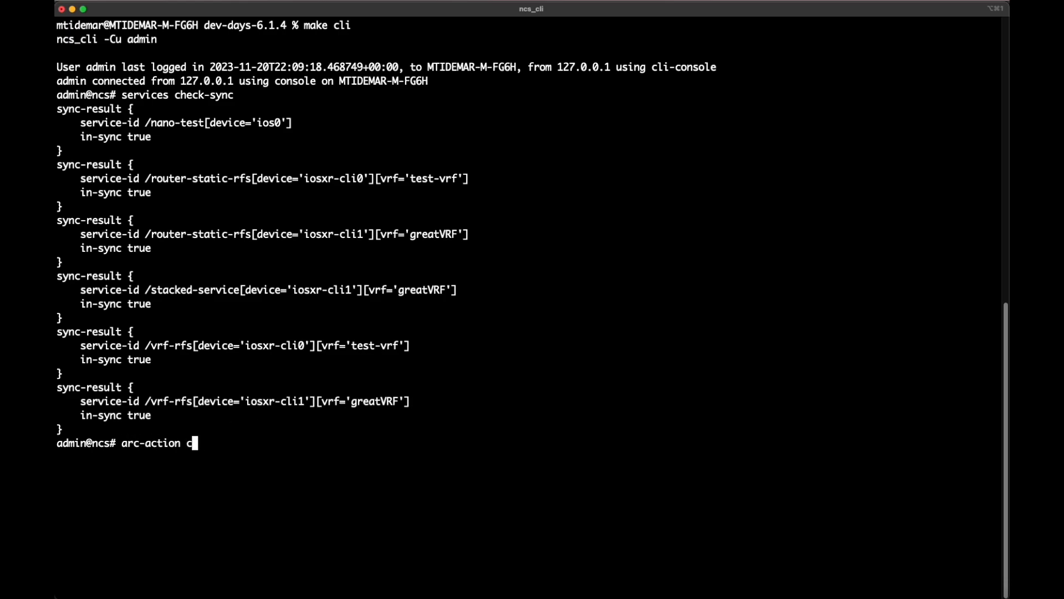
{"action": "type", "text": "reate-robot"}
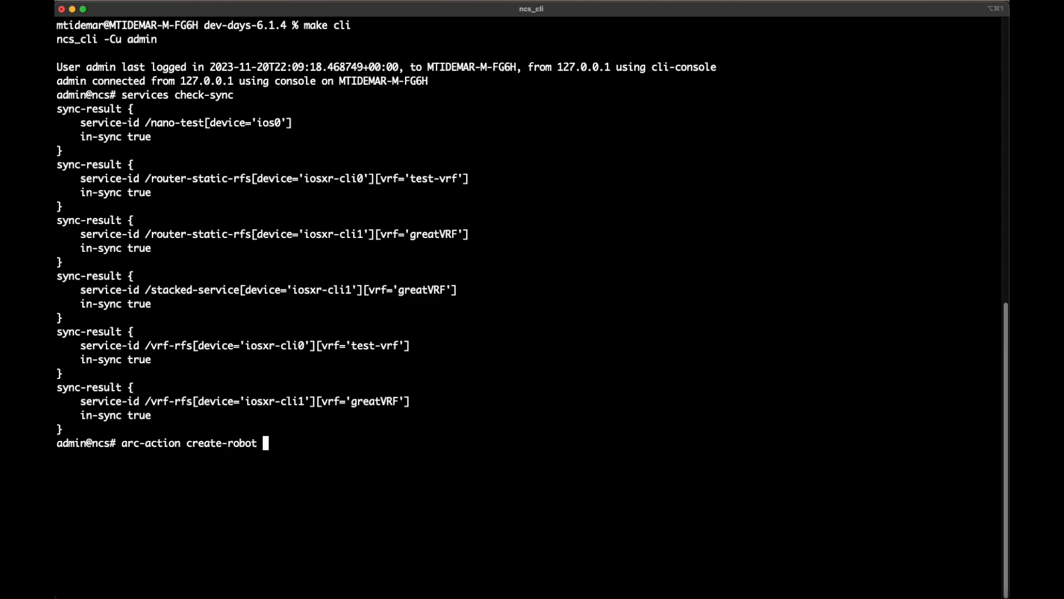
{"action": "type", "text": "all-service-instances"}
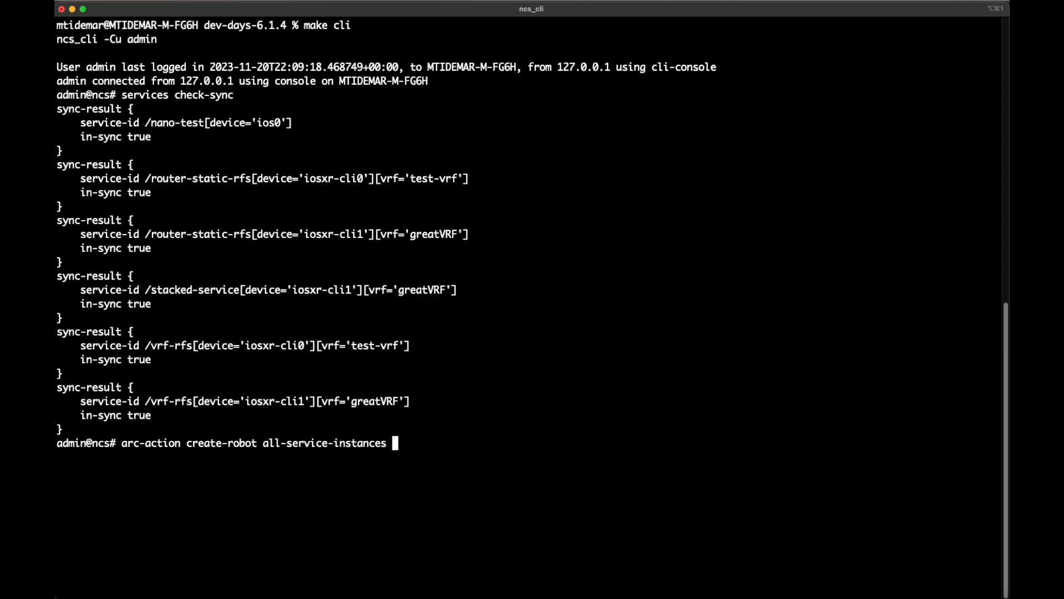
{"action": "type", "text": "output-path D"}
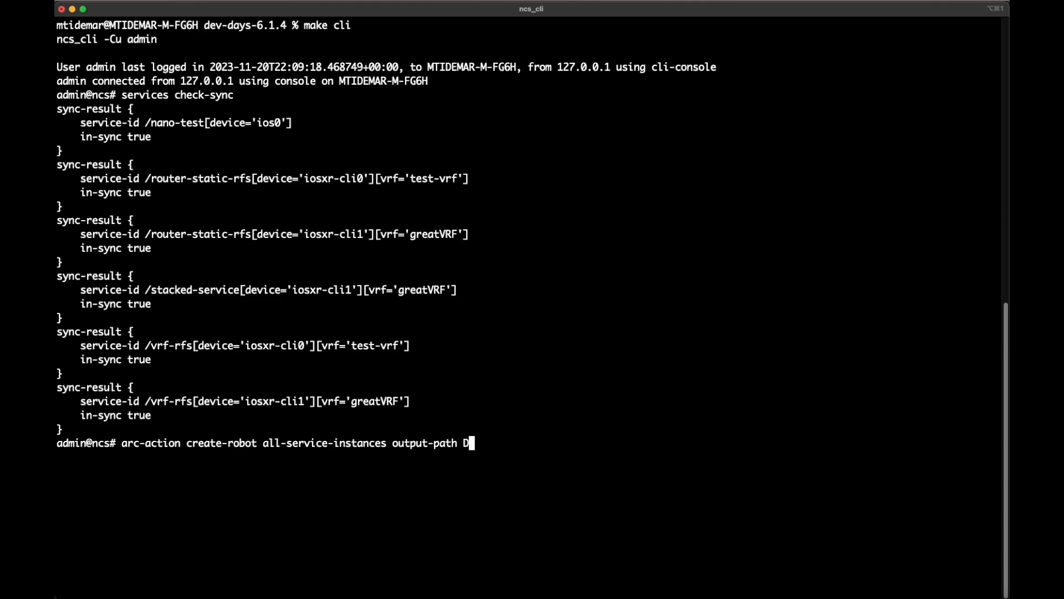
{"action": "type", "text": "EMO"}
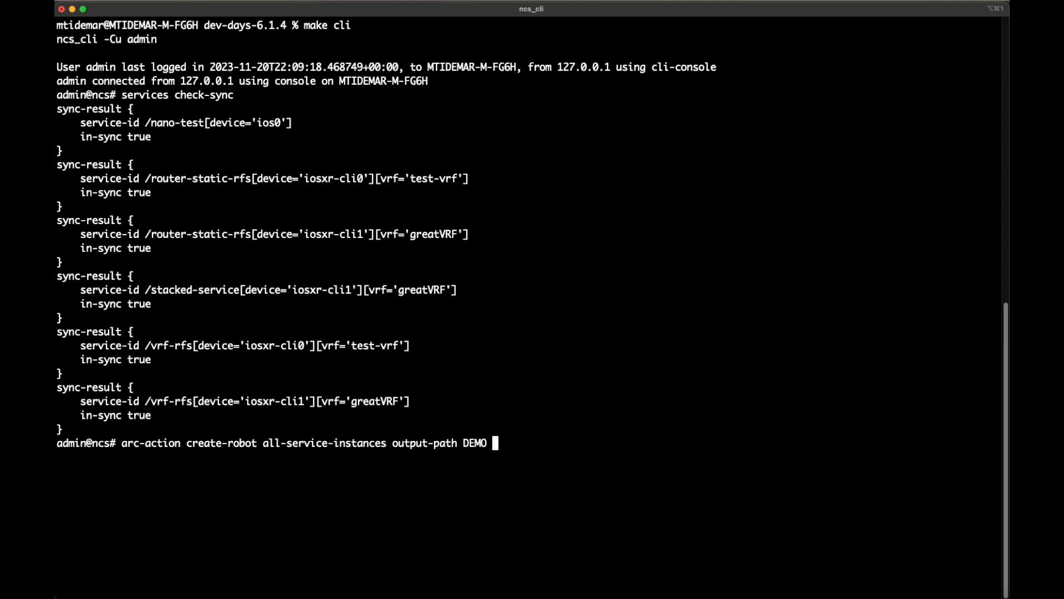
{"action": "type", "text": "t"}
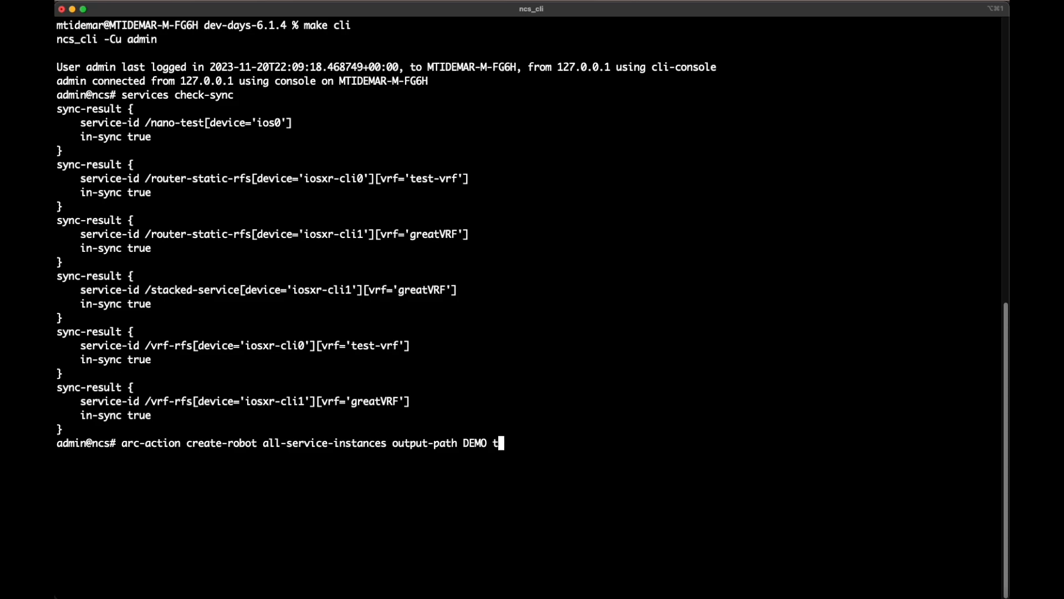
{"action": "type", "text": "est-in-isolation"}
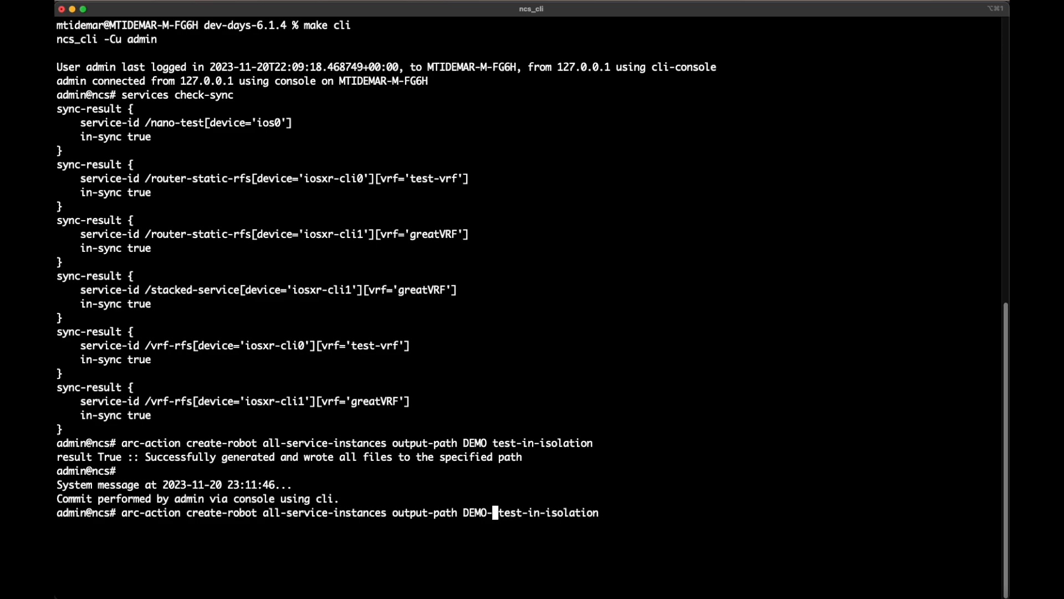
Rerun create-robot targeting DEMO-DRY-RUN with dry-run and no-datetime options
{"action": "type", "text": "DRY-RUN"}
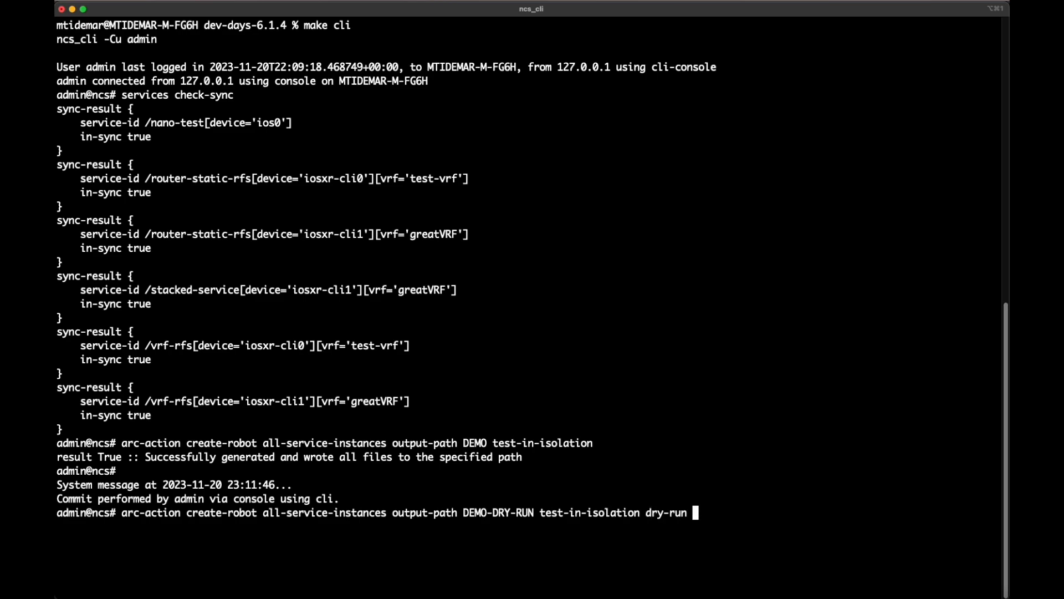
{"action": "type", "text": "no-datetime"}
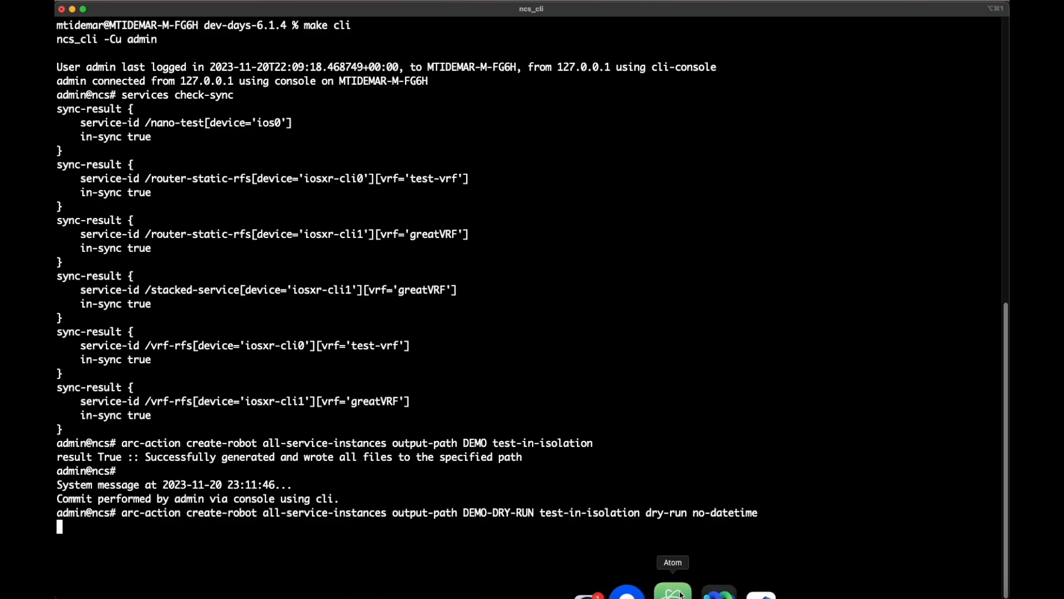
In Atom, expand DEMO-DRY-RUN, router-static-rfs and vrf-rfs results and open nso_service_testing.robot
{"action": "left_click", "coordinate": [671, 594]}
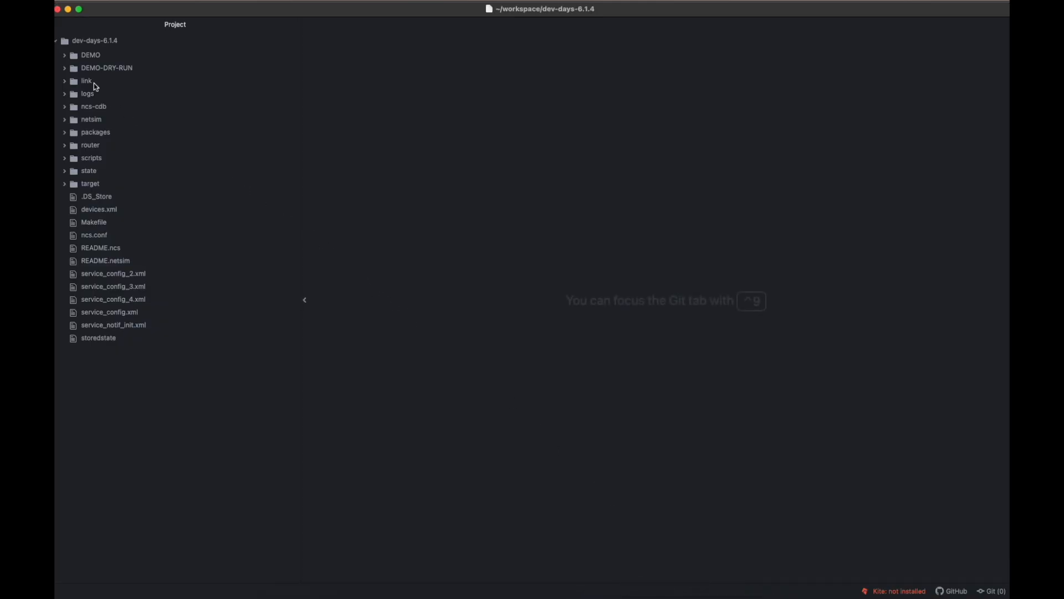
{"action": "left_click", "coordinate": [107, 68]}
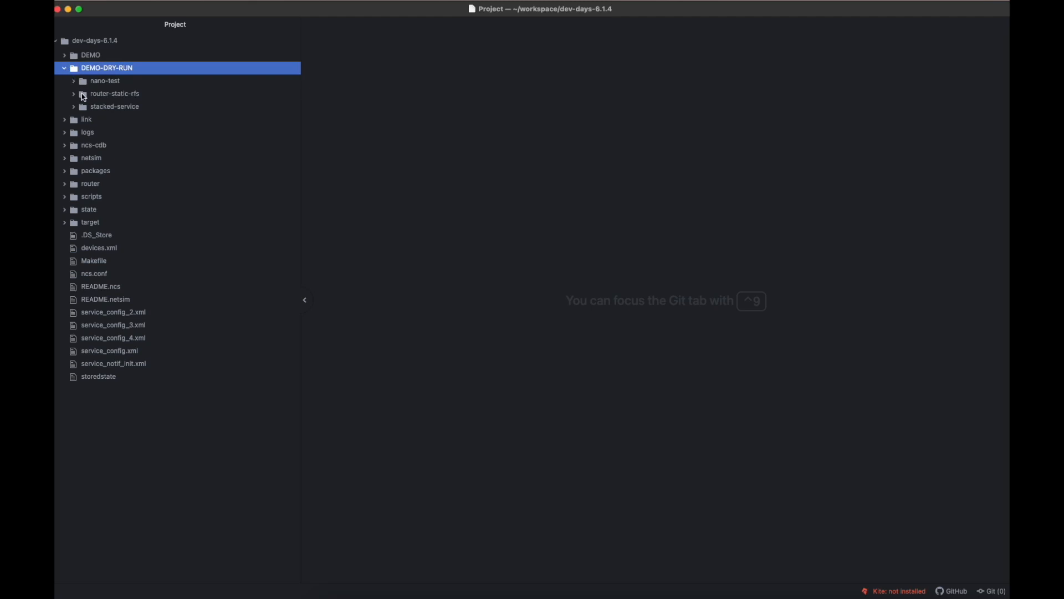
{"action": "left_click", "coordinate": [114, 106]}
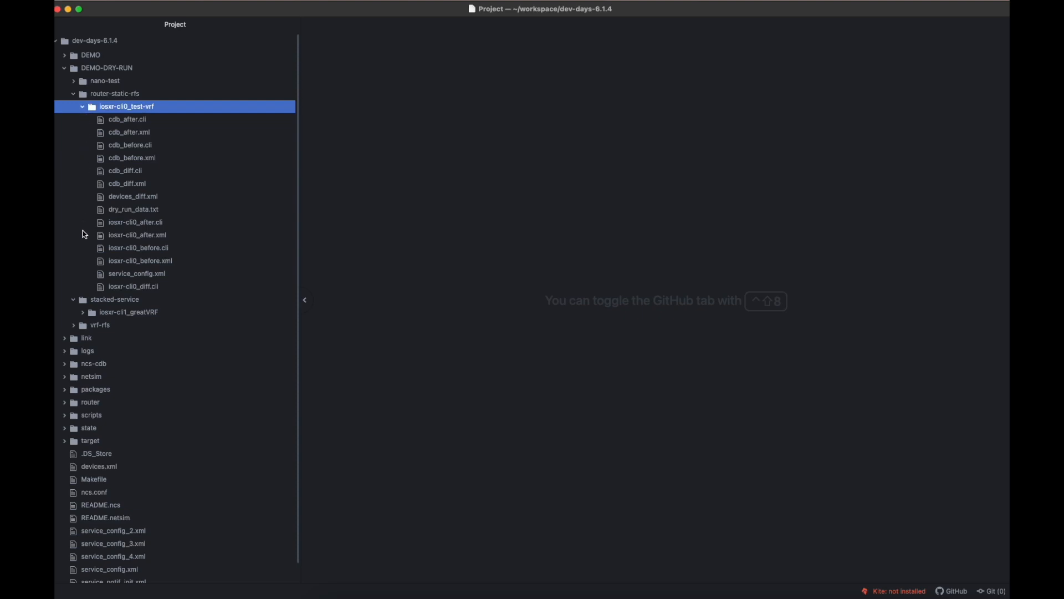
{"action": "left_click", "coordinate": [100, 324]}
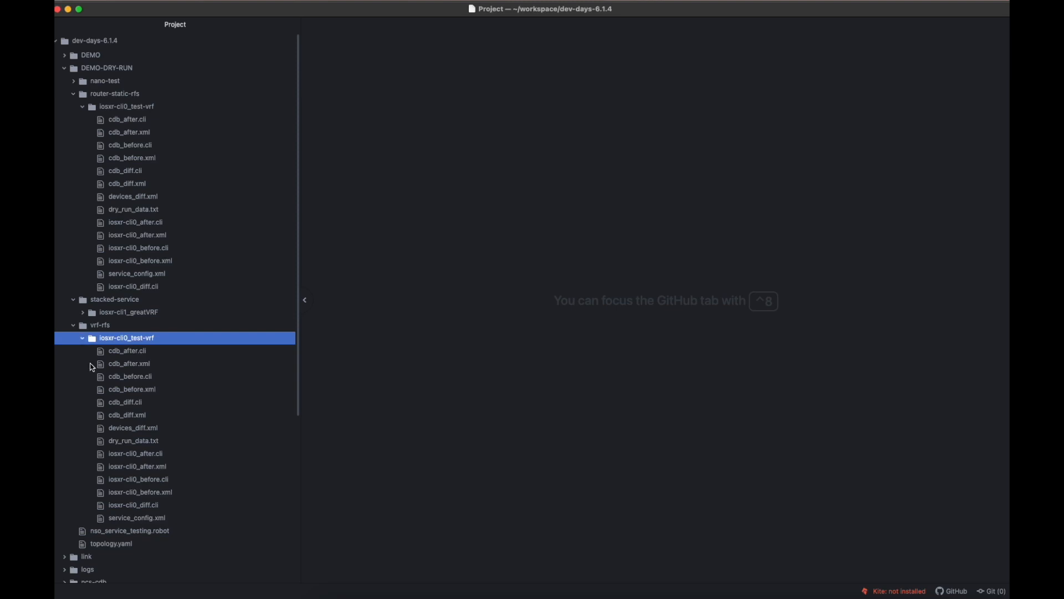
{"action": "double_click", "coordinate": [129, 530]}
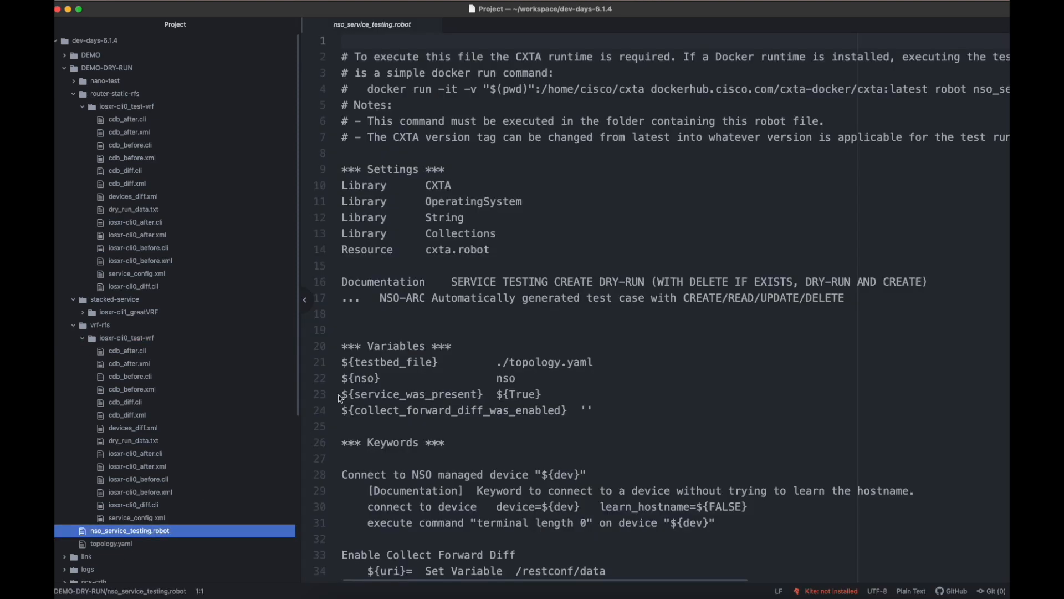
Return from Atom to the ncs_cli terminal and enter configuration mode
{"action": "left_click", "coordinate": [366, 88]}
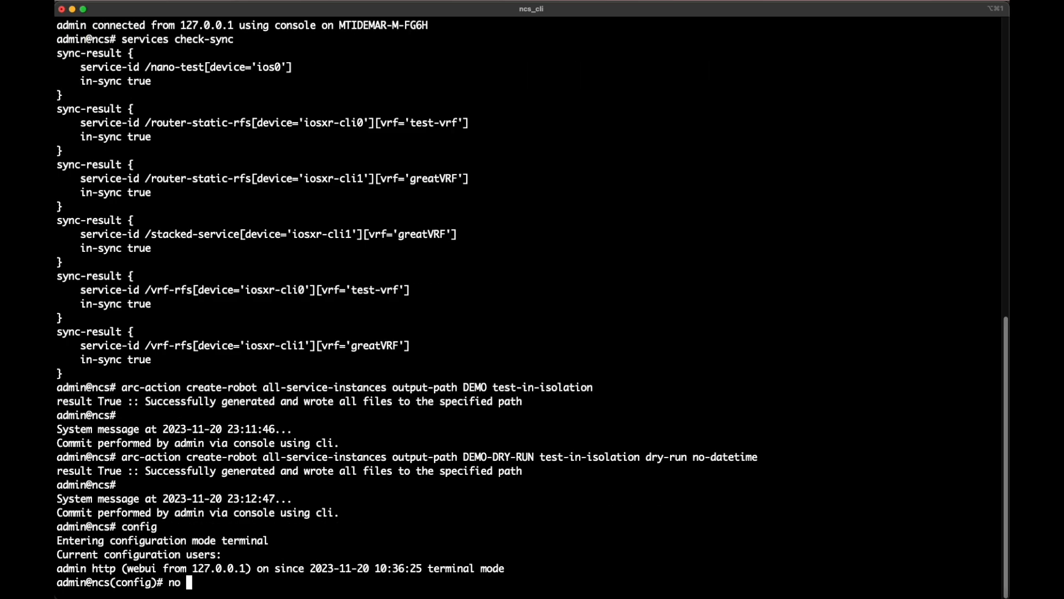
Delete the nano-test, stacked-service, router-static-rfs and vrf-rfs services and commit
{"action": "type", "text": "nano-test"}
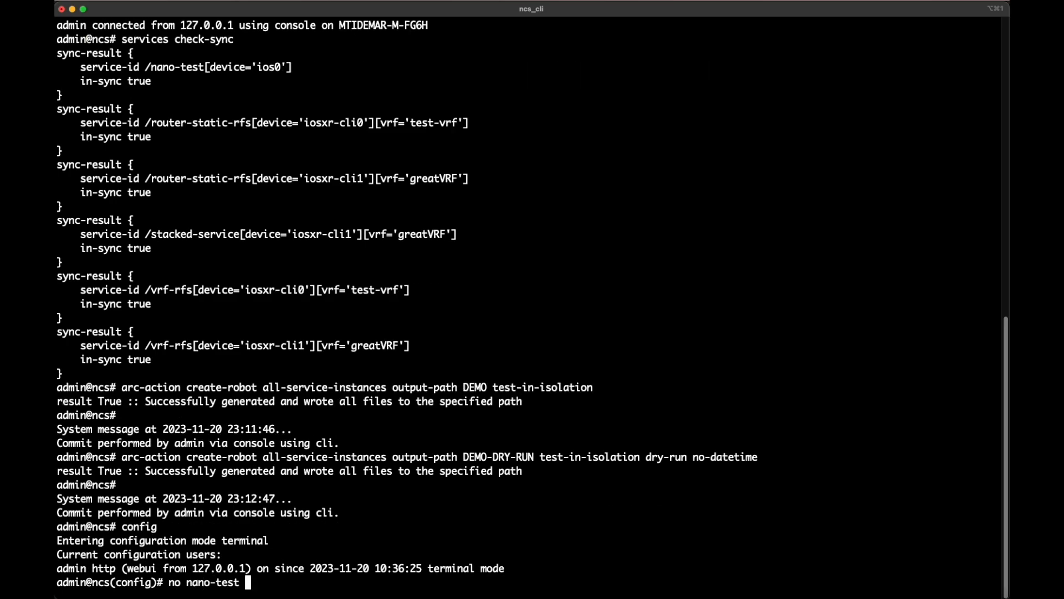
{"action": "type", "text": "no stacked-service"}
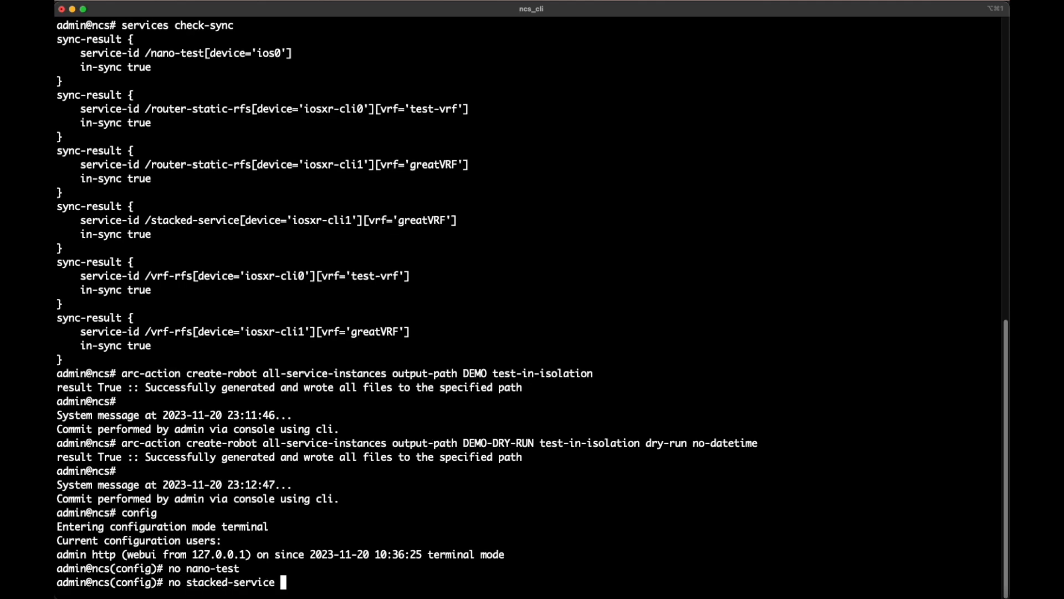
{"action": "type", "text": "no router-static-rfs"}
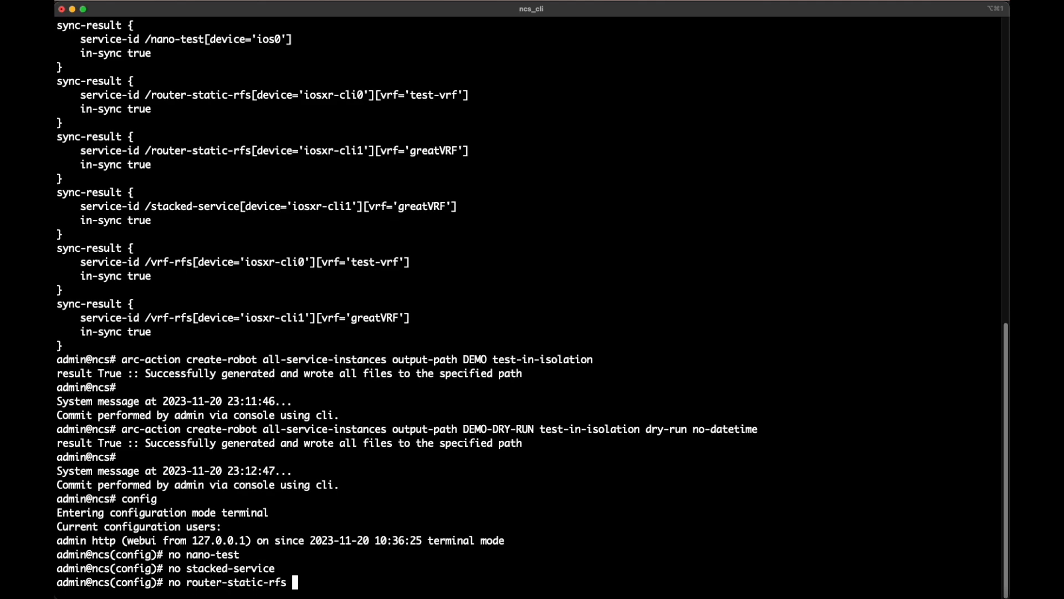
{"action": "type", "text": "no vrf-rfs"}
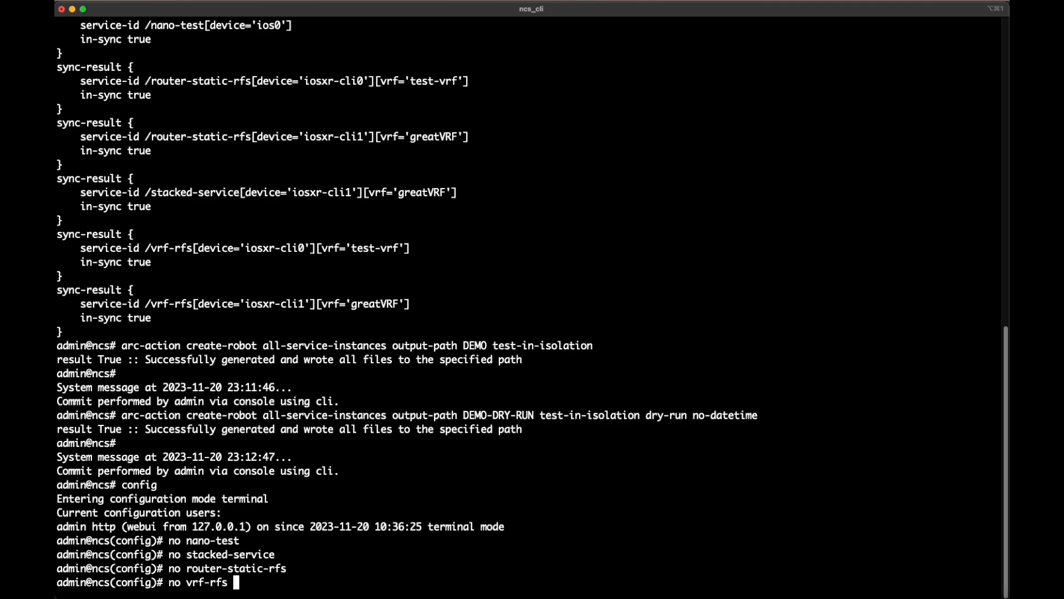
{"action": "type", "text": "commit"}
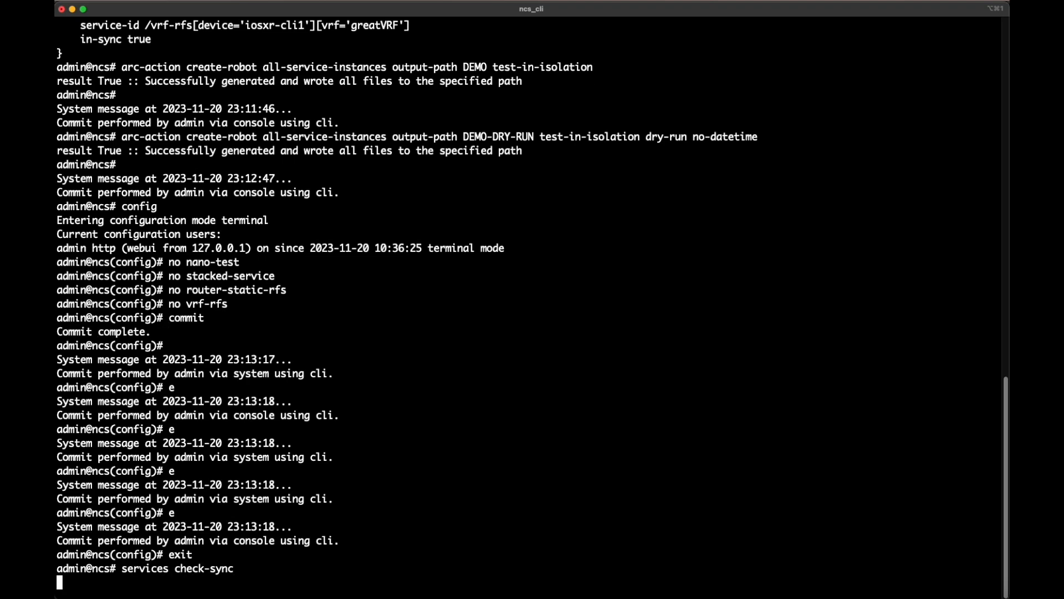
Exit ncs_cli and change into the DEMO folder
{"action": "type", "text": "exit"}
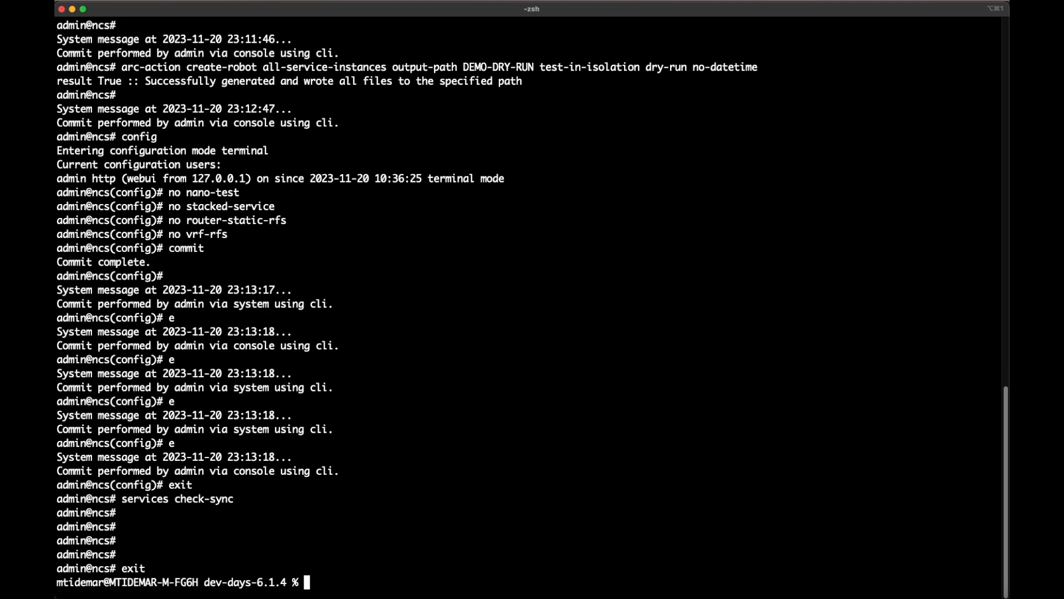
{"action": "type", "text": "cd DEMO"}
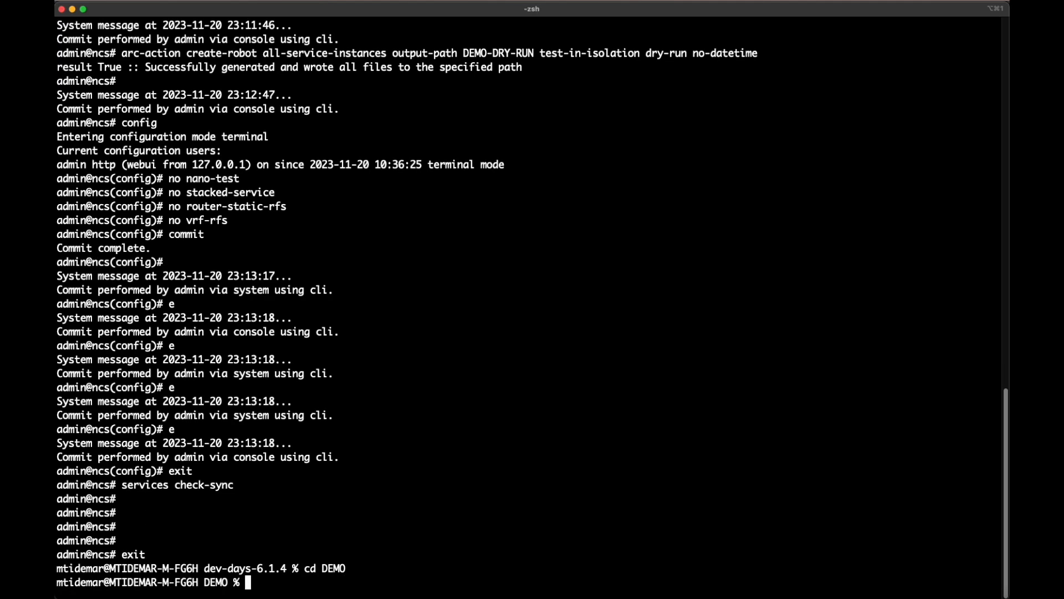
Run the CXTA docker robot on nso_service_testing.robot in DEMO, getting 14 of 14 tests passing
{"action": "type", "text": "docker run -it -v \"$(pwd)\":/home/cisco/cxta dockerhub.cisco.com/cxta-docker/cxta:latest robot nso_service_testing.robot"}
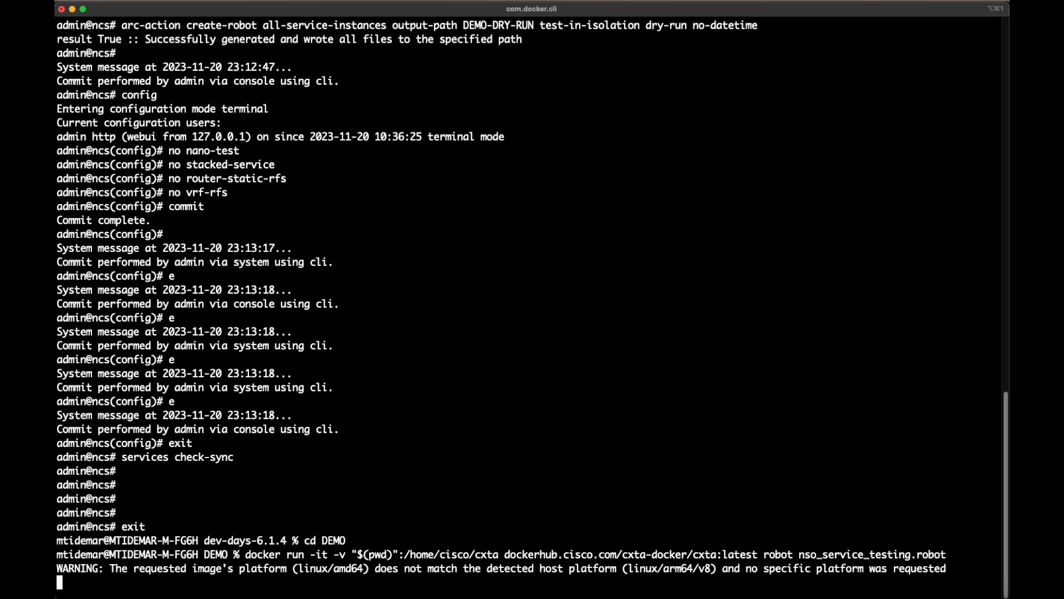
{"action": "mouse_move", "coordinate": [455, 395]}
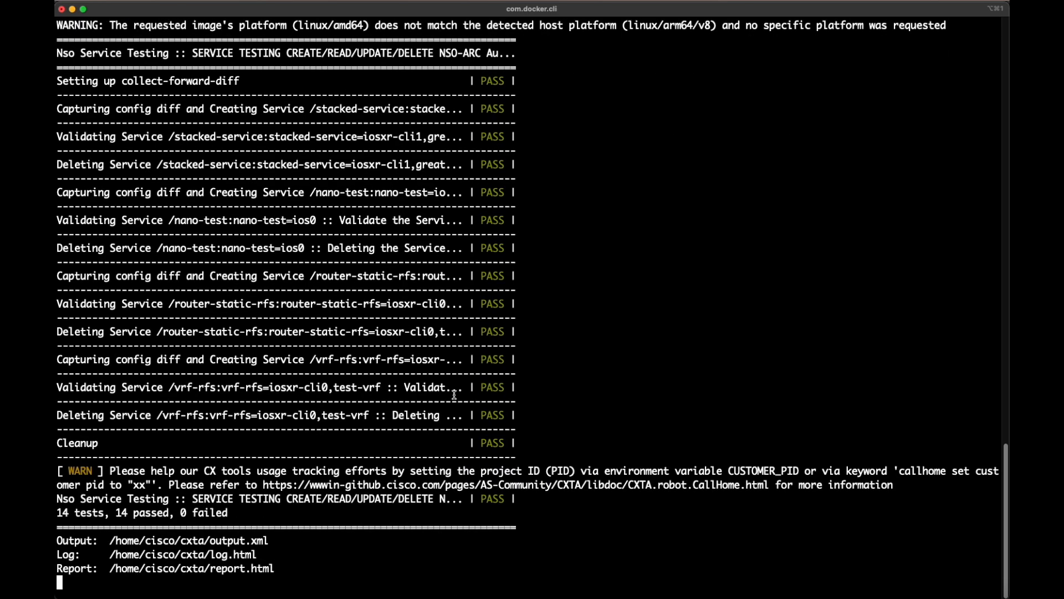
{"action": "type", "text": "c"}
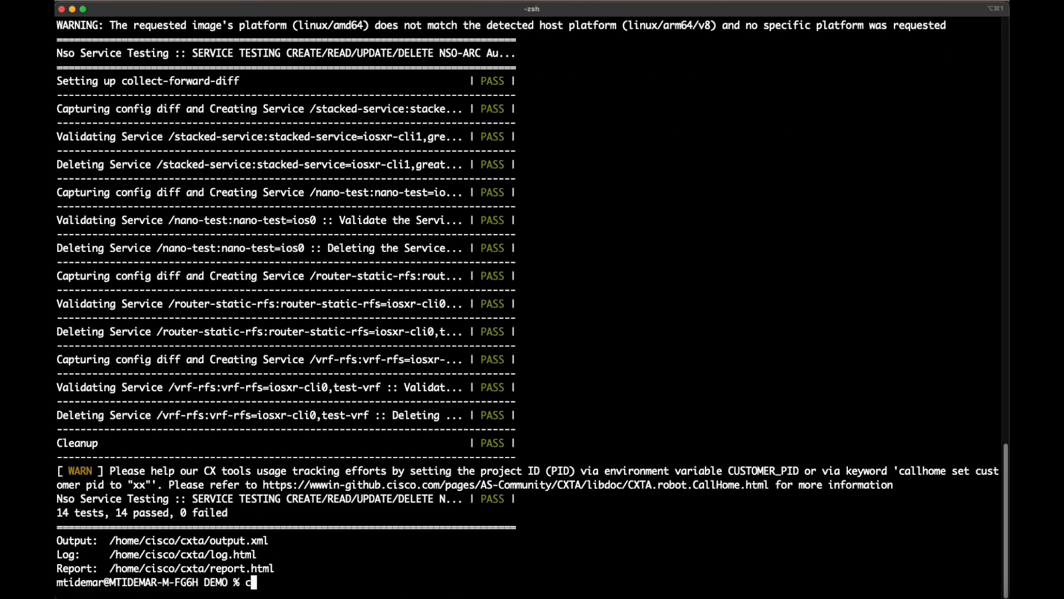
{"action": "type", "text": "d ../DEMO"}
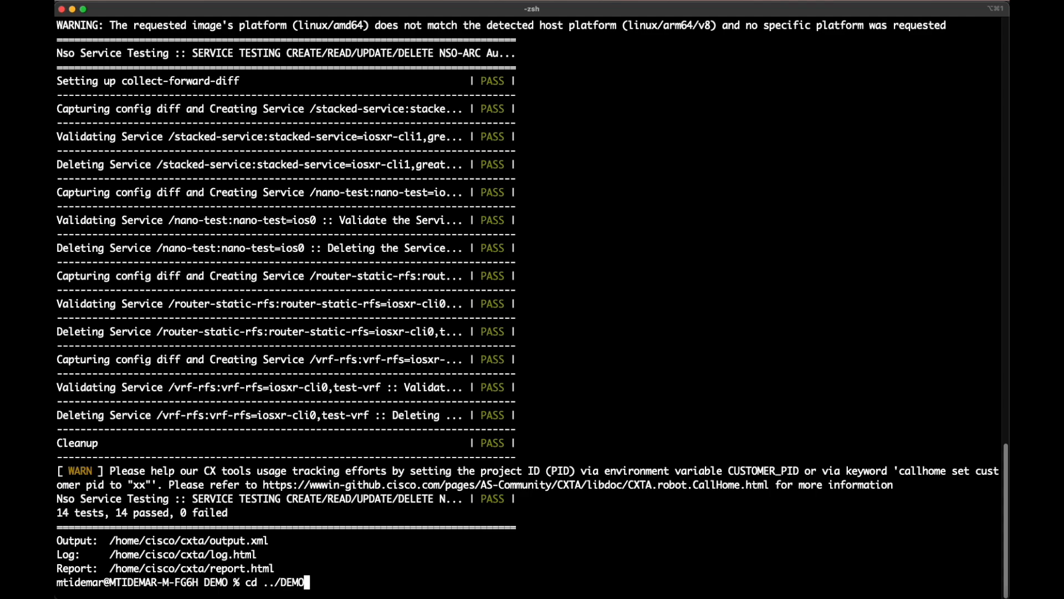
Run the DEMO-DRY-RUN tests (10 of 10 passing), move up to dev-days-6.1.4 and launch make cli
{"action": "key", "text": "Enter"}
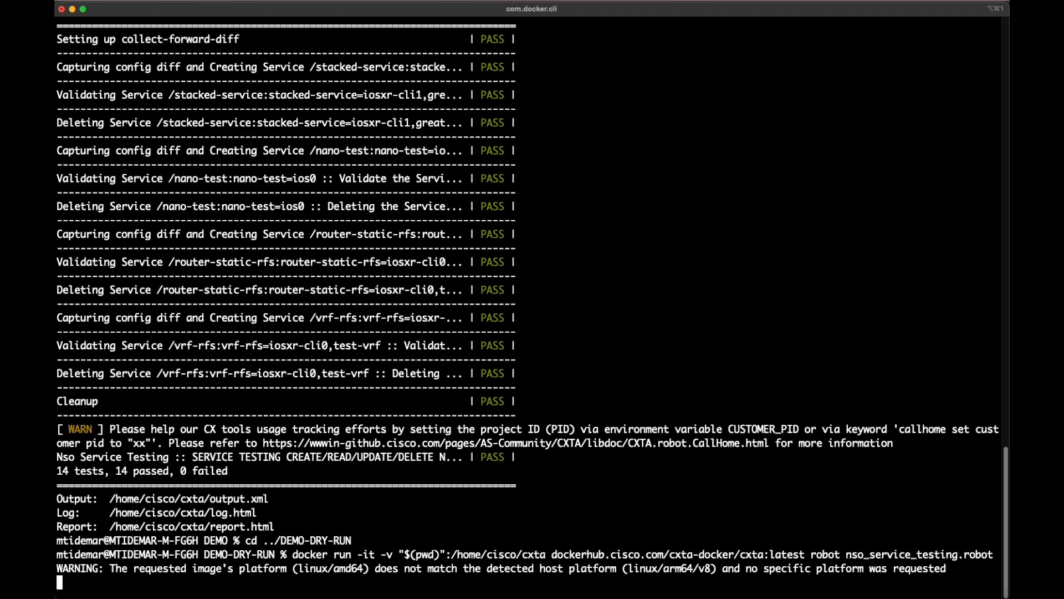
{"action": "mouse_move", "coordinate": [559, 482]}
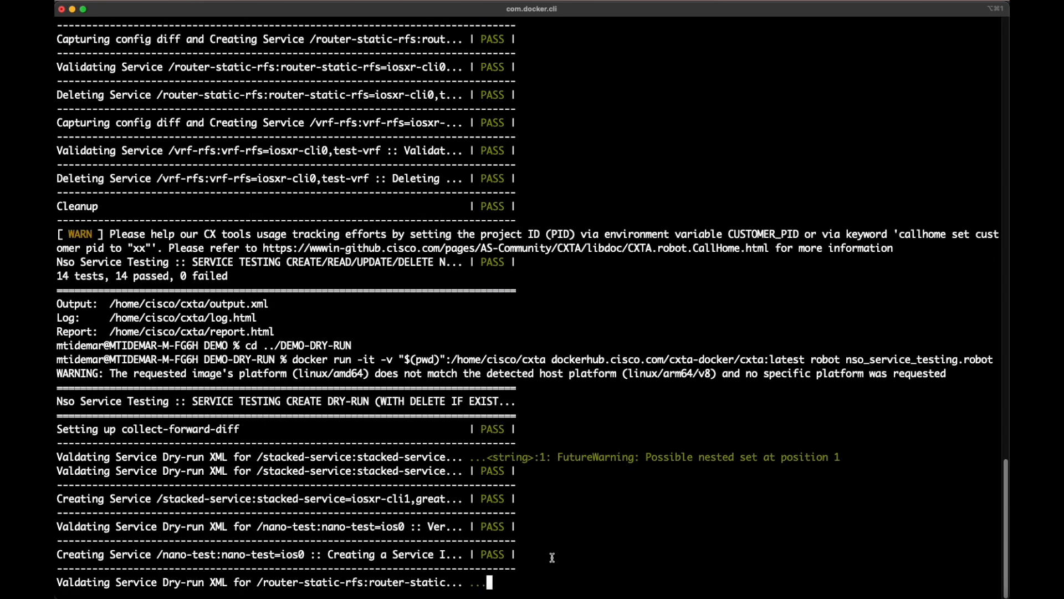
{"action": "scroll", "scroll_direction": "down", "scroll_amount": 3}
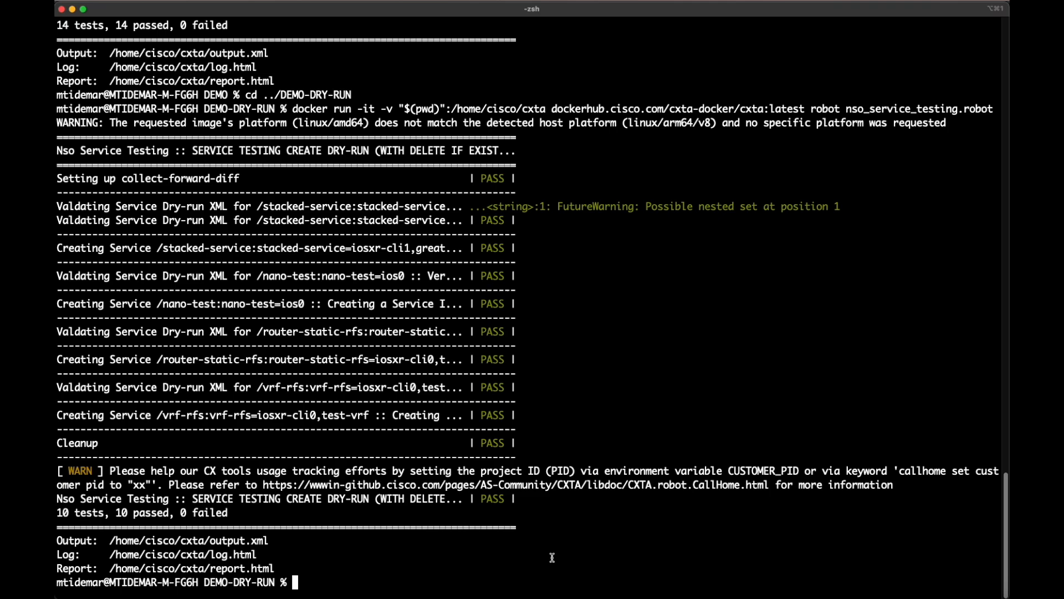
{"action": "type", "text": "make cli"}
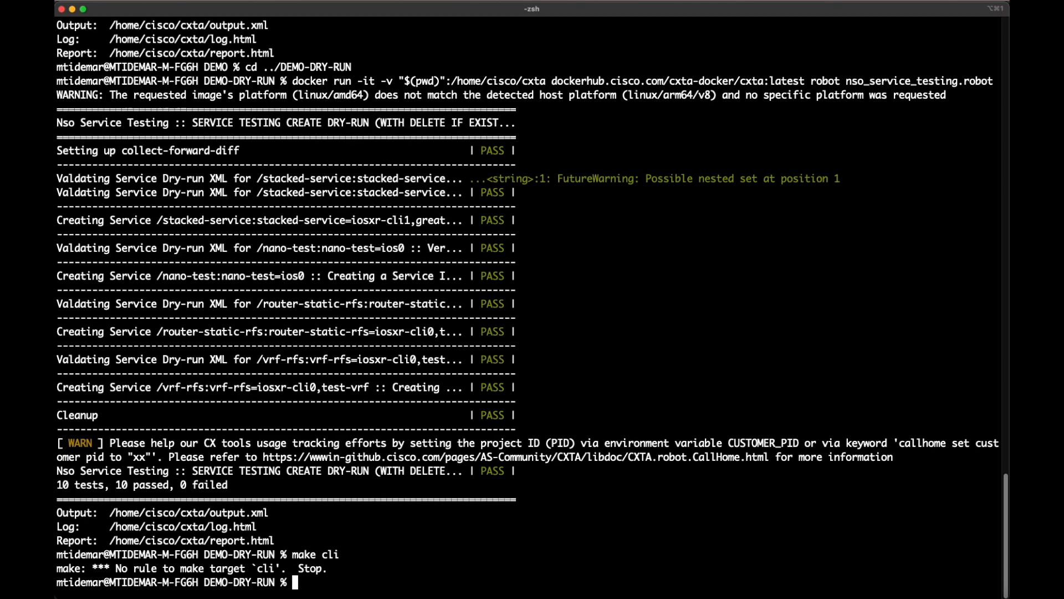
{"action": "type", "text": "cd ."}
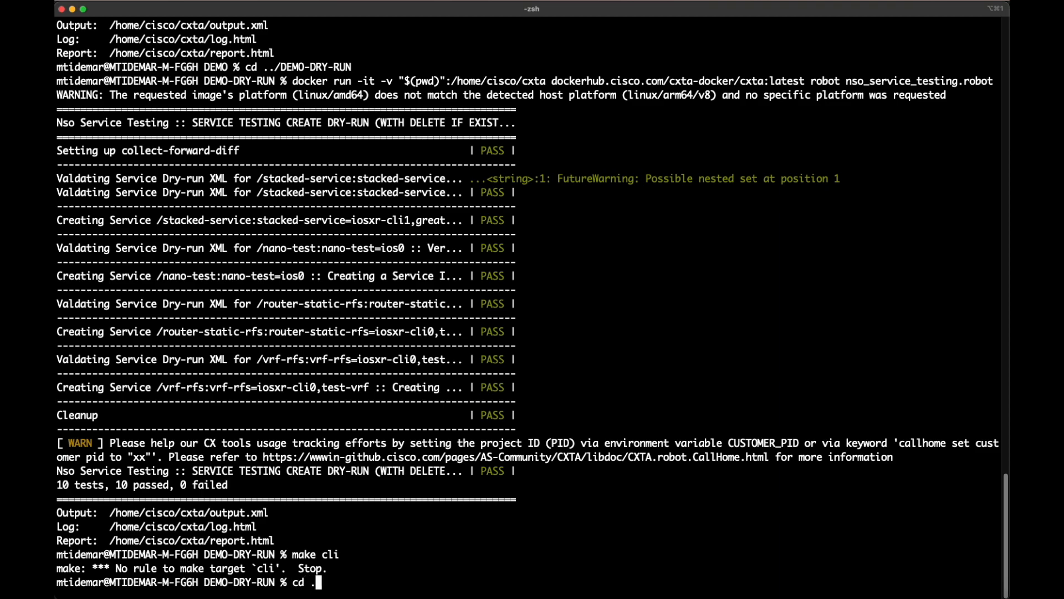
{"action": "key", "text": "Return"}
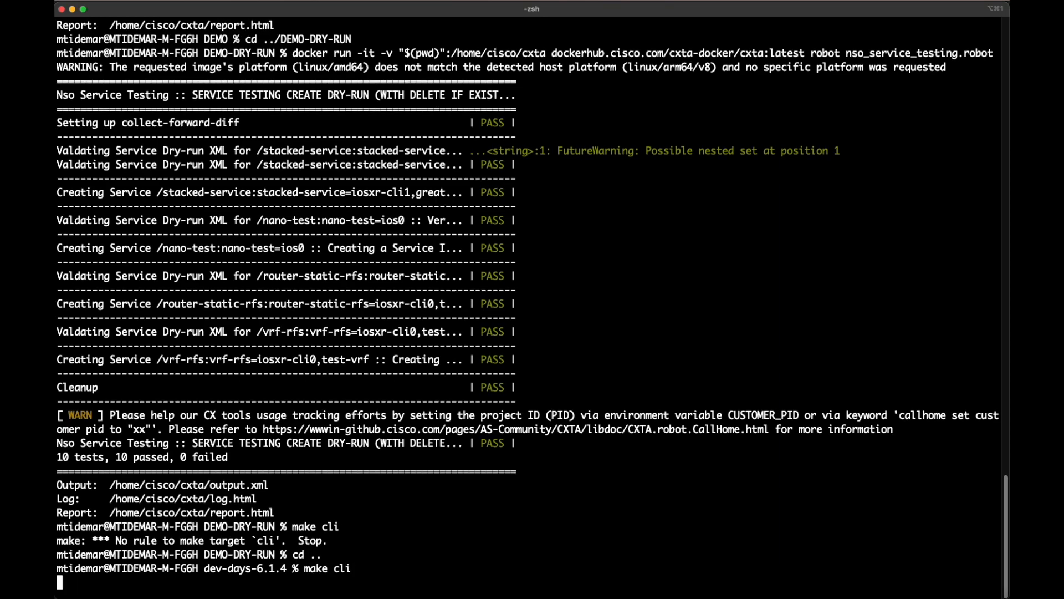
Launch the NSO CLI, run dry-run dry-run and enable devtools true
{"action": "key", "text": "Enter"}
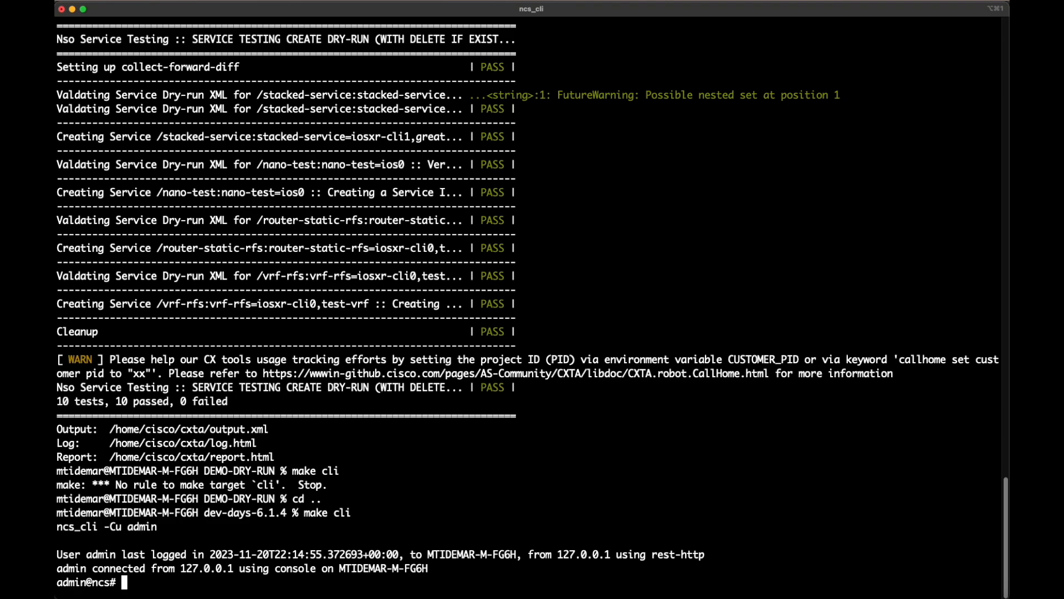
{"action": "type", "text": "dry-run dry-run"}
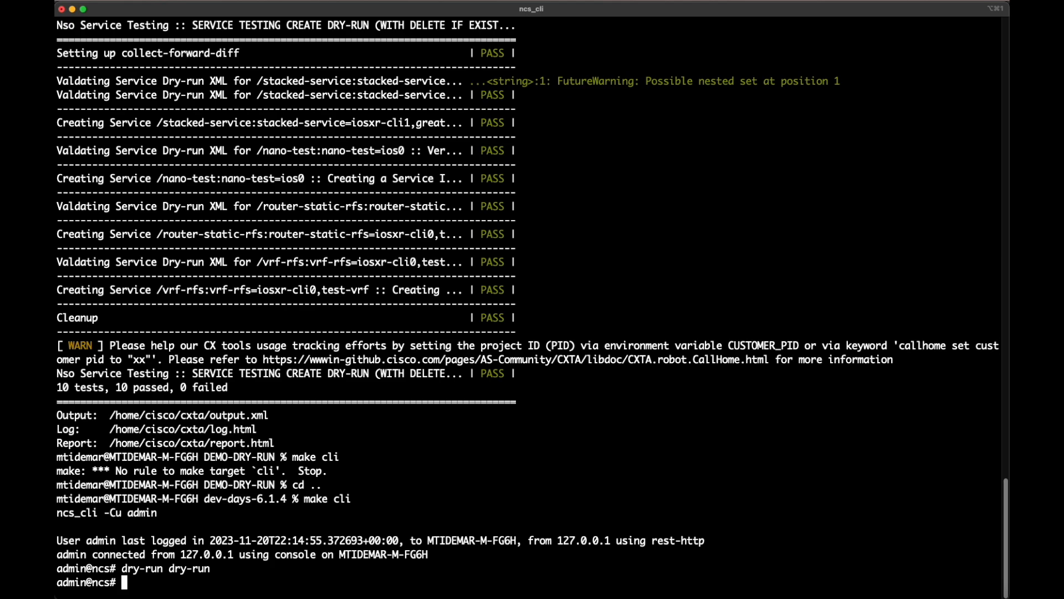
{"action": "type", "text": "dev"}
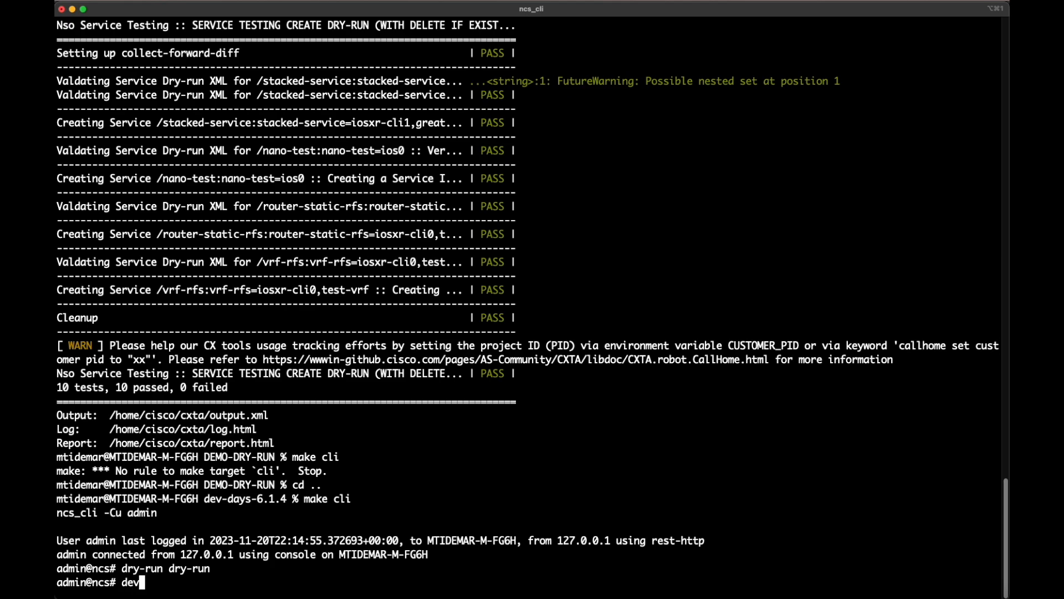
{"action": "type", "text": "tools true"}
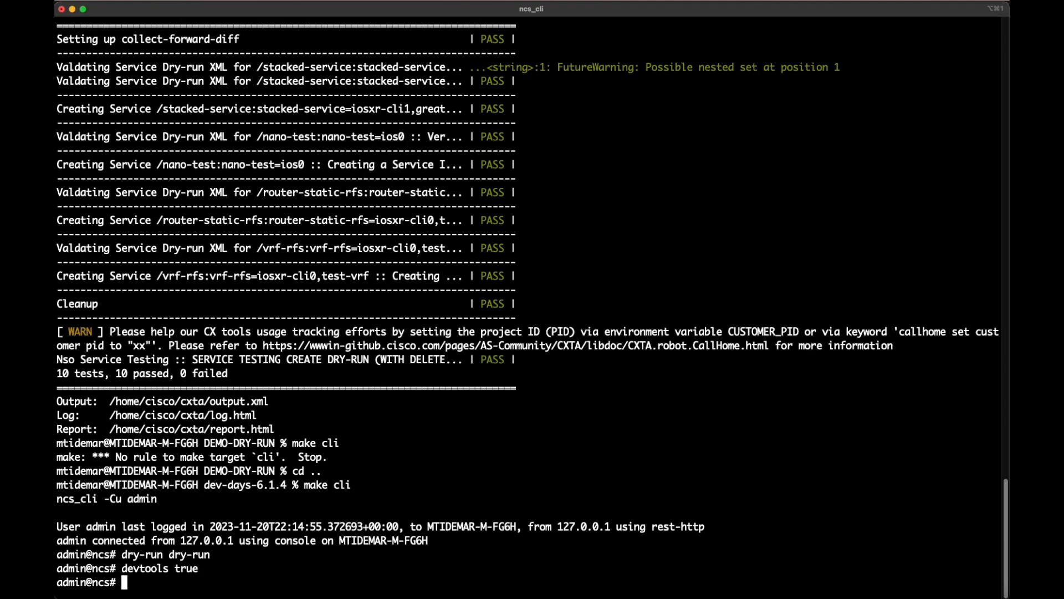
Enter timecmd dry-run dry-run file-path DEMO-DRY-RUN for a timed test over that folder
{"action": "type", "text": "dry-run"}
{"action": "type", "text": "time"}
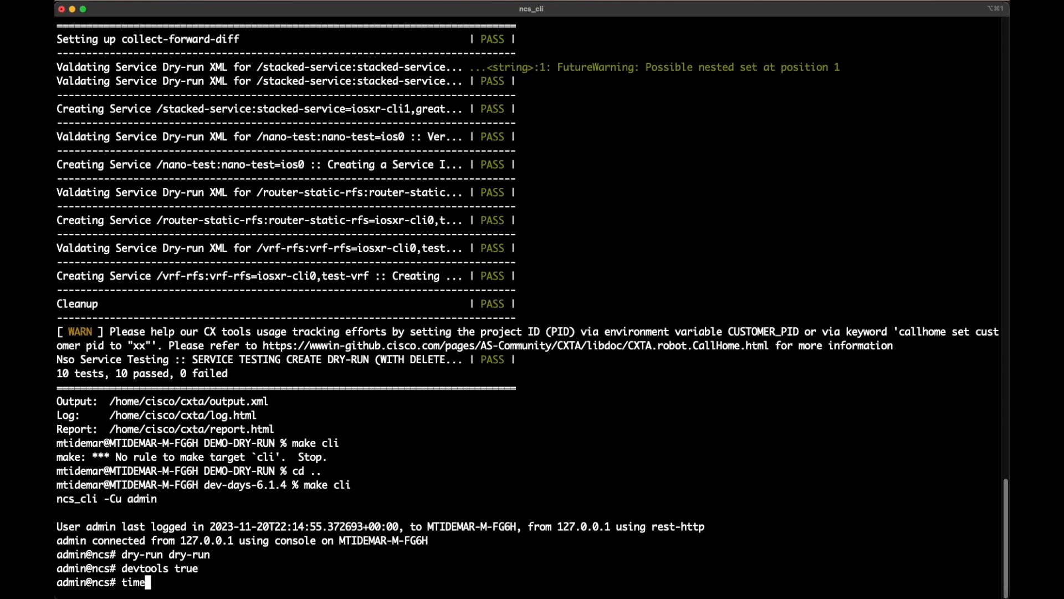
{"action": "type", "text": "cmd dry-run"}
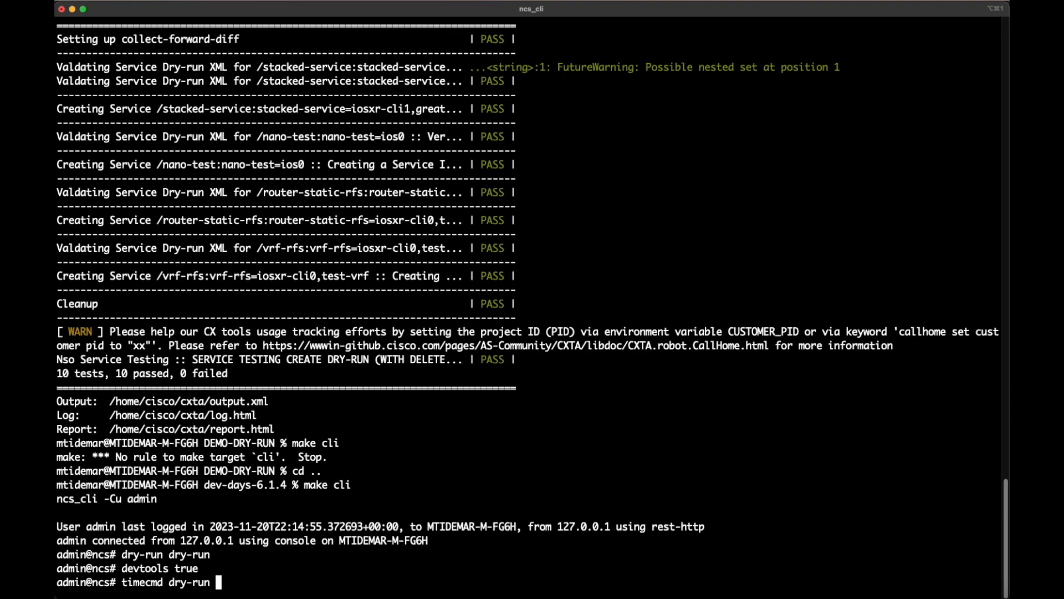
{"action": "type", "text": "dry-run"}
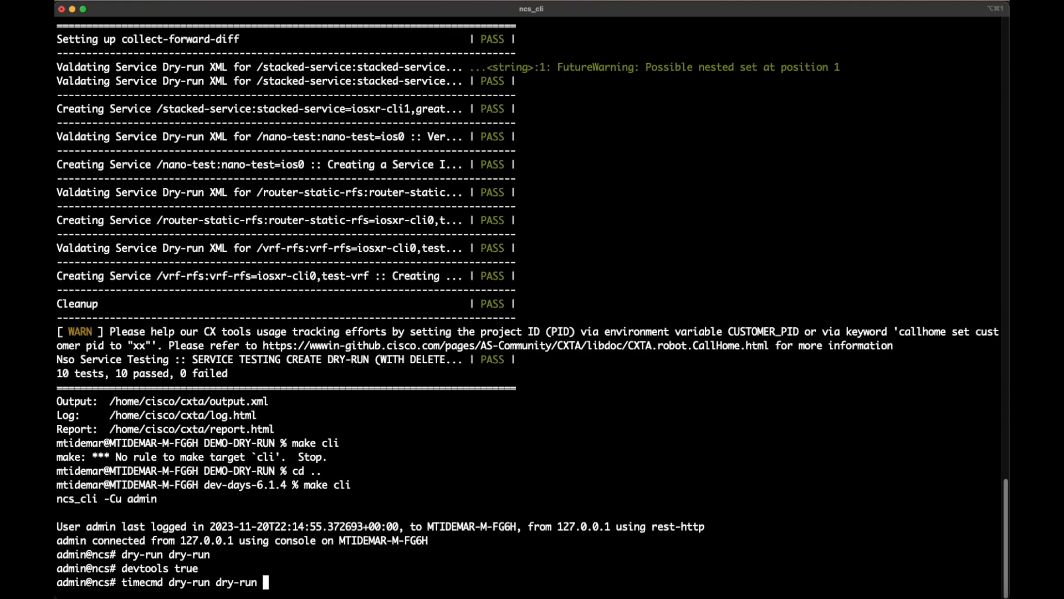
{"action": "type", "text": "file-path DEMO"}
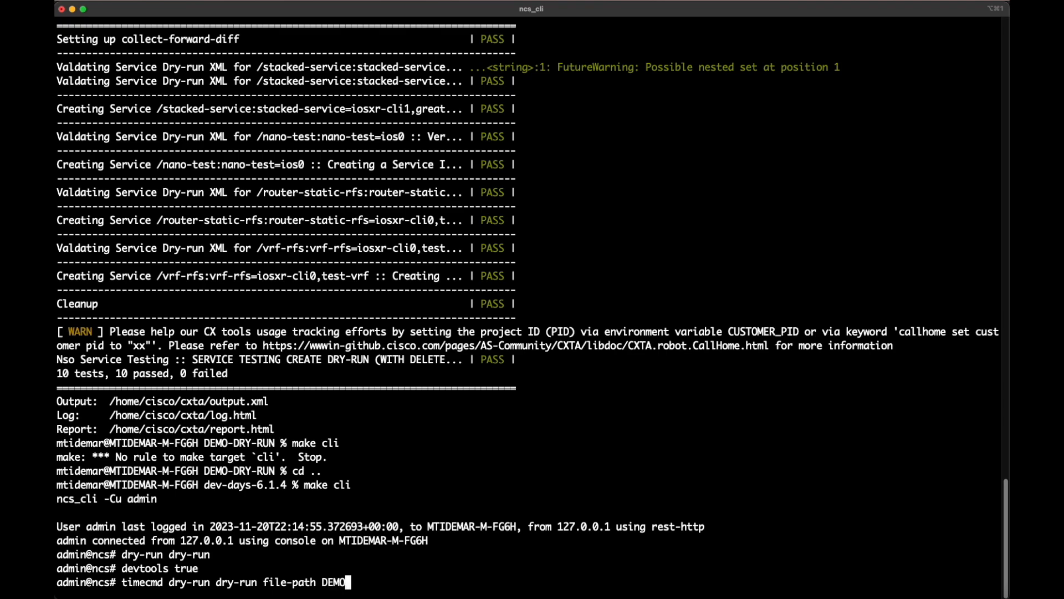
{"action": "type", "text": "-DRY-RUN"}
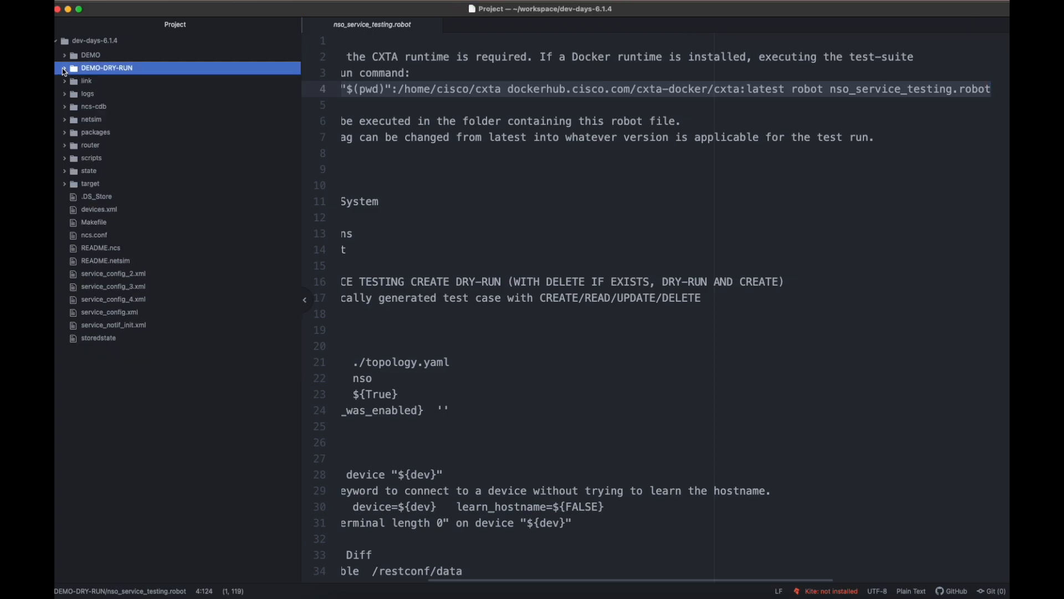
Open router-static-rfs-template.xml from packages > router-static-rfs > templates in Atom
{"action": "left_click", "coordinate": [95, 132]}
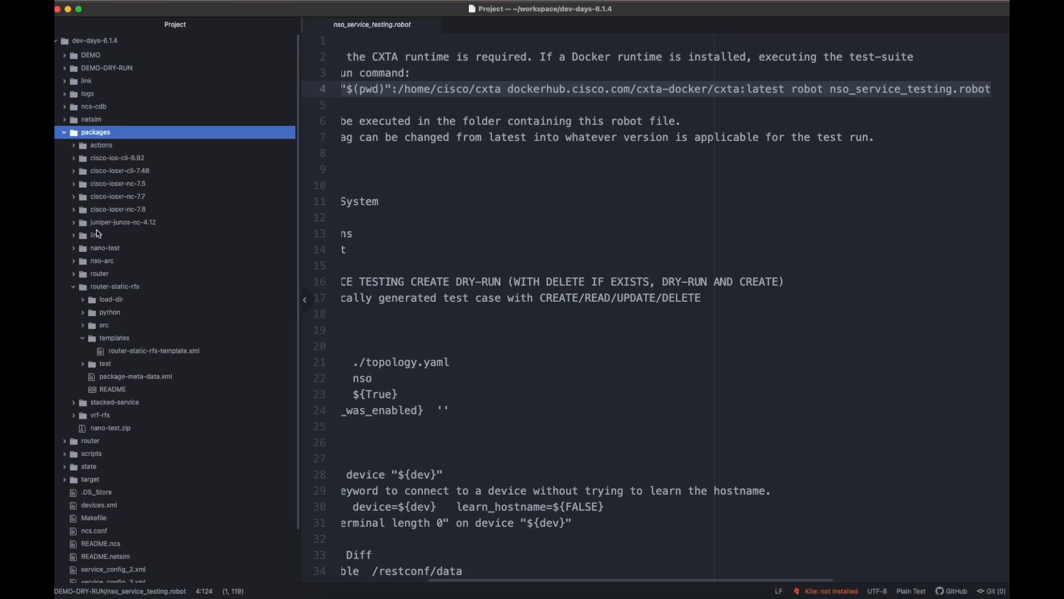
{"action": "left_click", "coordinate": [154, 350]}
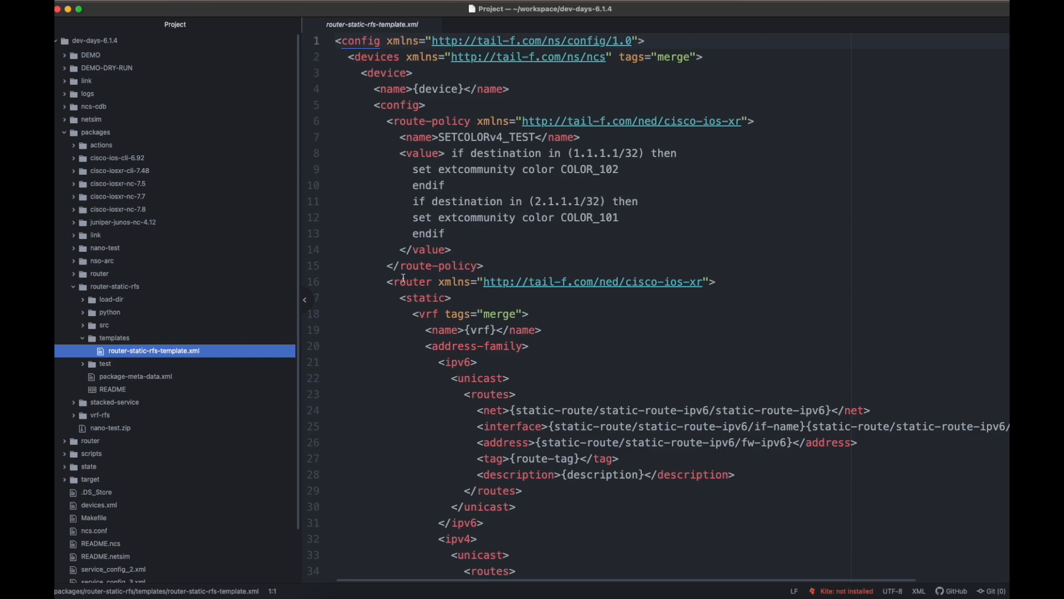
{"action": "left_click", "coordinate": [598, 169]}
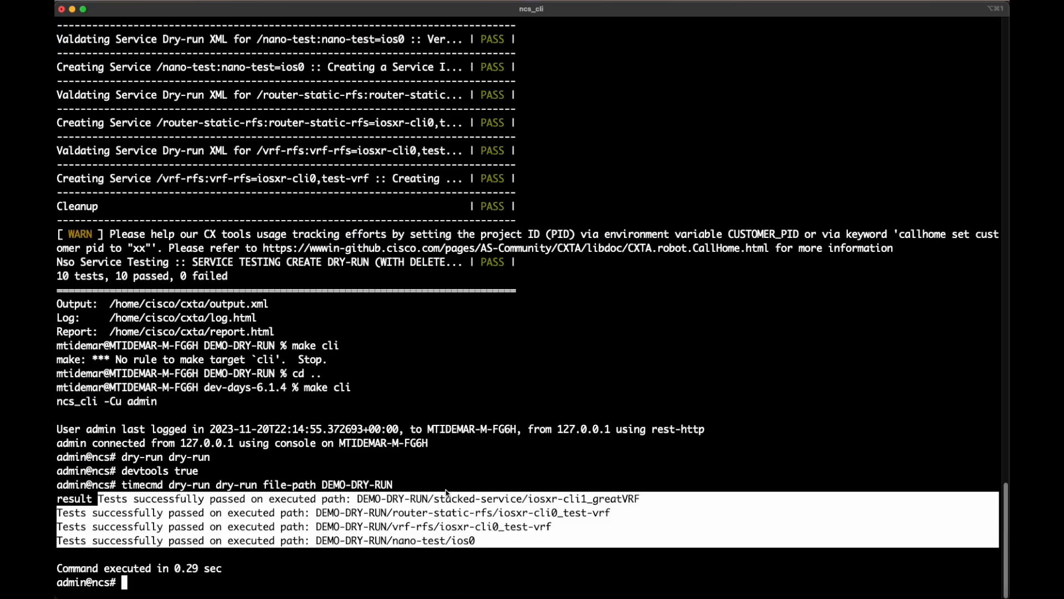
Redeploy the router-static-rfs package in ncs_cli
{"action": "type", "text": "packages package"}
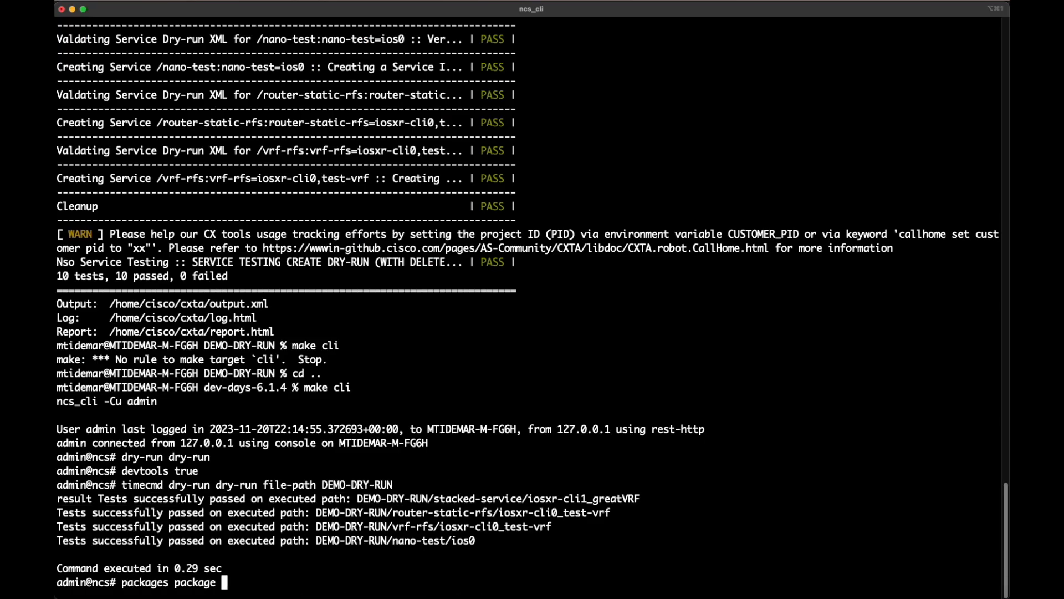
{"action": "type", "text": "router-"}
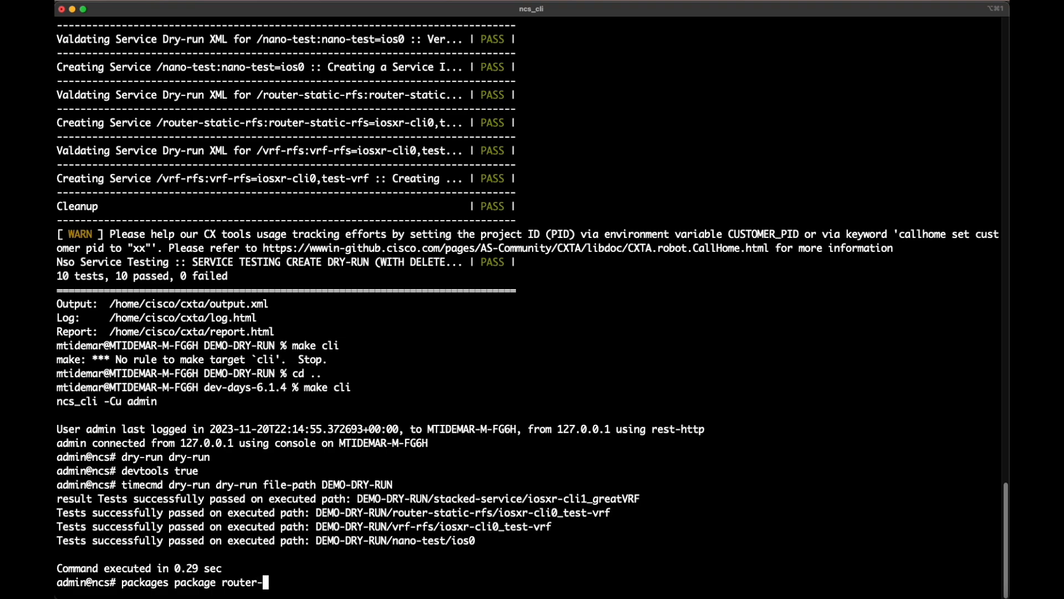
{"action": "type", "text": "static-rfs red"}
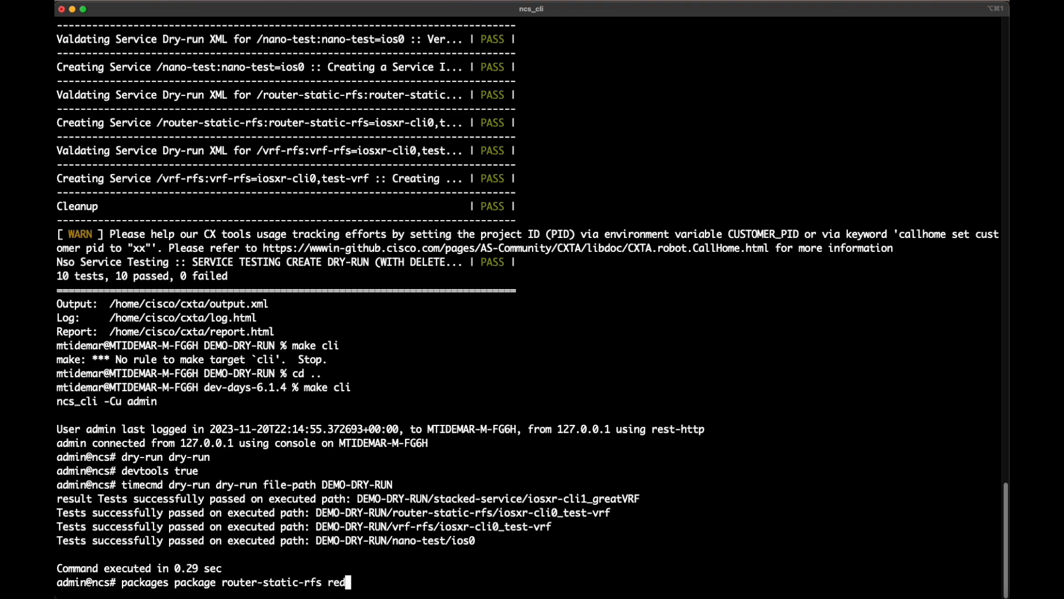
{"action": "key", "text": "Return"}
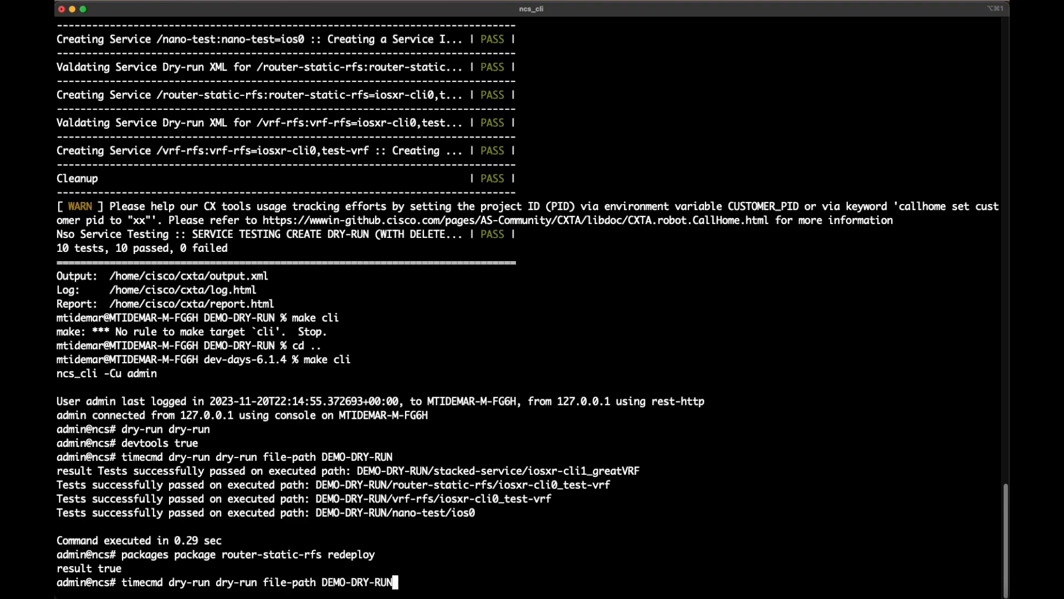
Rerun the timed DEMO-DRY-RUN dry-run and highlight the stacked-service comparison failure
{"action": "key", "text": "Return"}
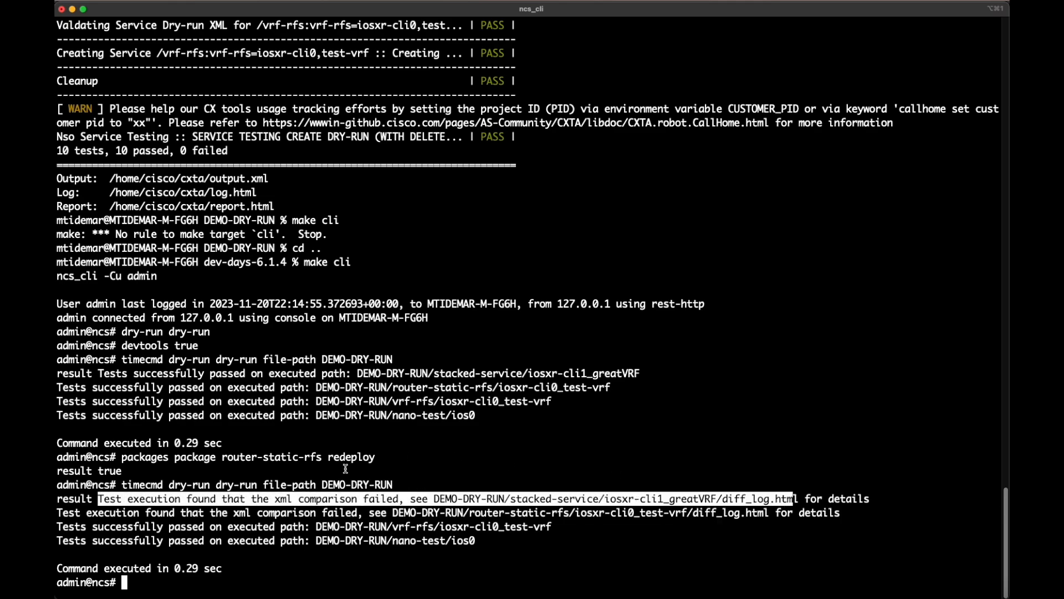
{"action": "double_click", "coordinate": [381, 499]}
{"action": "type", "text": "exit"}
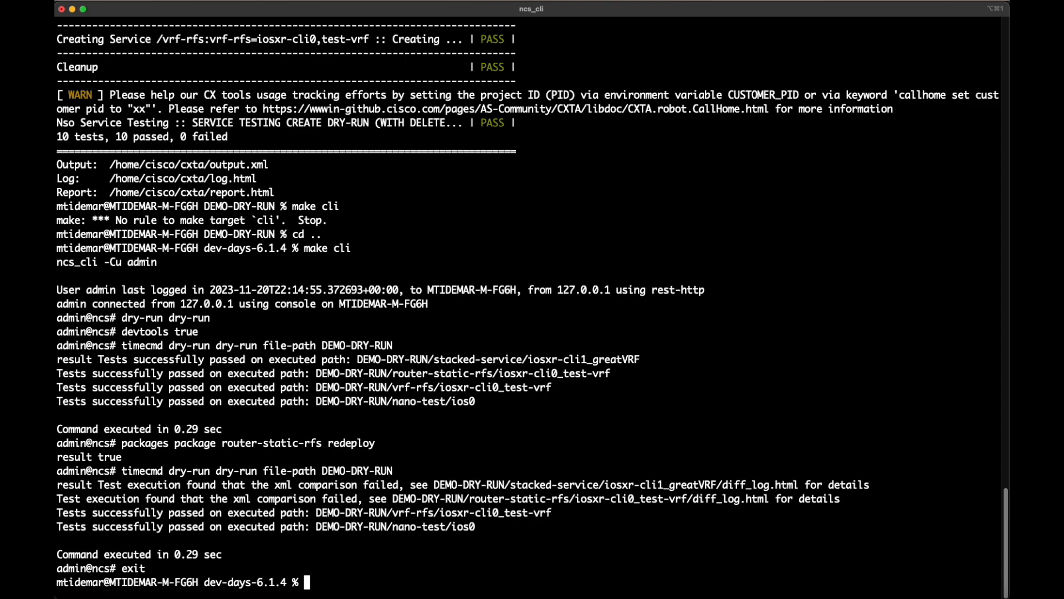
{"action": "type", "text": "op"}
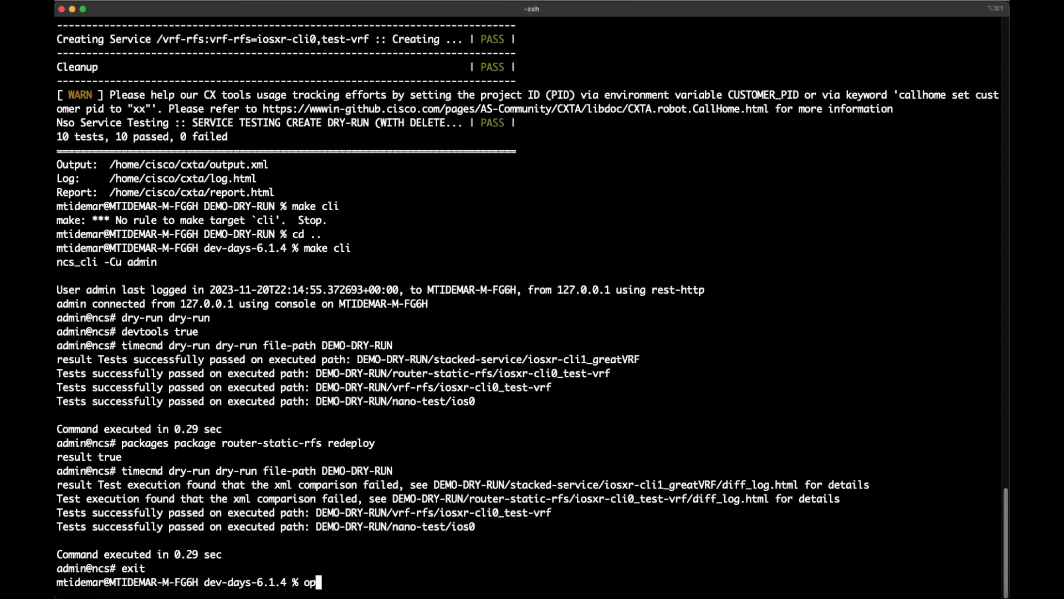
View the stacked-service diff_log.html in Chrome, highlighting actual COLOUR_102 versus expected COLOR_102
{"action": "type", "text": "en"}
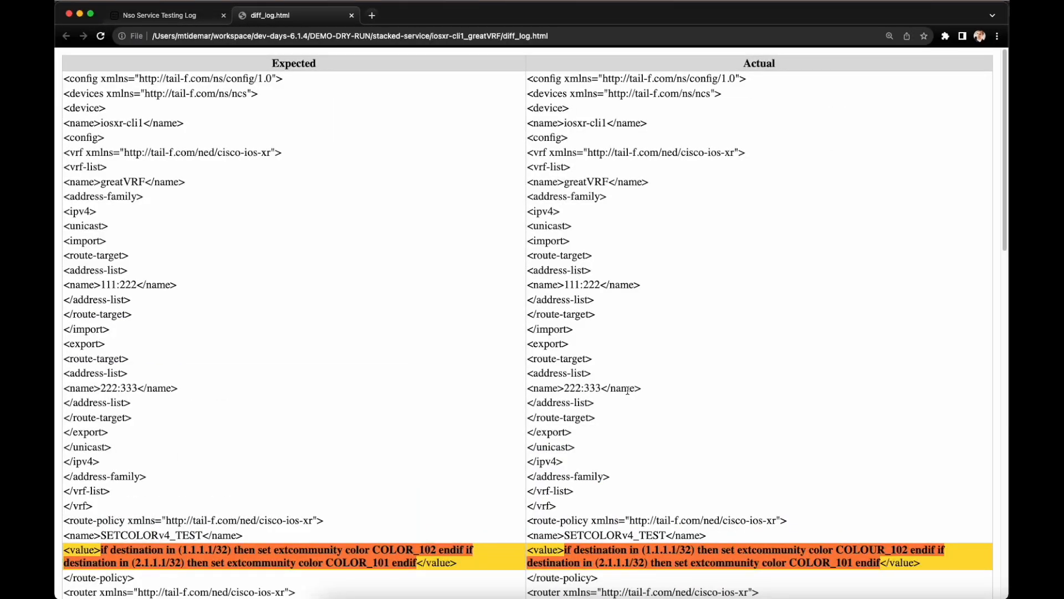
{"action": "mouse_move", "coordinate": [489, 406]}
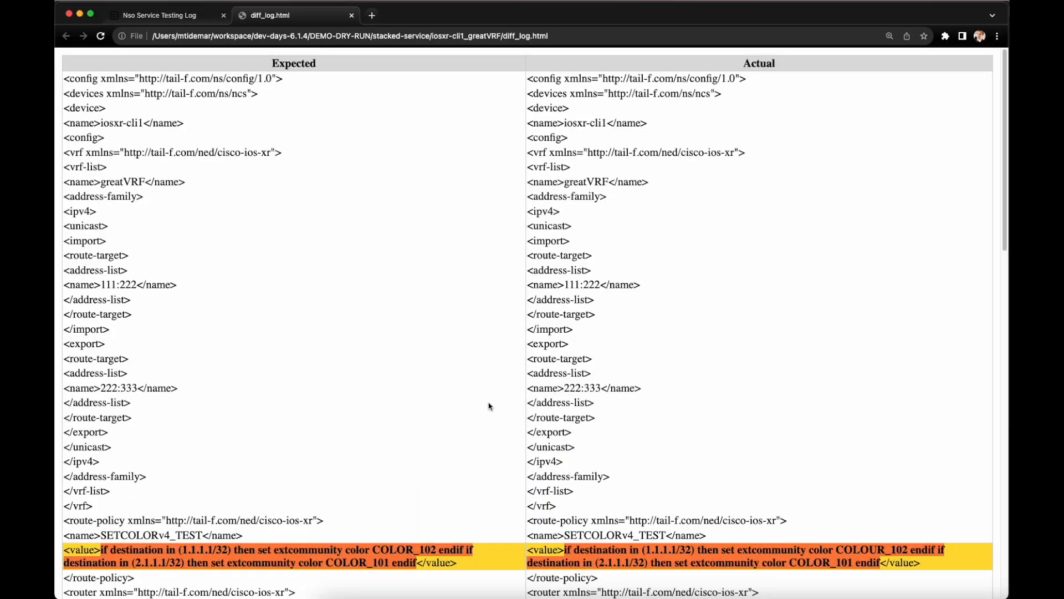
{"action": "scroll", "scroll_direction": "down", "scroll_amount": 3}
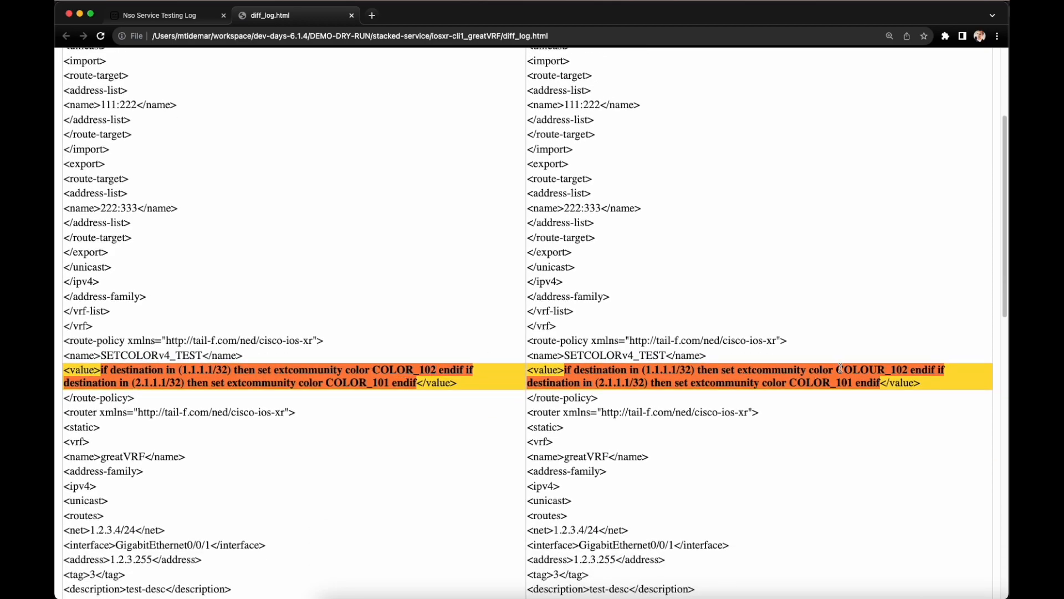
{"action": "double_click", "coordinate": [880, 369]}
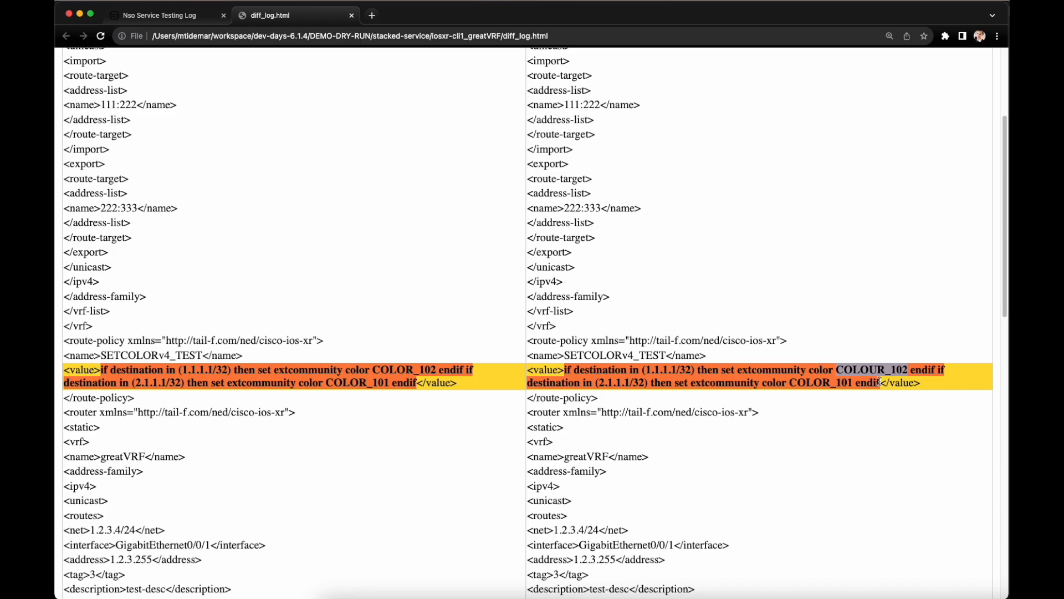
{"action": "mouse_move", "coordinate": [437, 418]}
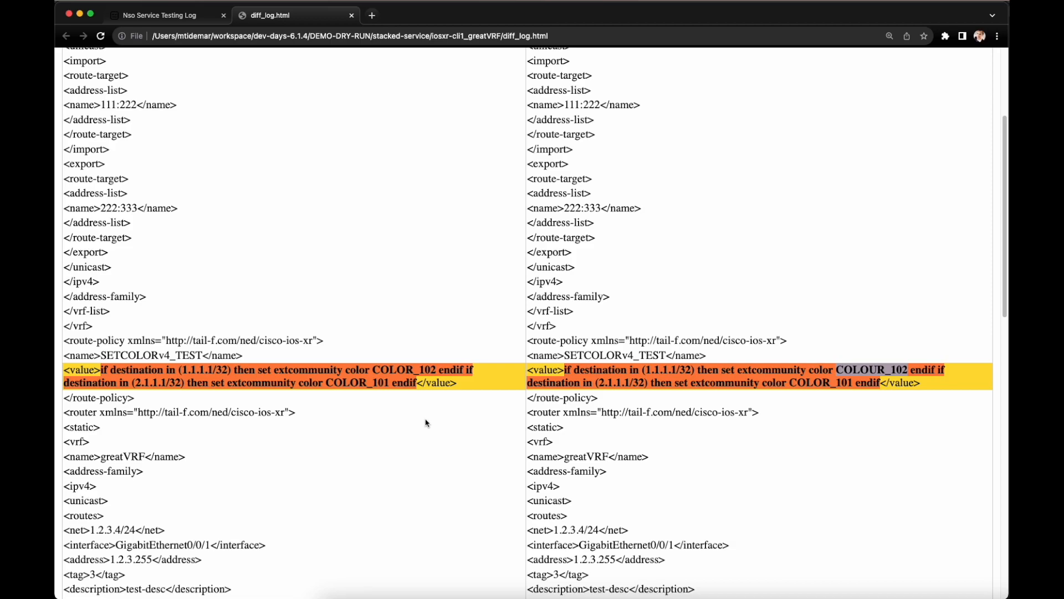
{"action": "scroll", "scroll_direction": "down", "scroll_amount": 3}
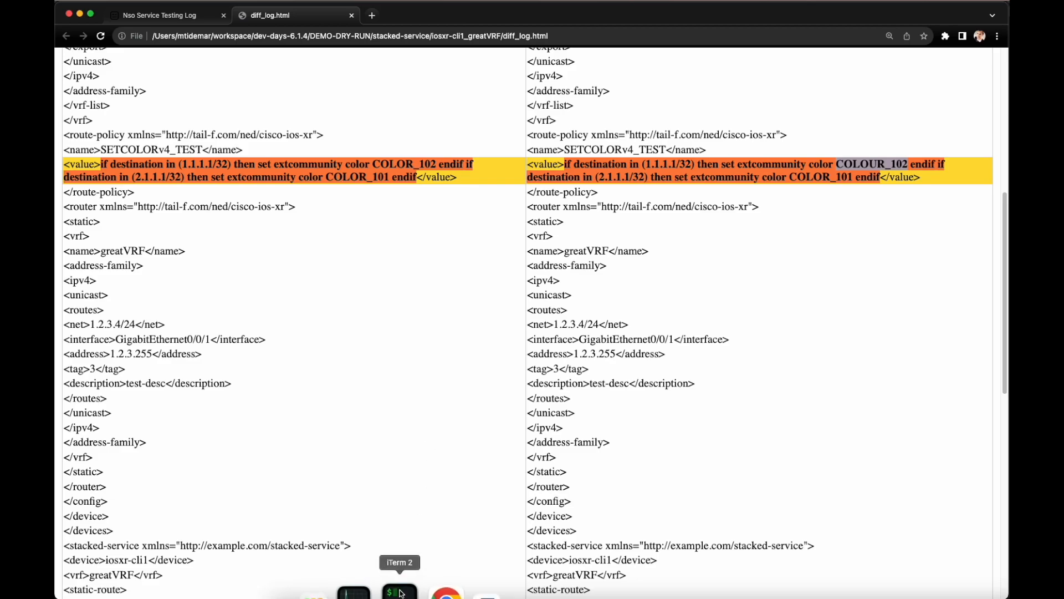
In iTerm2, cd into DEMO-DRY-RUN and rerun the recalled docker robot service tests (10 tests, 8 passed, 2 failed)
{"action": "left_click", "coordinate": [397, 592]}
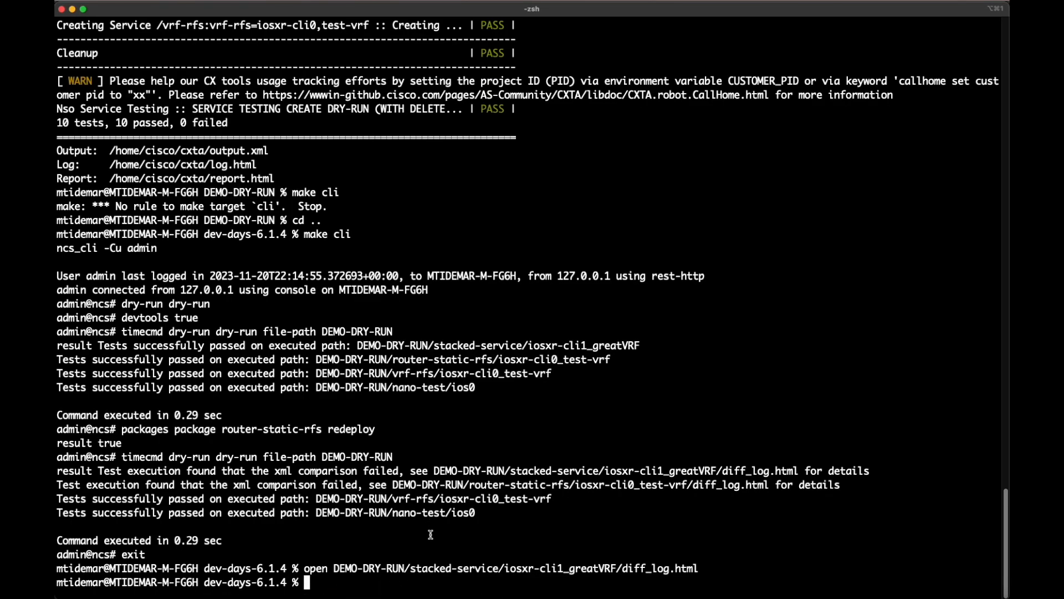
{"action": "type", "text": "cd"}
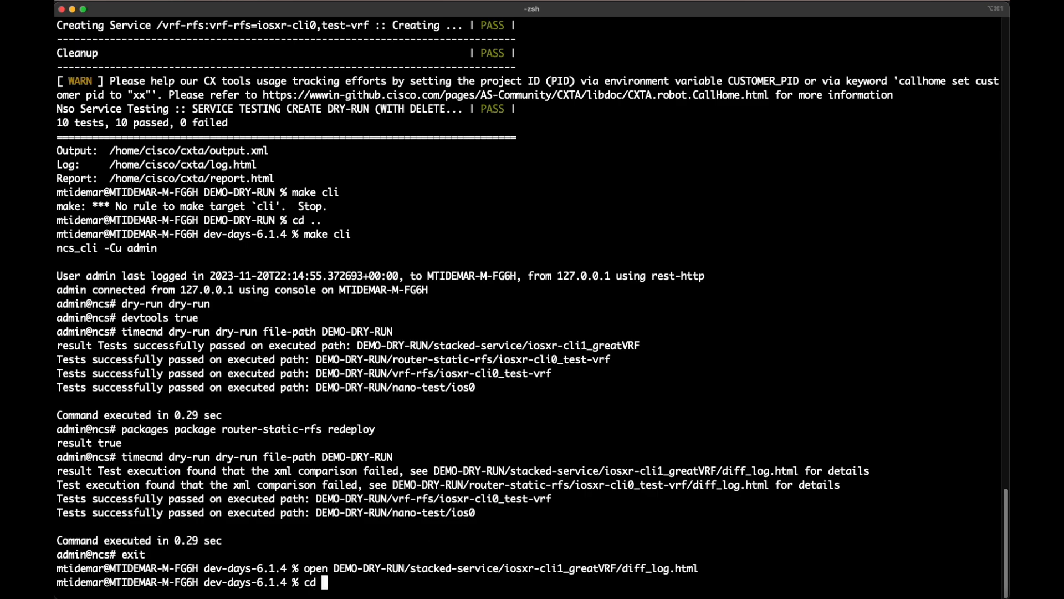
{"action": "type", "text": "DEMO-D"}
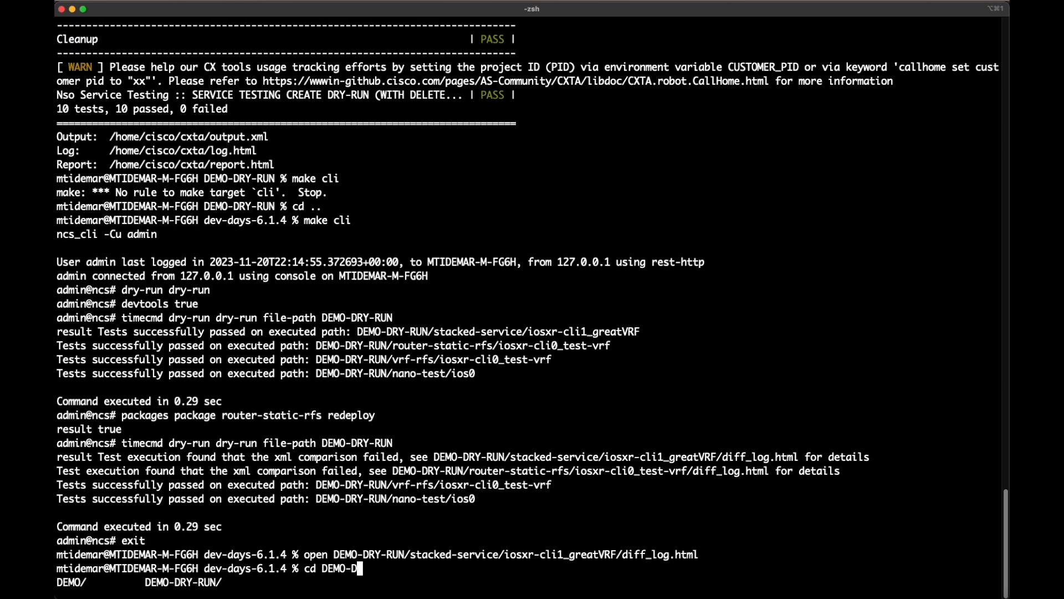
{"action": "key", "text": "Tab"}
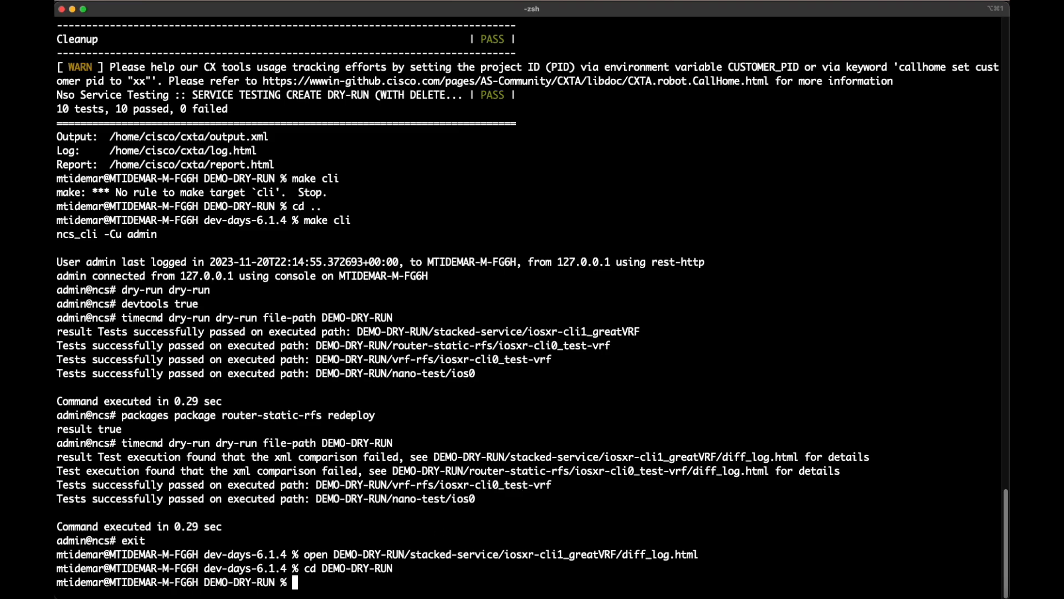
{"action": "key", "text": "Ctrl+r"}
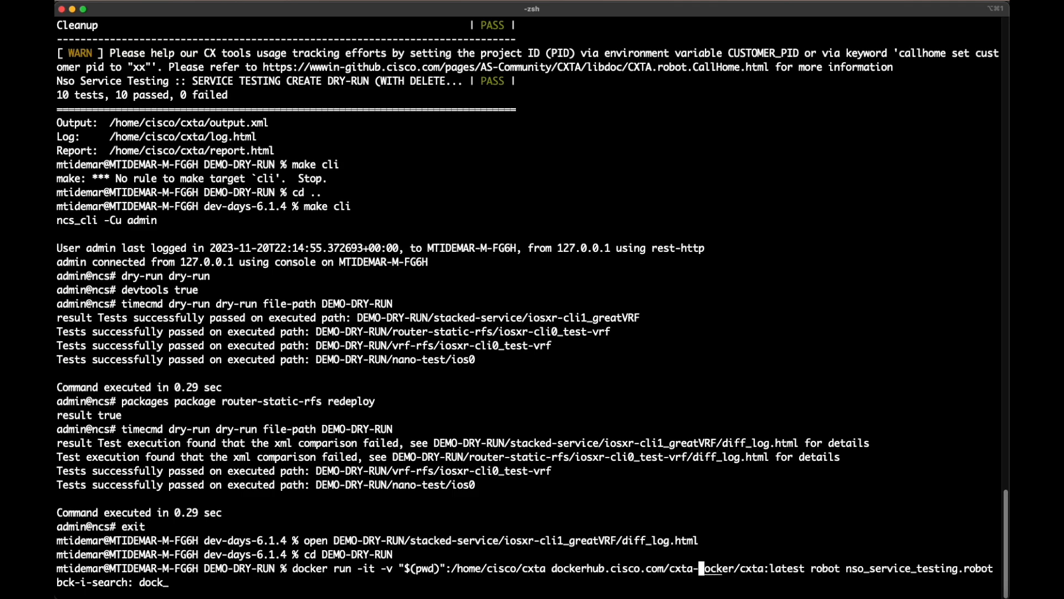
{"action": "key", "text": "Enter"}
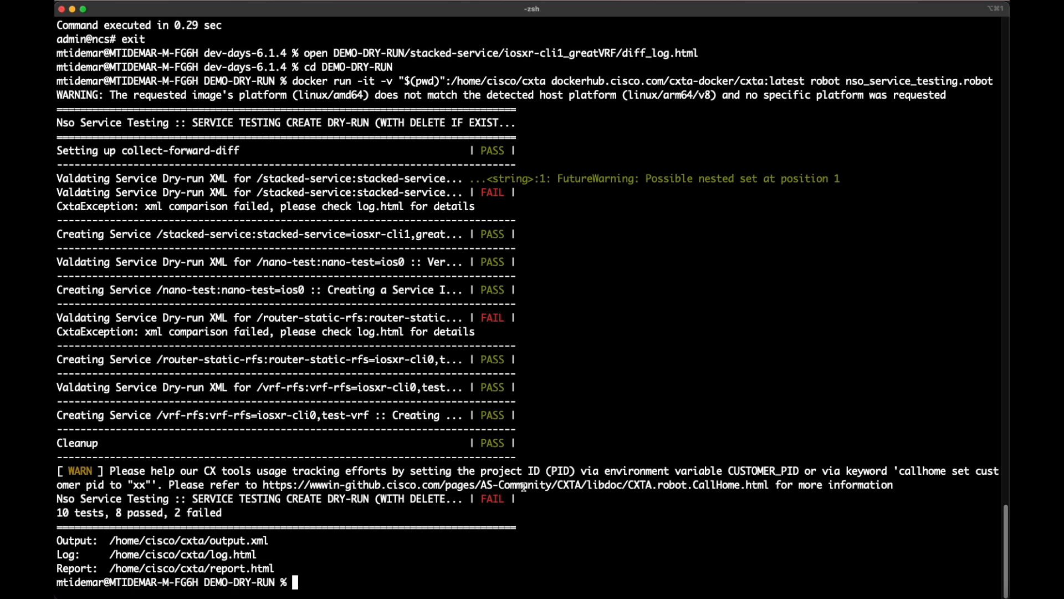
Open the resulting robot log.html in the browser
{"action": "type", "text": "cd ."}
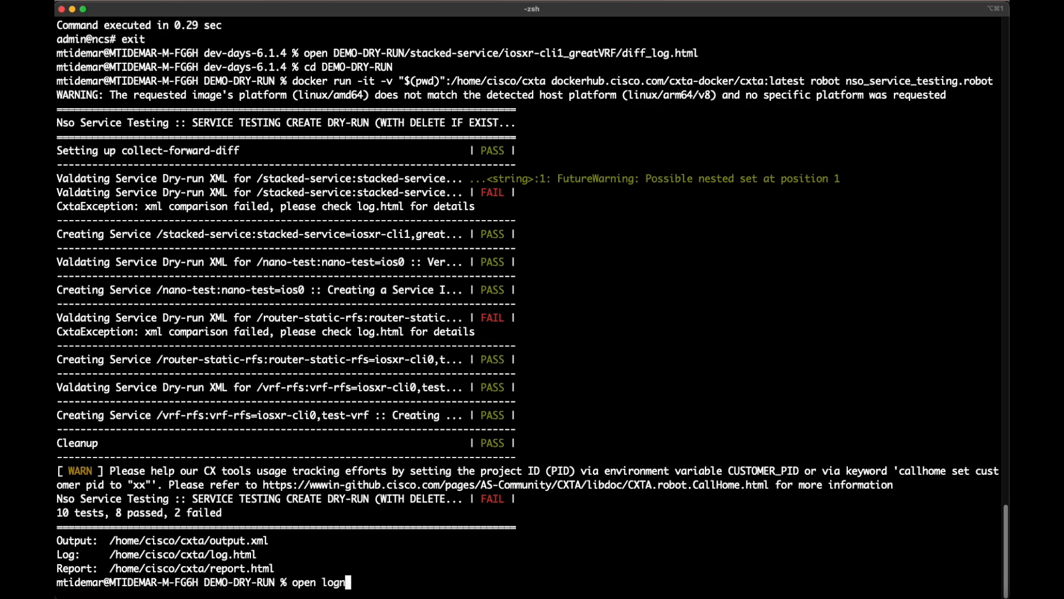
{"action": "key", "text": "Return"}
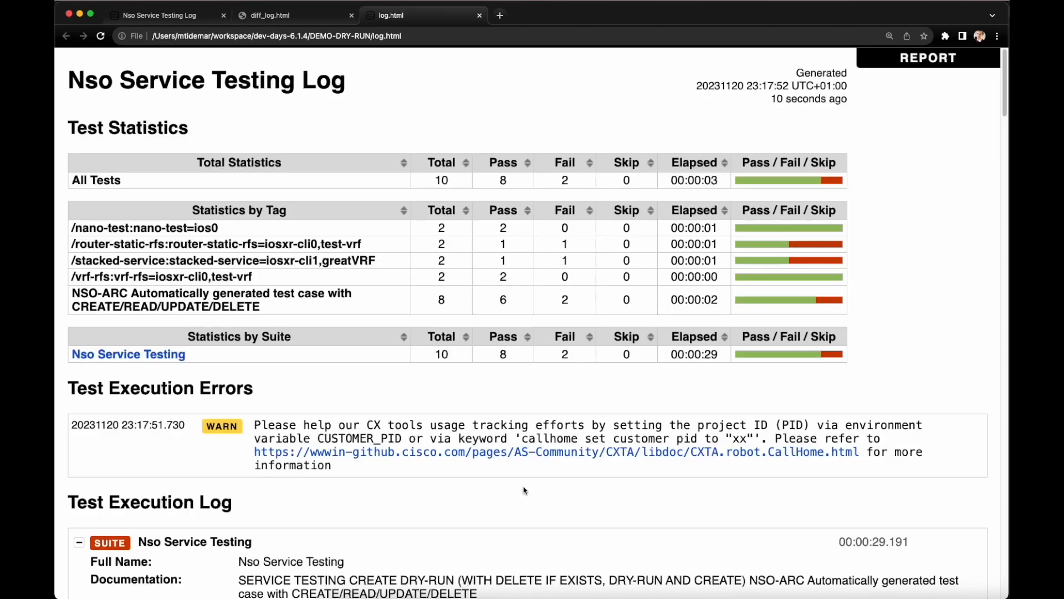
Scroll the robot log.html to the route-policy diff showing expected COLOR_102 versus COLOUR_102
{"action": "scroll", "scroll_direction": "down", "scroll_amount": 3}
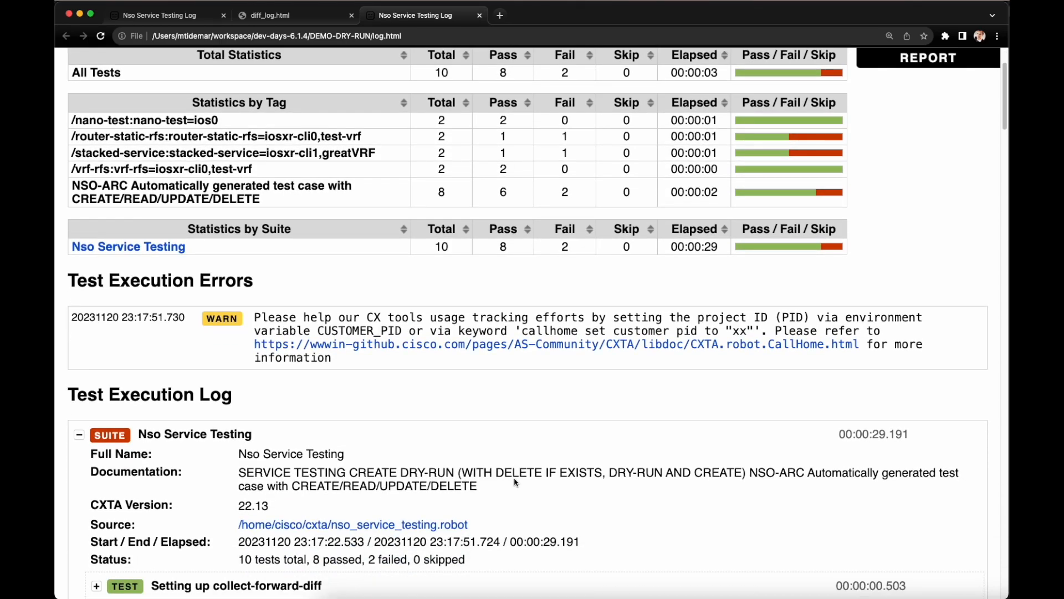
{"action": "scroll", "scroll_direction": "down", "scroll_amount": 3}
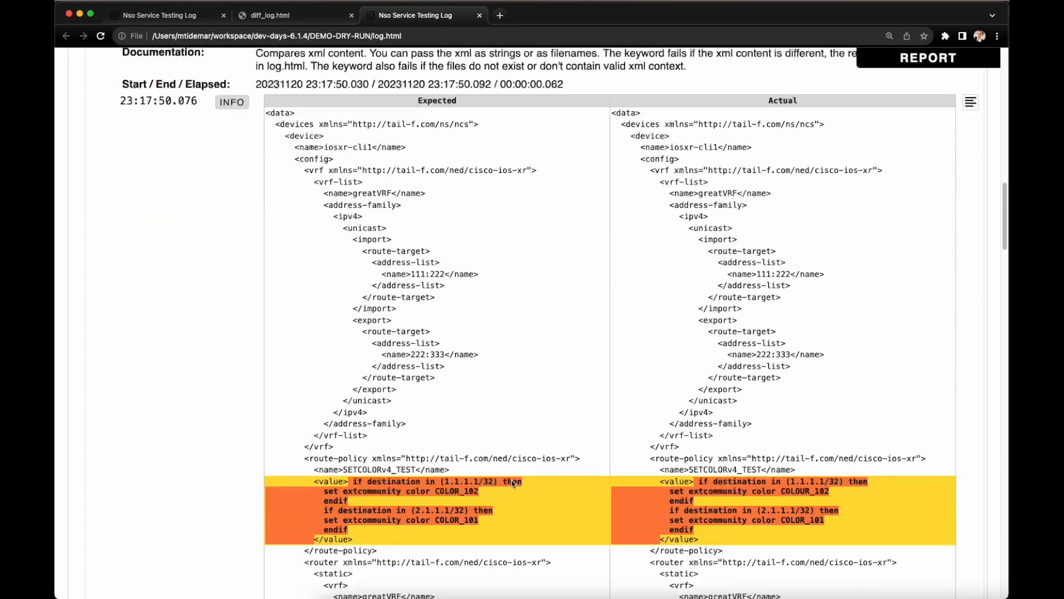
{"action": "scroll", "scroll_direction": "down", "scroll_amount": 3}
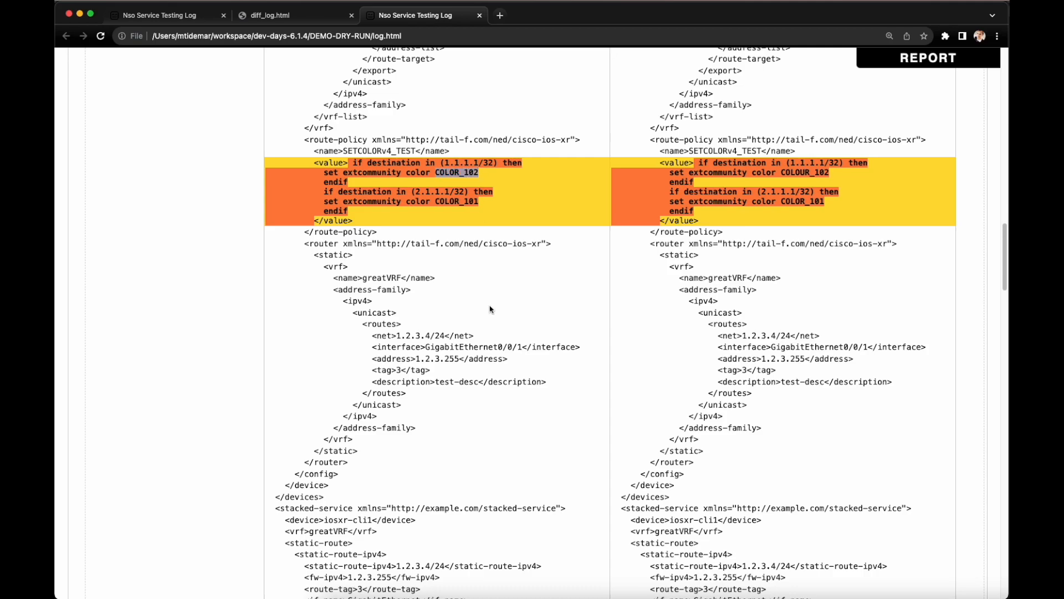
{"action": "mouse_move", "coordinate": [467, 267]}
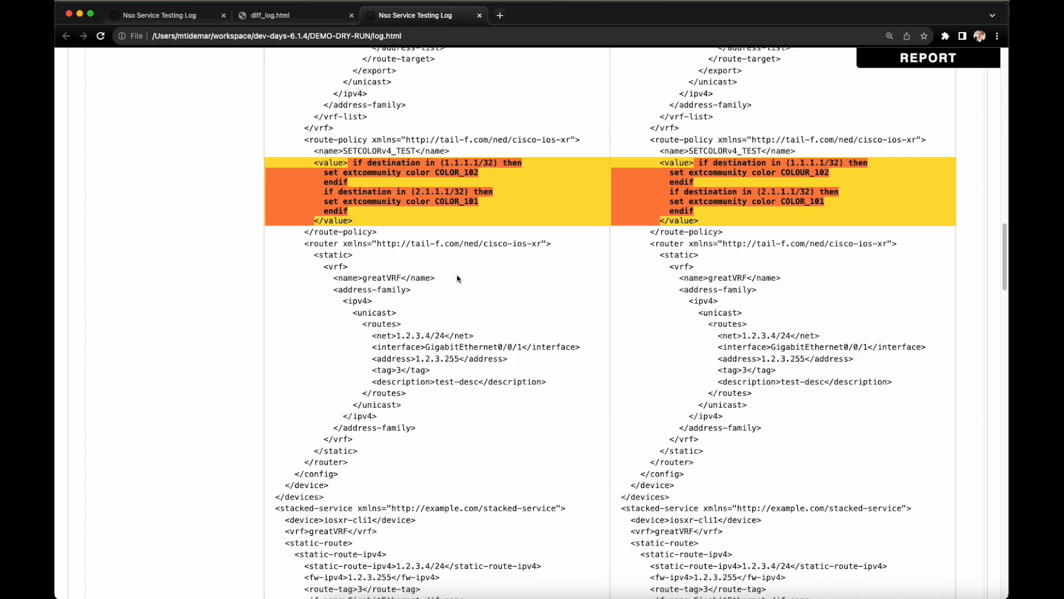
{"action": "mouse_move", "coordinate": [438, 467]}
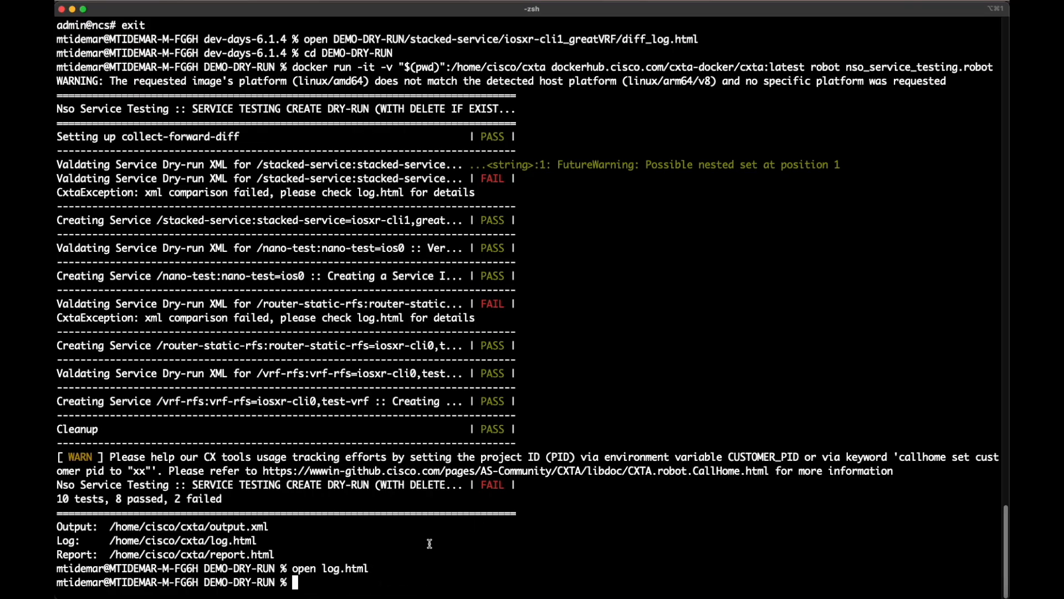
cd to ../DEMO and rerun the docker robot suite, finishing 14 tests with 10 passed, 4 failed
{"action": "type", "text": "cd ../DEMO"}
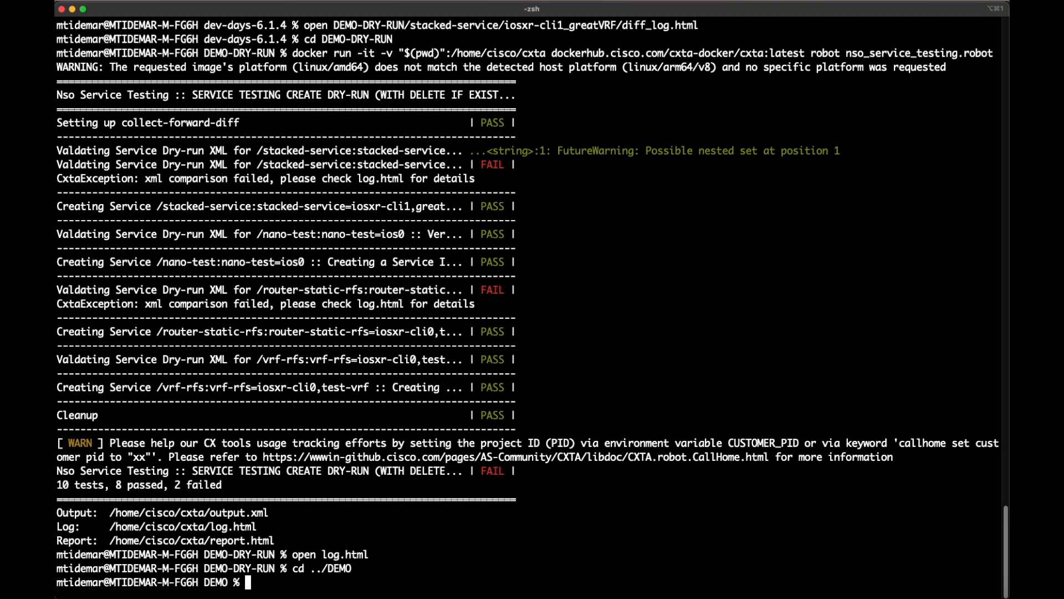
{"action": "key", "text": "Ctrl+r"}
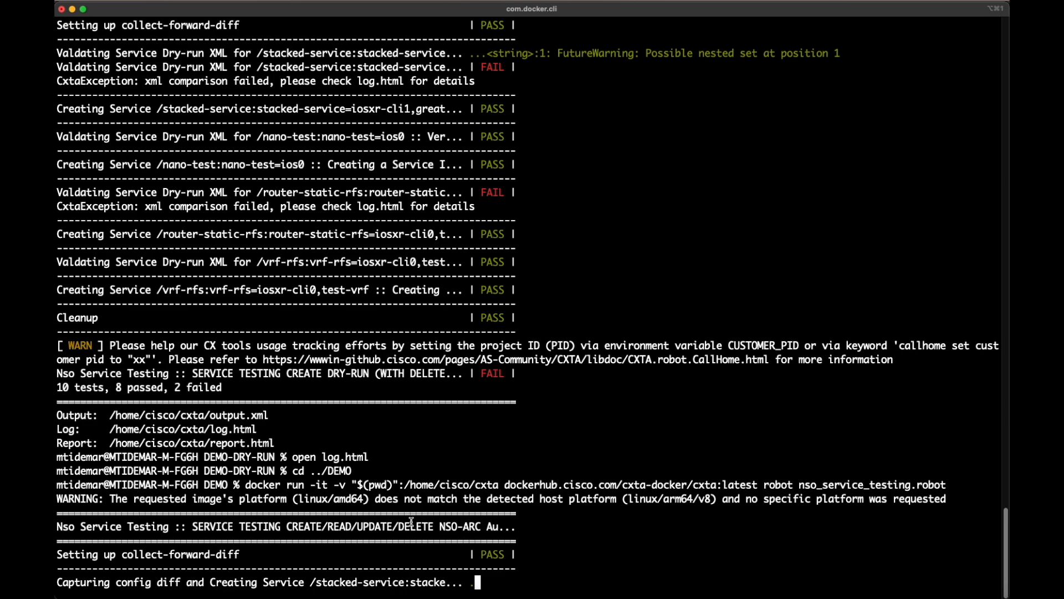
{"action": "scroll", "scroll_direction": "down", "scroll_amount": 3}
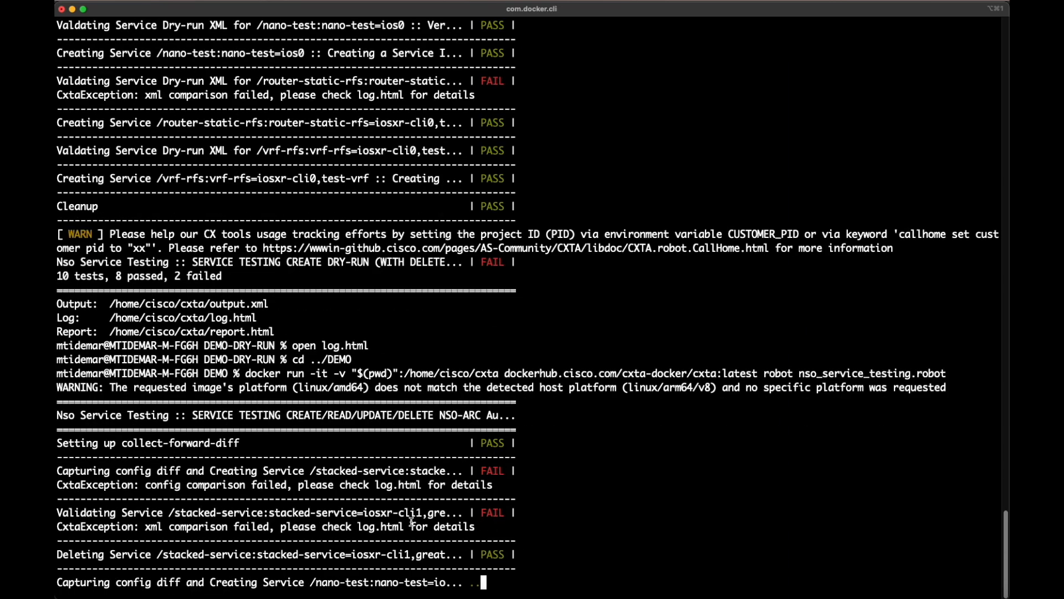
{"action": "scroll", "scroll_direction": "down", "scroll_amount": 3}
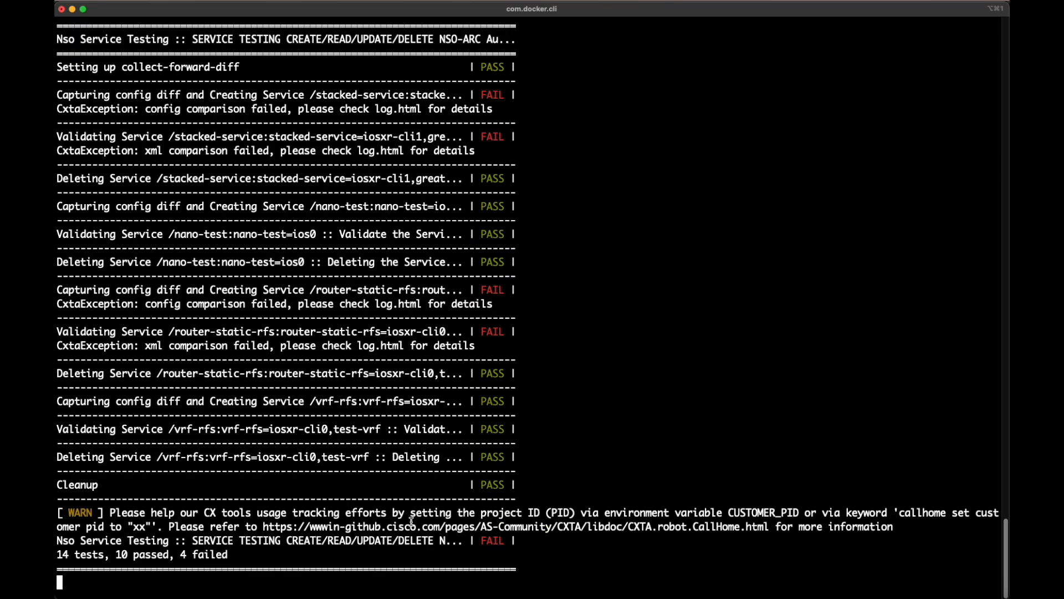
{"action": "scroll", "scroll_direction": "down", "scroll_amount": 3}
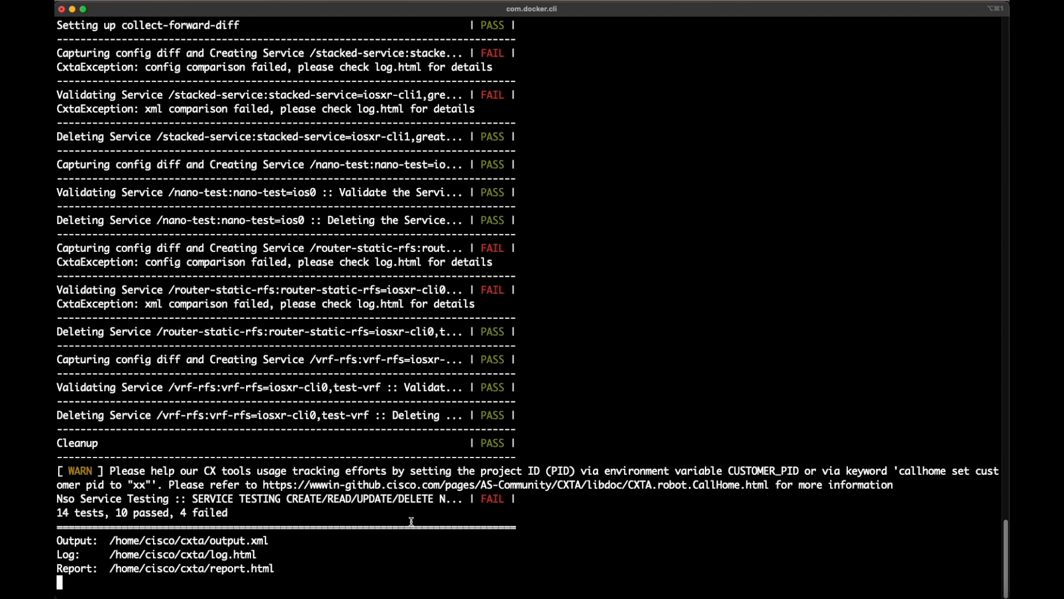
Open the DEMO run's log.html in Chrome
{"action": "type", "text": "open"}
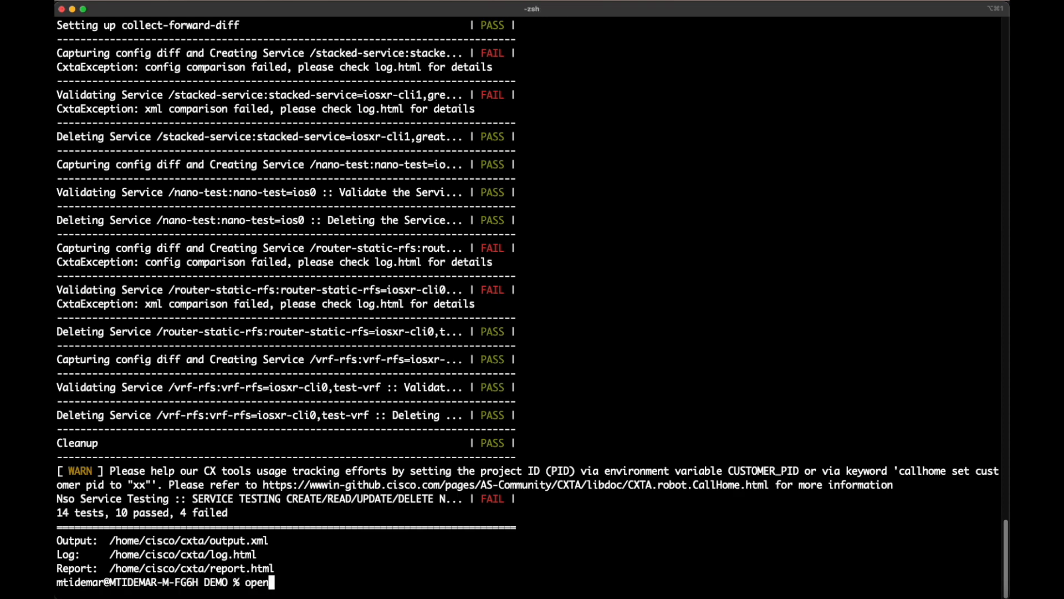
{"action": "type", "text": "log.htm"}
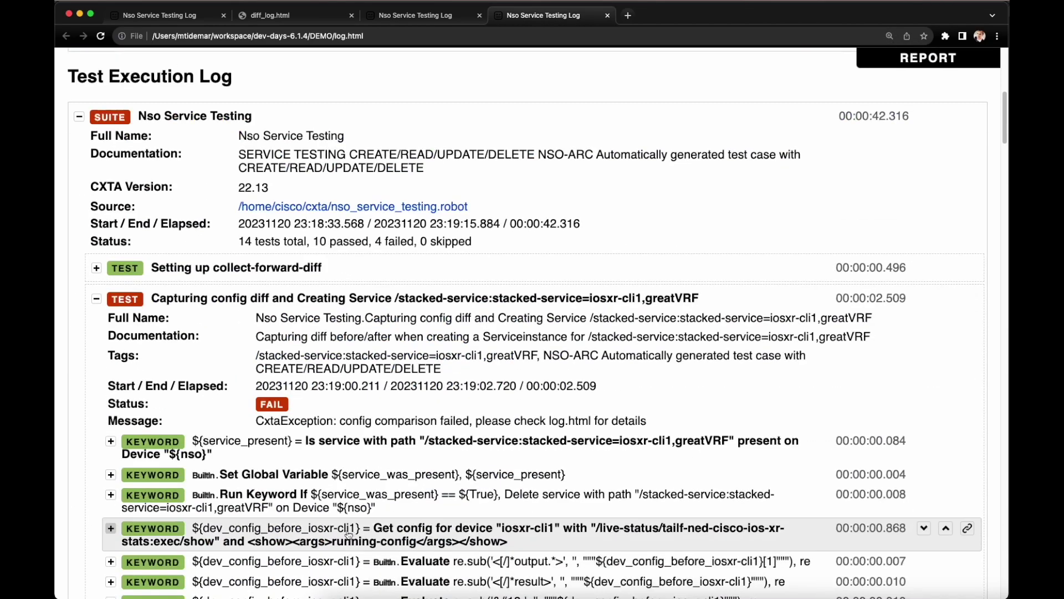
Scroll the DEMO log.html to the failed stacked-service Capturing config diff test
{"action": "scroll", "scroll_direction": "down", "scroll_amount": 3}
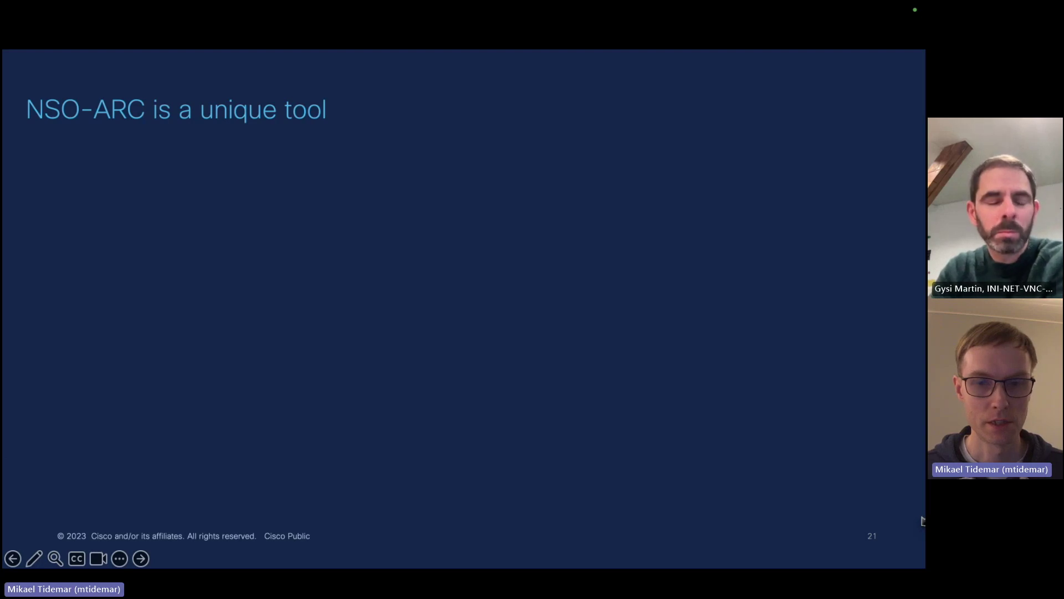
Reveal the slide's bullets: capturing capability, live show running-config, line-by-line validation and before/after diff comparison
{"action": "left_click", "coordinate": [140, 558]}
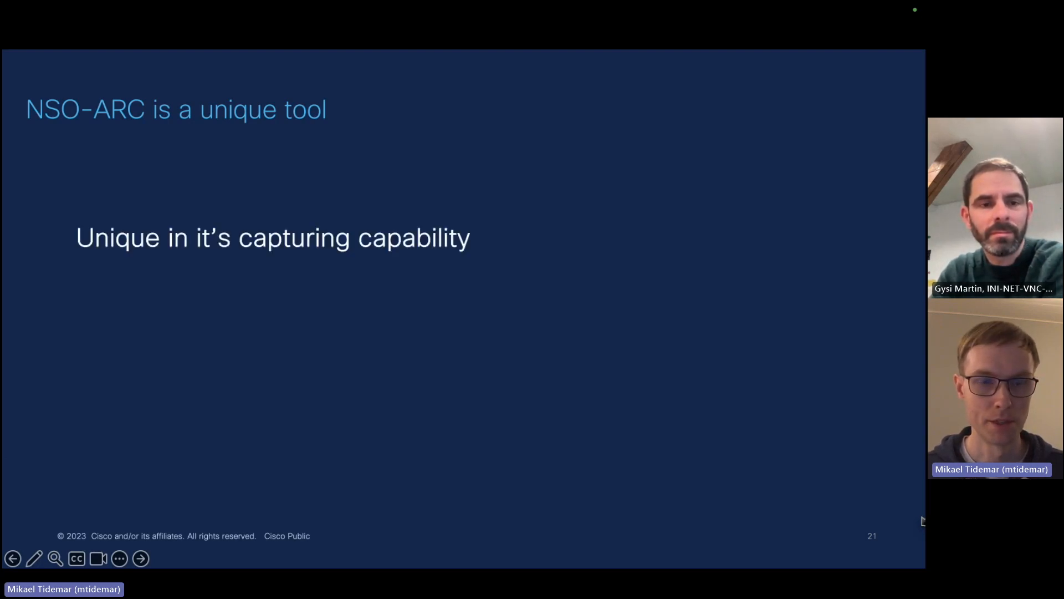
{"action": "left_click", "coordinate": [141, 558]}
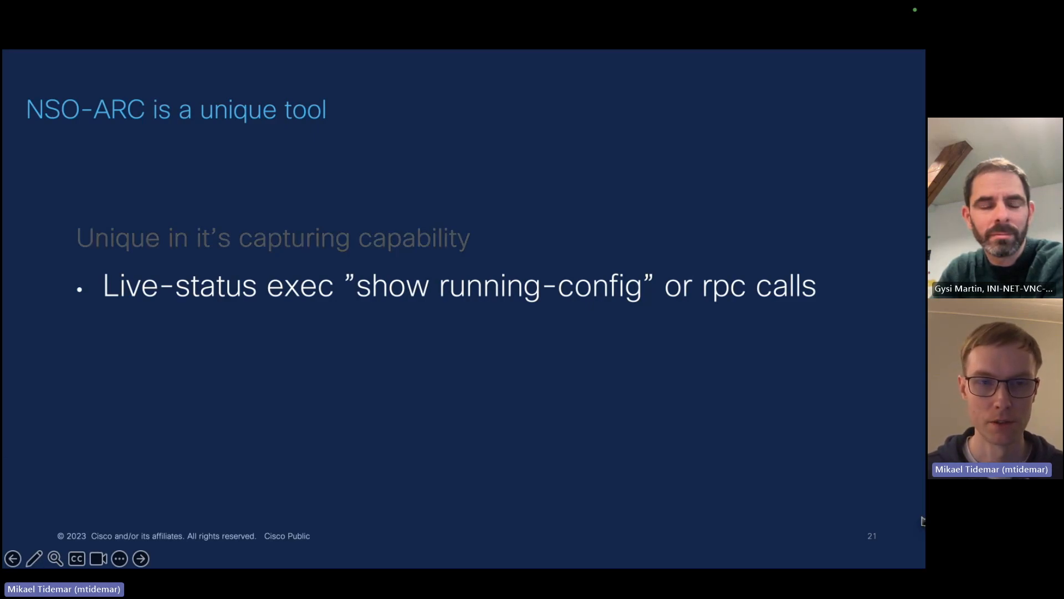
{"action": "left_click", "coordinate": [141, 558]}
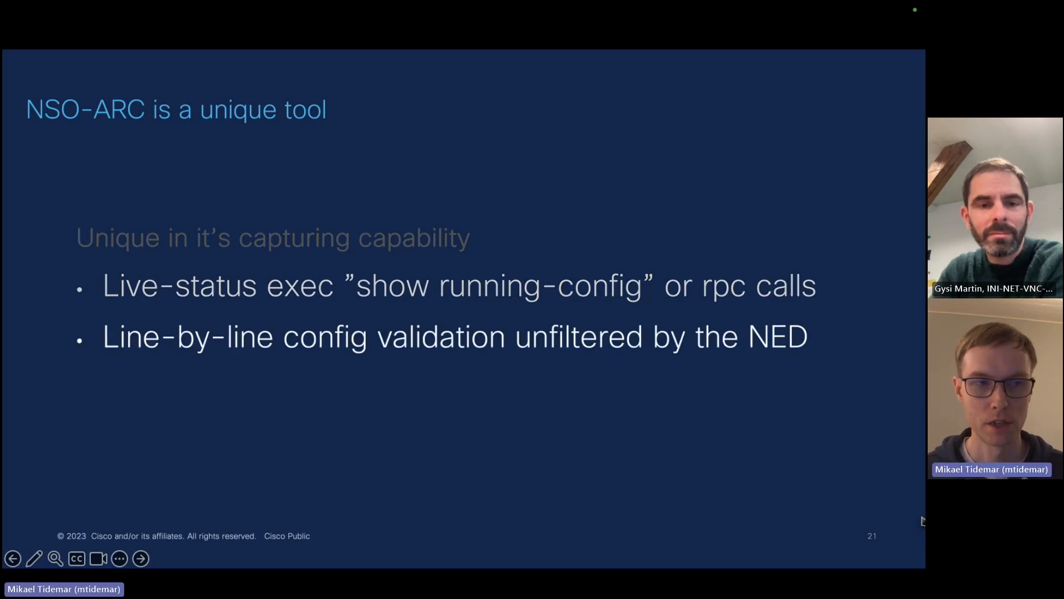
{"action": "left_click", "coordinate": [139, 558]}
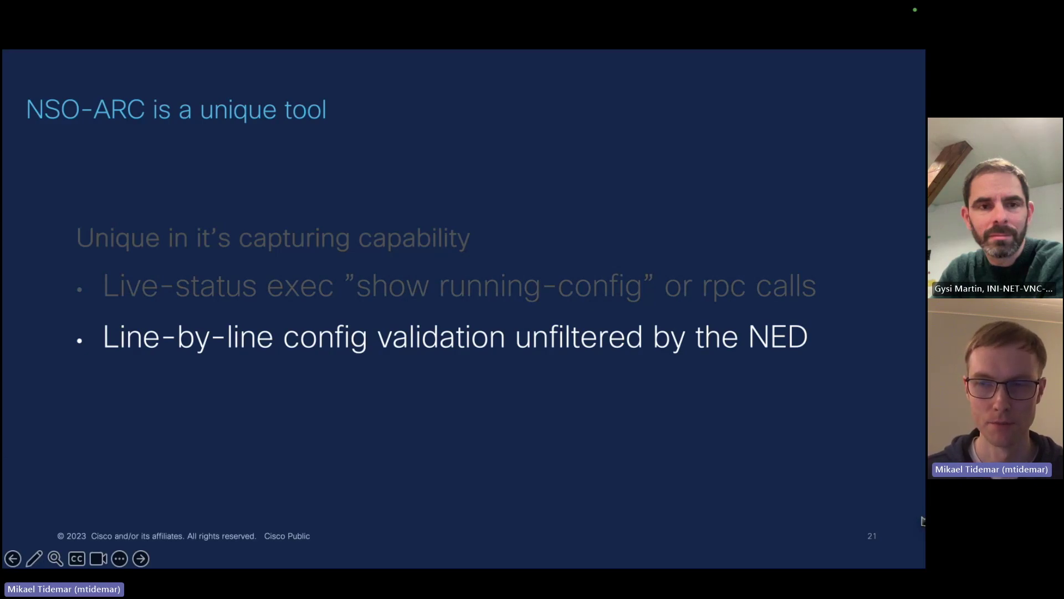
{"action": "left_click", "coordinate": [140, 557]}
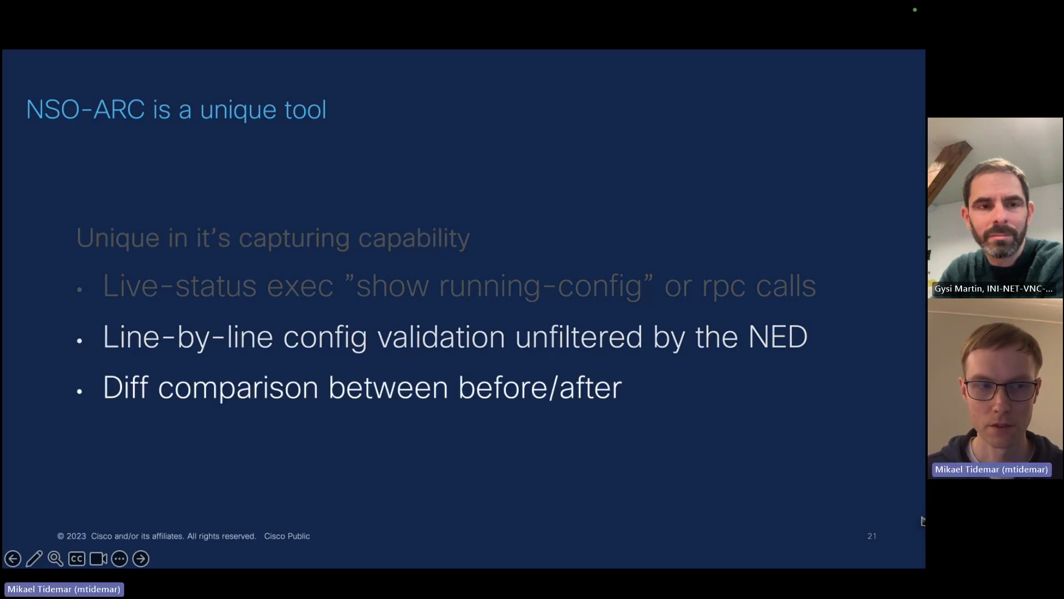